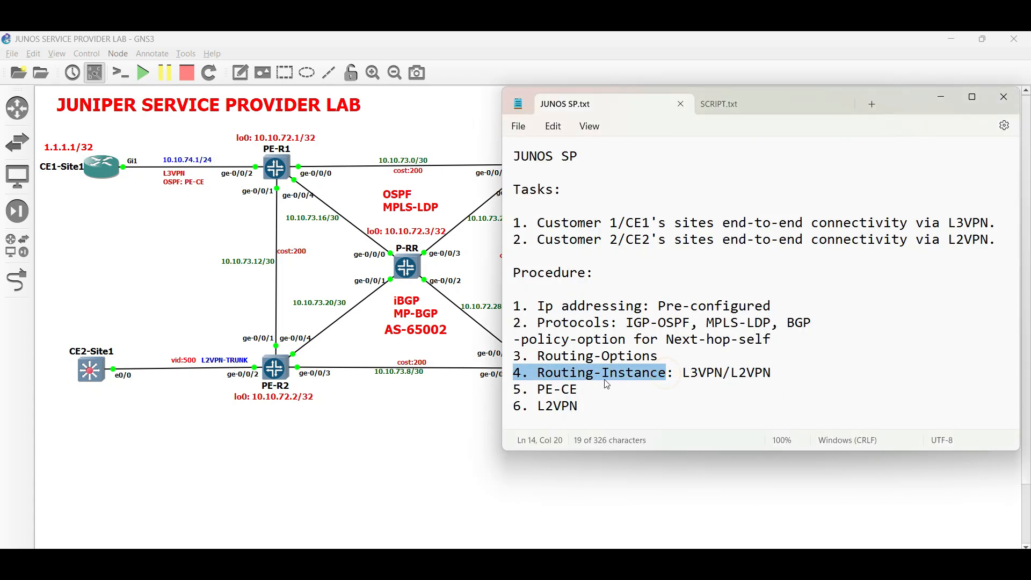
# Step: Insert '/VRF' after 'Routing-Instance' in procedure item 4 of JUNOS SP.txt
pyautogui.write('/')
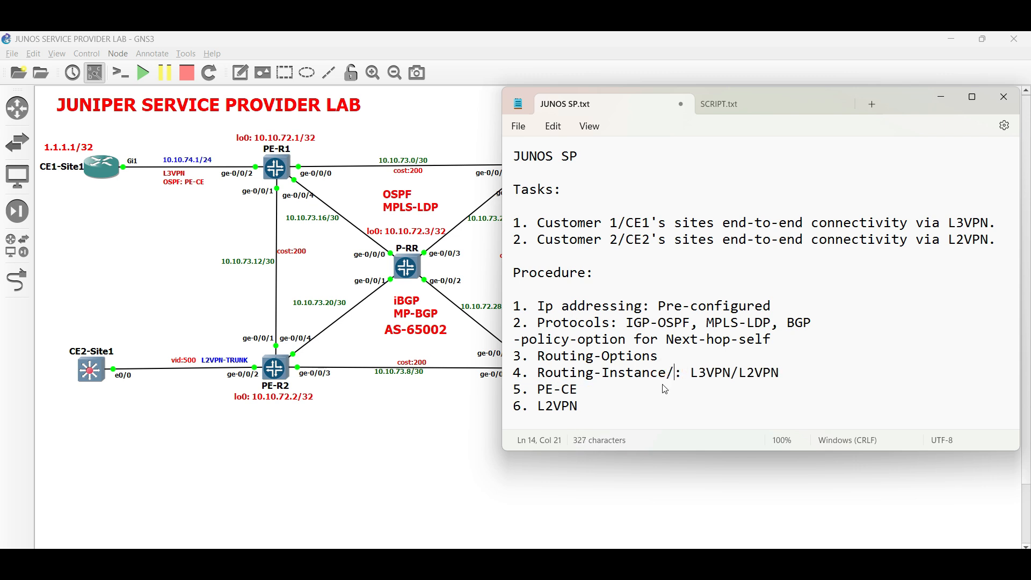
pyautogui.write('VRF')
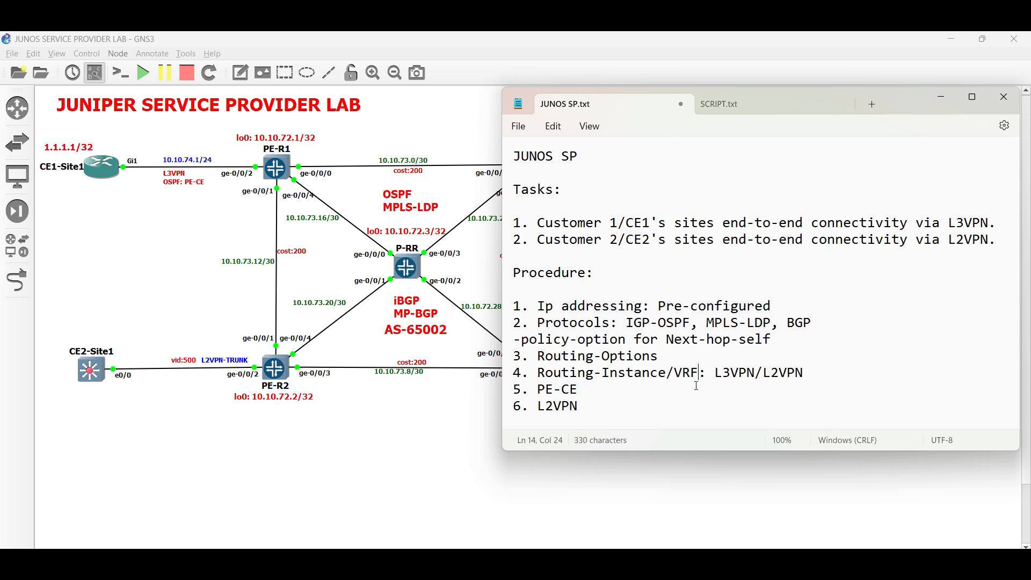
pyautogui.moveTo(536, 372); pyautogui.dragTo(697, 372)
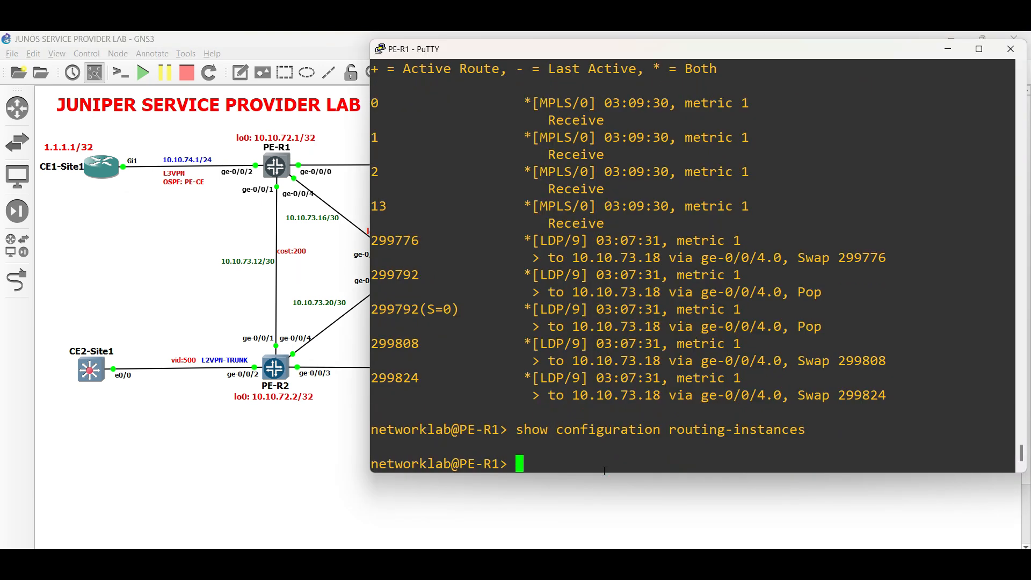
# Step: Create routing instance CE1 of type vrf on PE-R1 in configuration mode
pyautogui.write('configure')
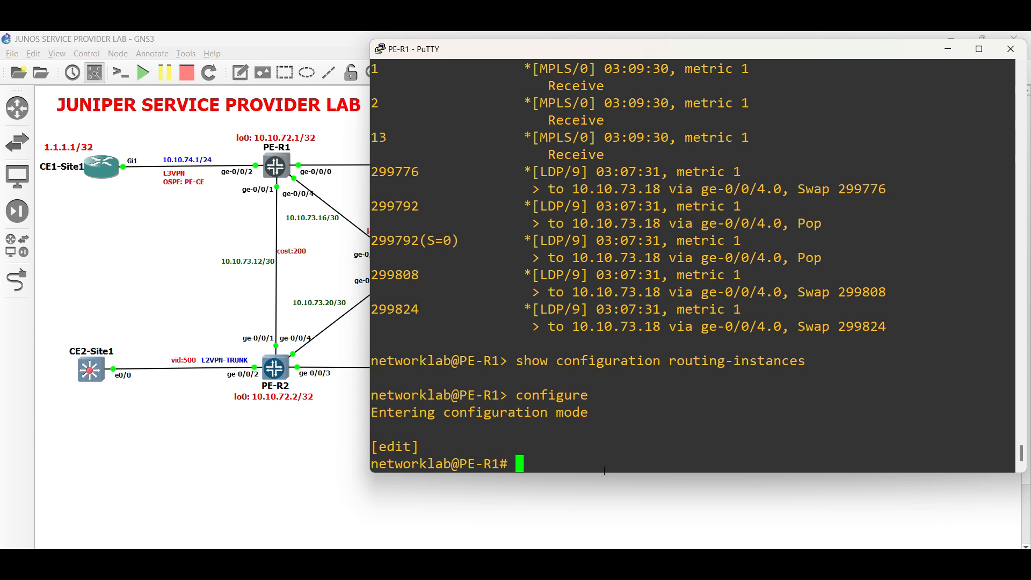
pyautogui.write('set routing')
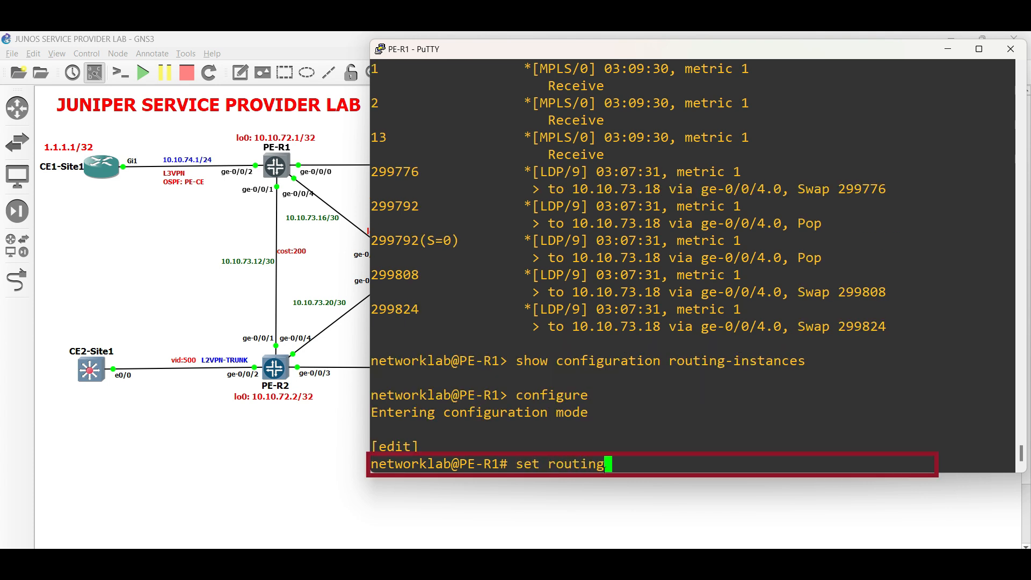
pyautogui.write('-instances ?')
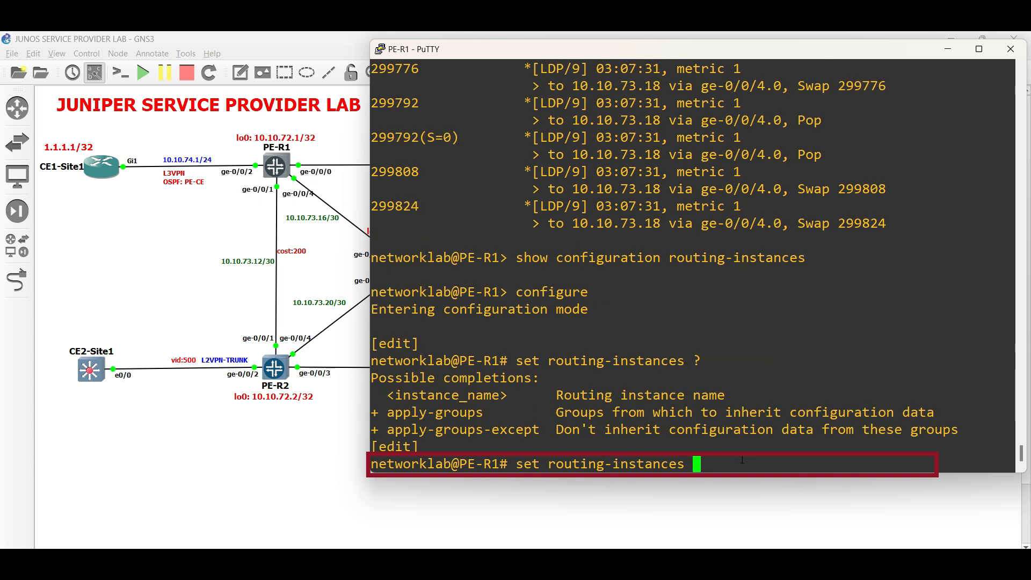
pyautogui.write('CE1')
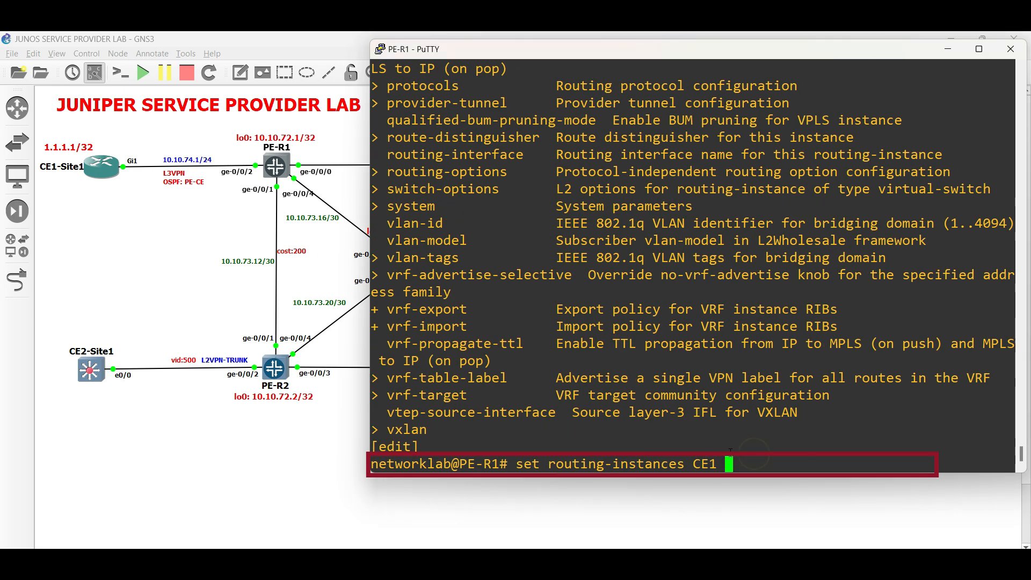
pyautogui.write('instance-type')
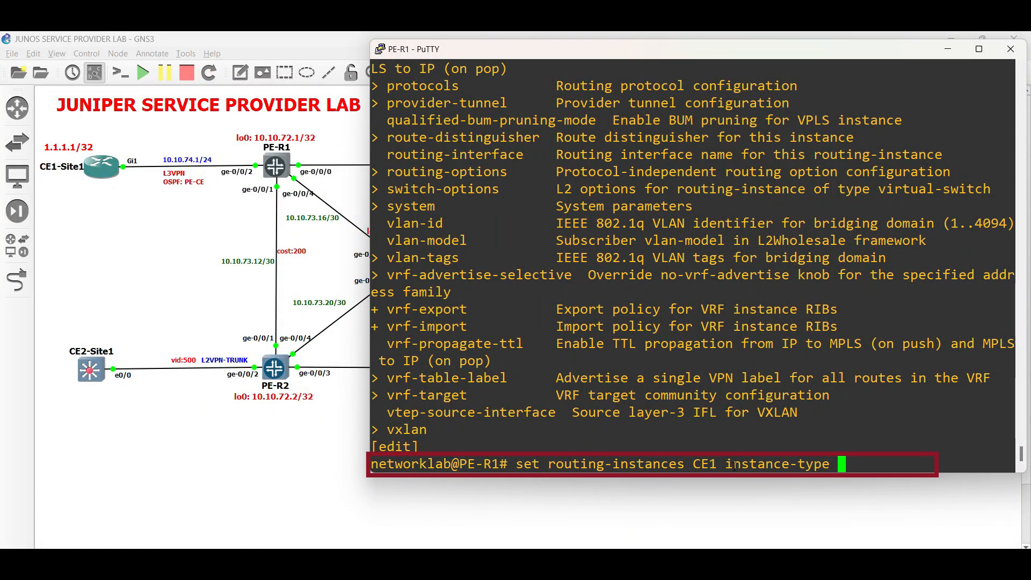
pyautogui.write('?')
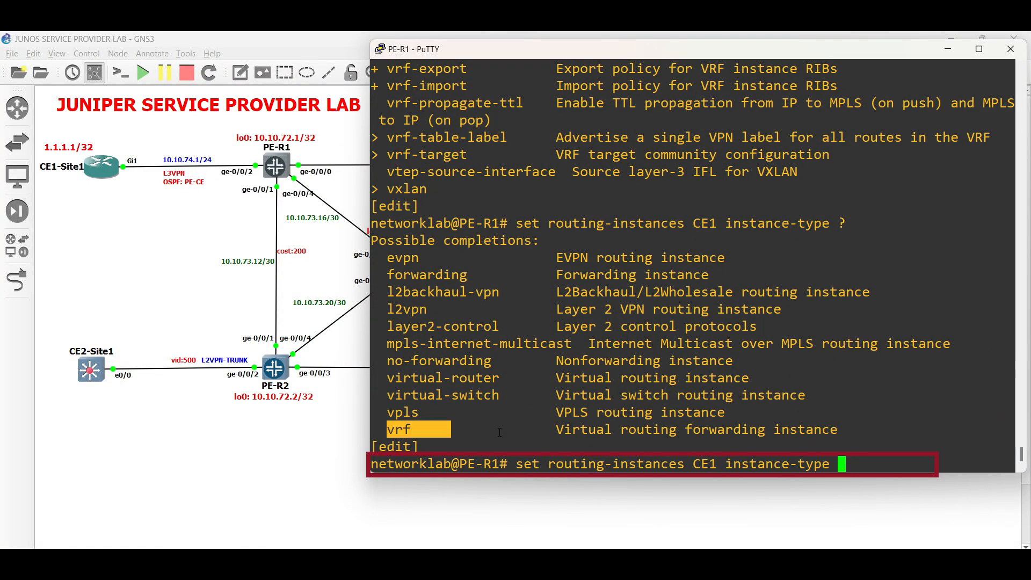
pyautogui.write('vrf')
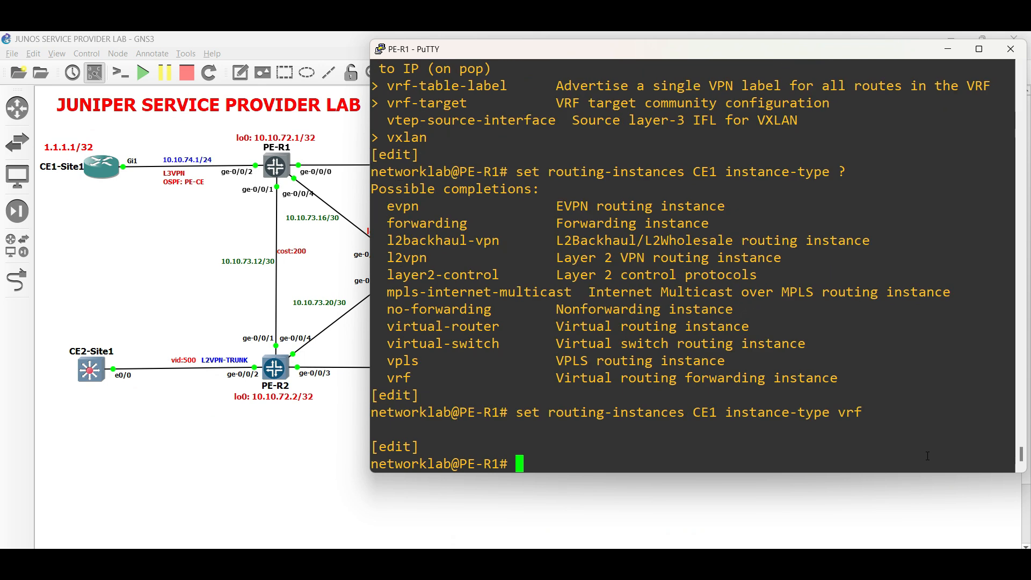
# Step: Assign interface ge-0/0/2.0 to the CE1 instance and review its configuration
pyautogui.write('edit routing-instances CE1')
pyautogui.write('show')
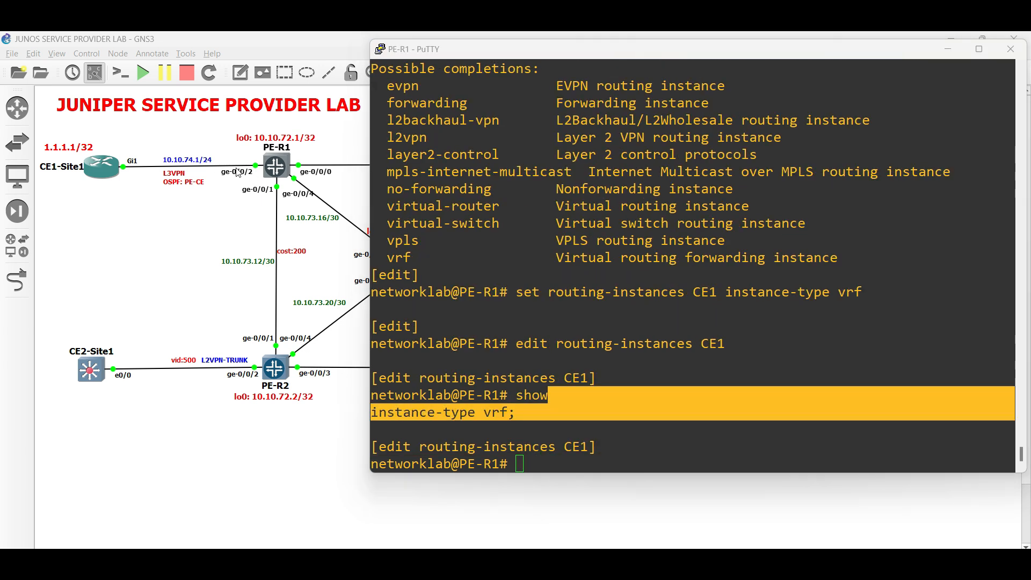
pyautogui.write('set interface')
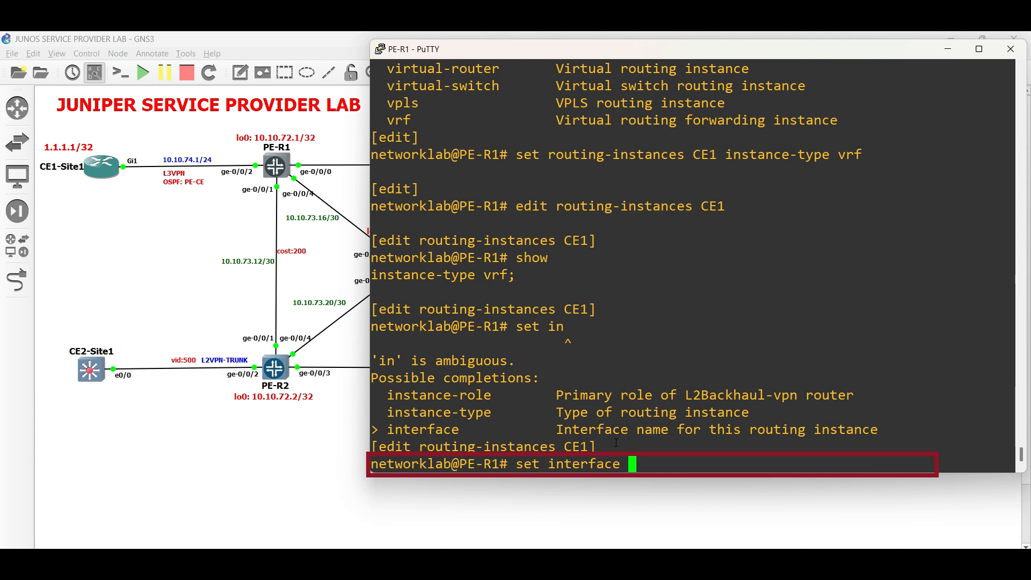
pyautogui.write('ge')
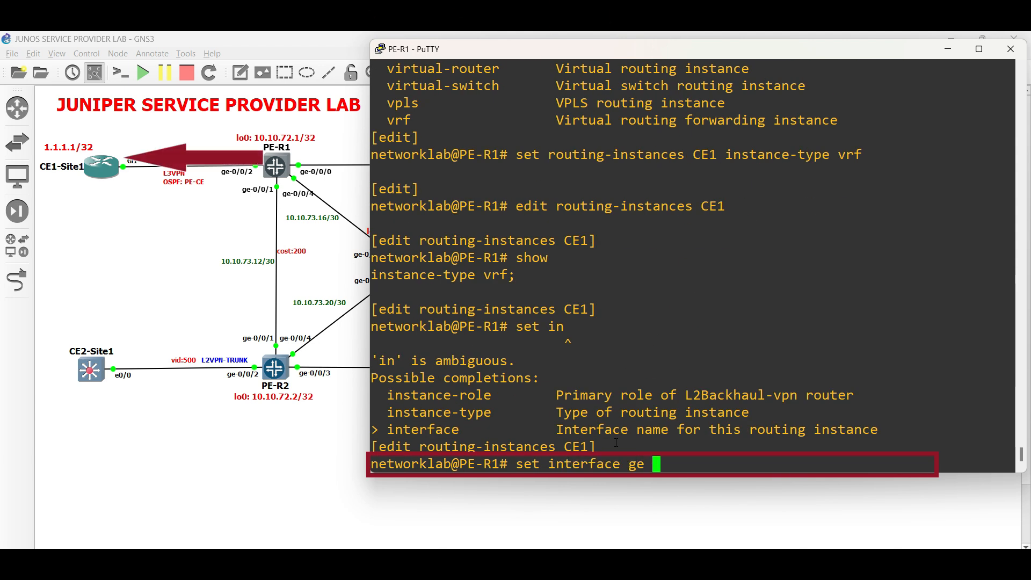
pyautogui.write('-0/0/2.')
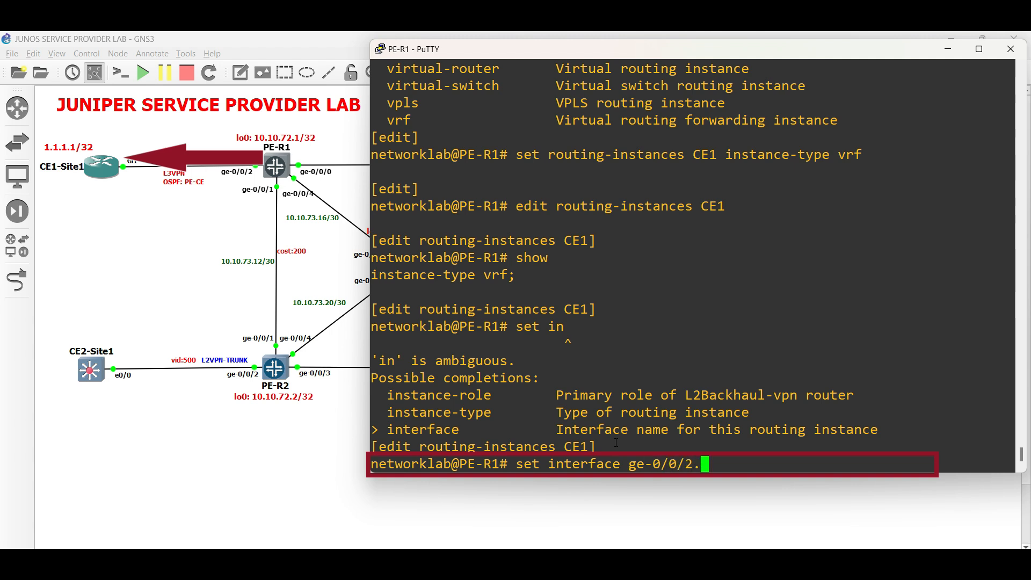
pyautogui.write('0')
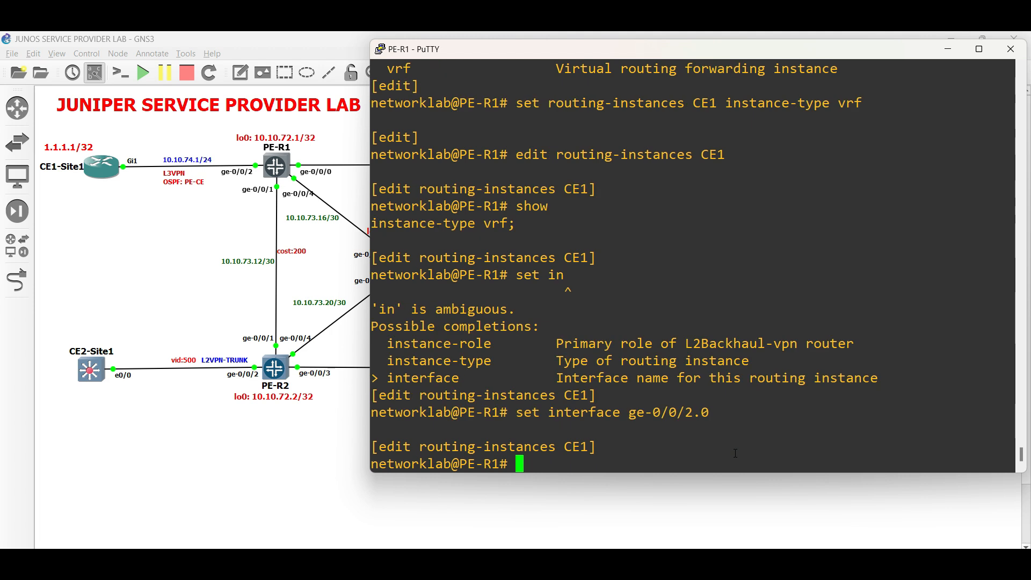
pyautogui.write('show')
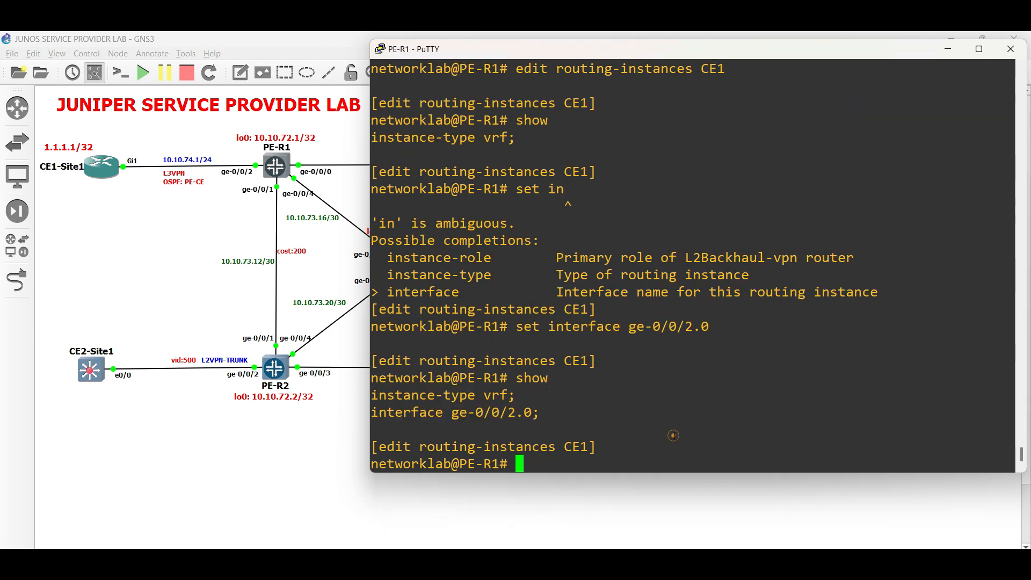
pyautogui.write('set route-distinguisher')
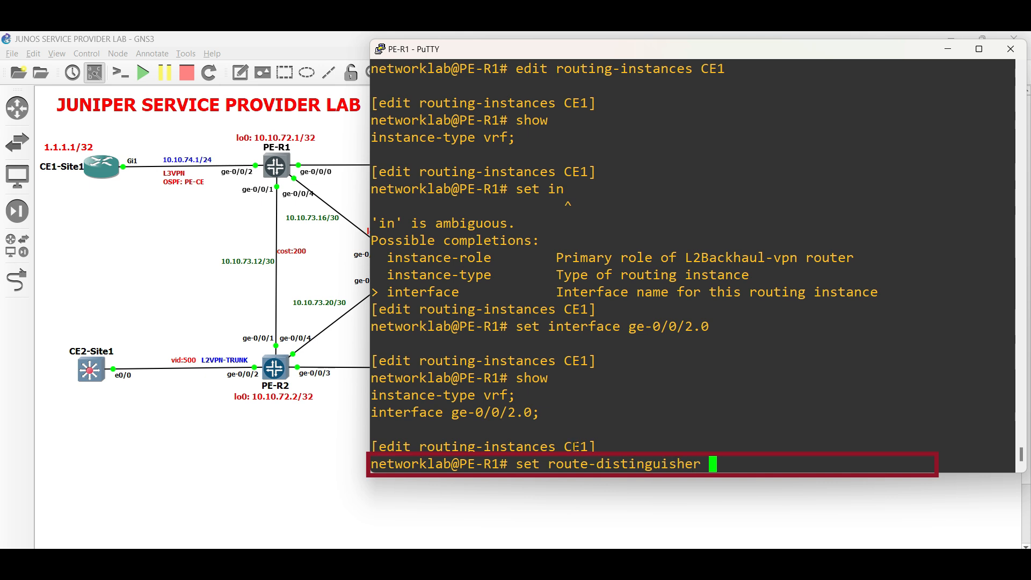
# Step: Give the CE1 instance route distinguisher 10.10.72.1:1
pyautogui.doubleClick(623, 464)
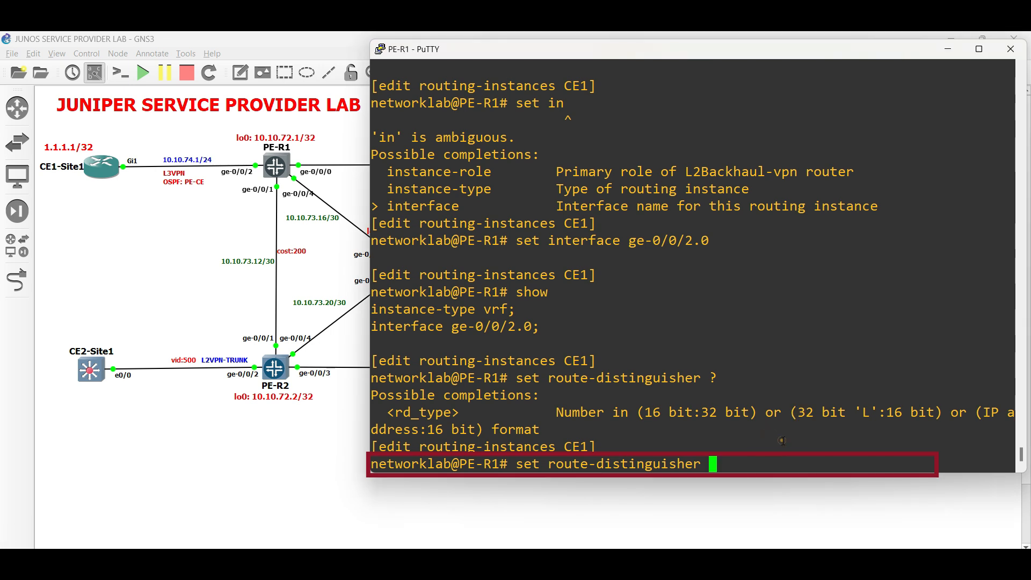
pyautogui.write('10.10.72.1')
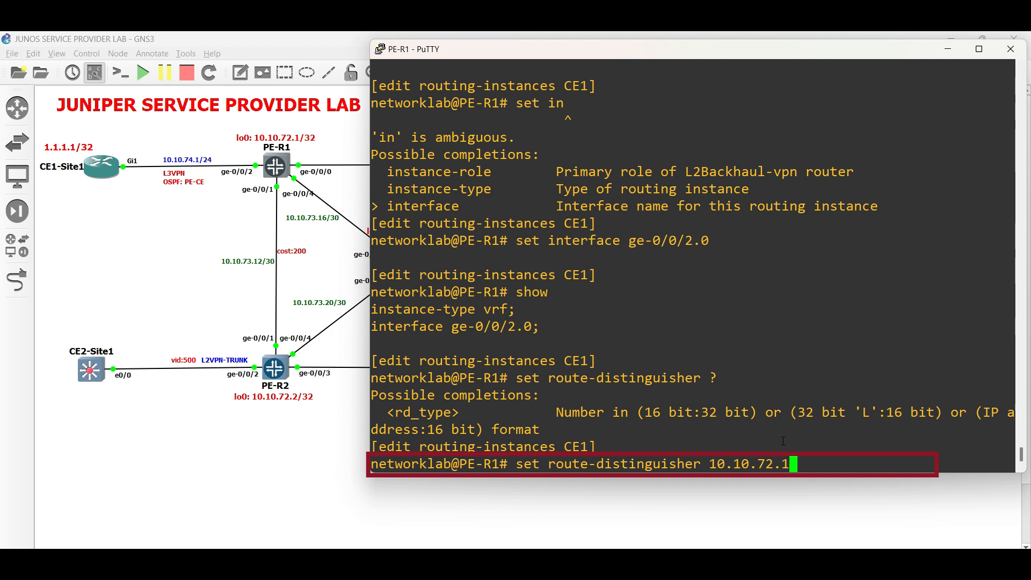
pyautogui.write(':')
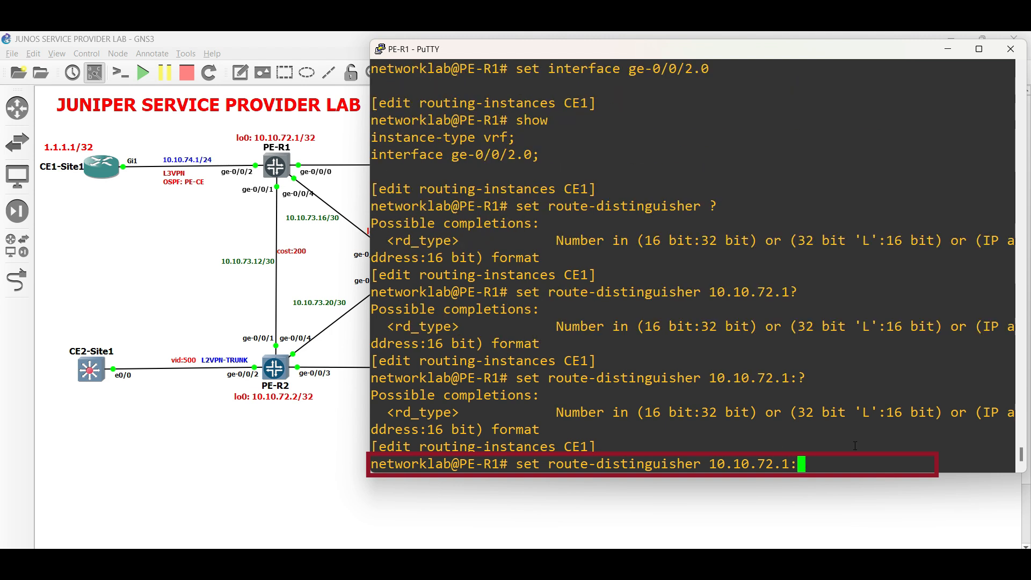
pyautogui.write('1')
pyautogui.write('show')
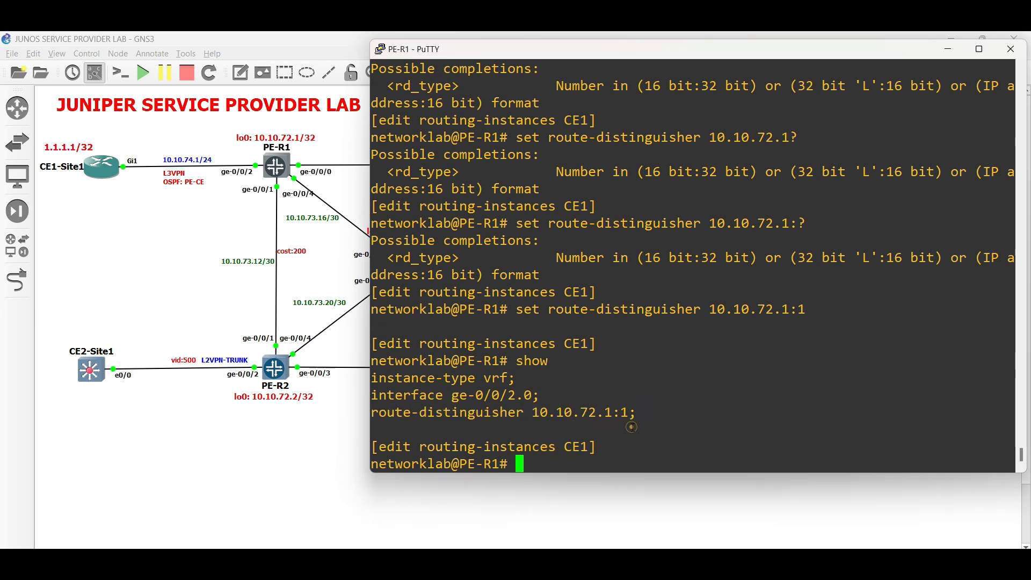
# Step: Set the CE1 instance's vrf-target to target:65002:1 and verify it
pyautogui.write('set vrf')
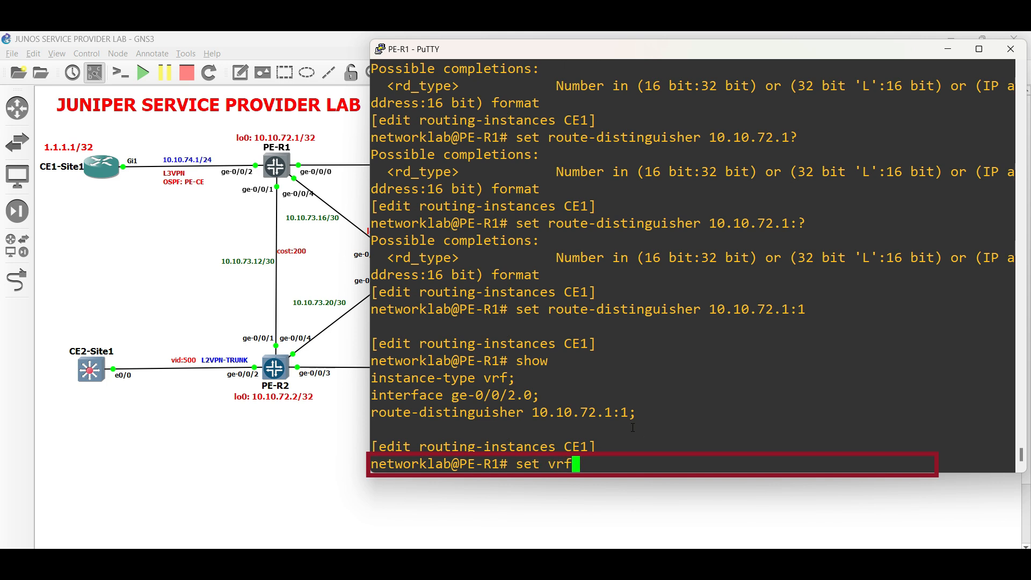
pyautogui.write('-targe')
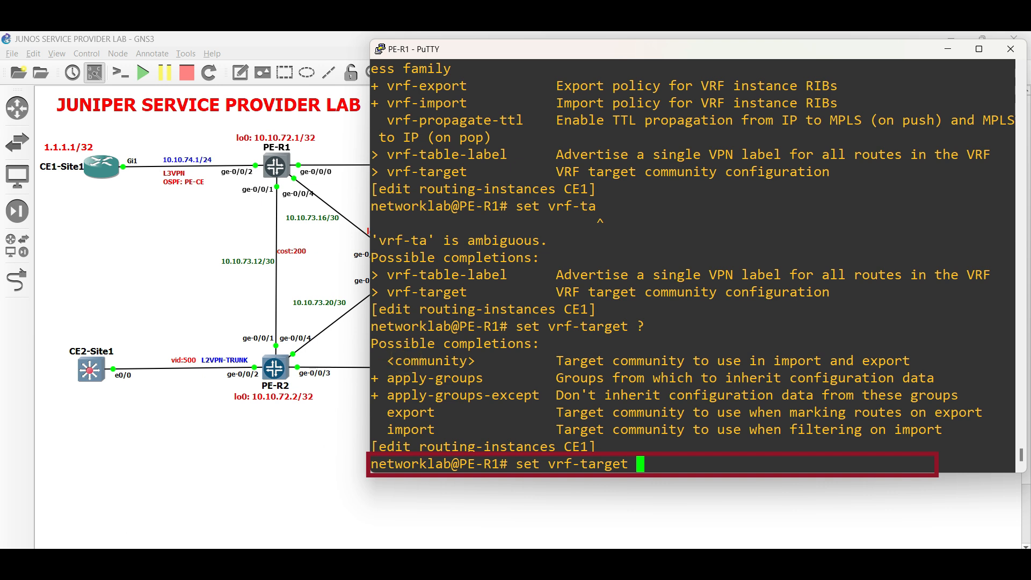
pyautogui.write('target')
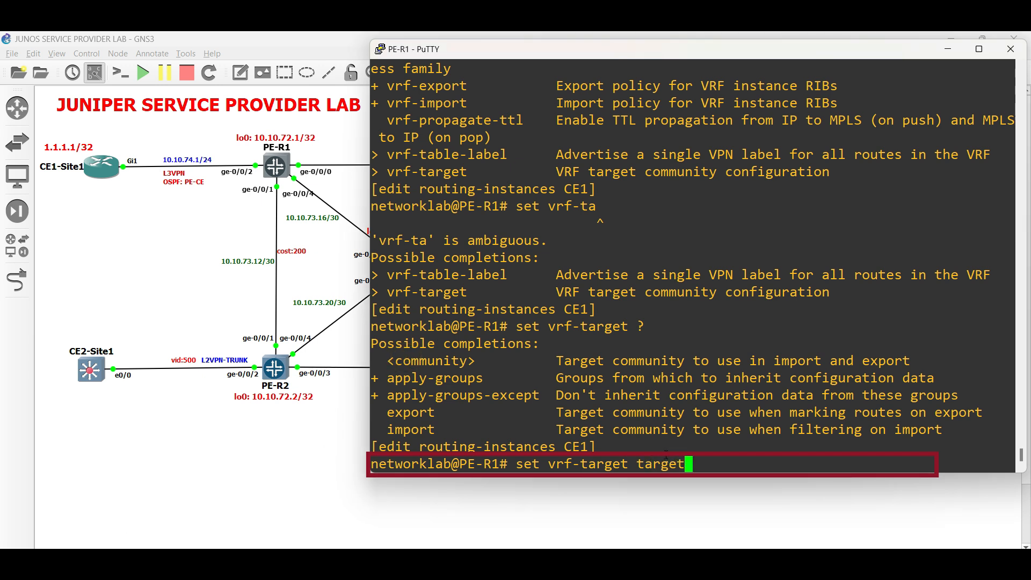
pyautogui.write(':?')
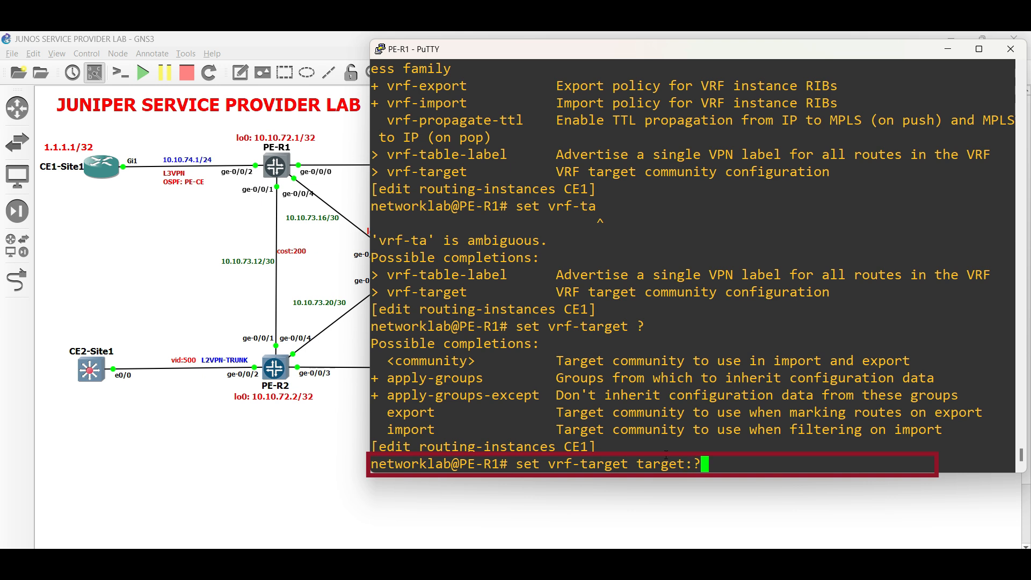
pyautogui.write('65002:')
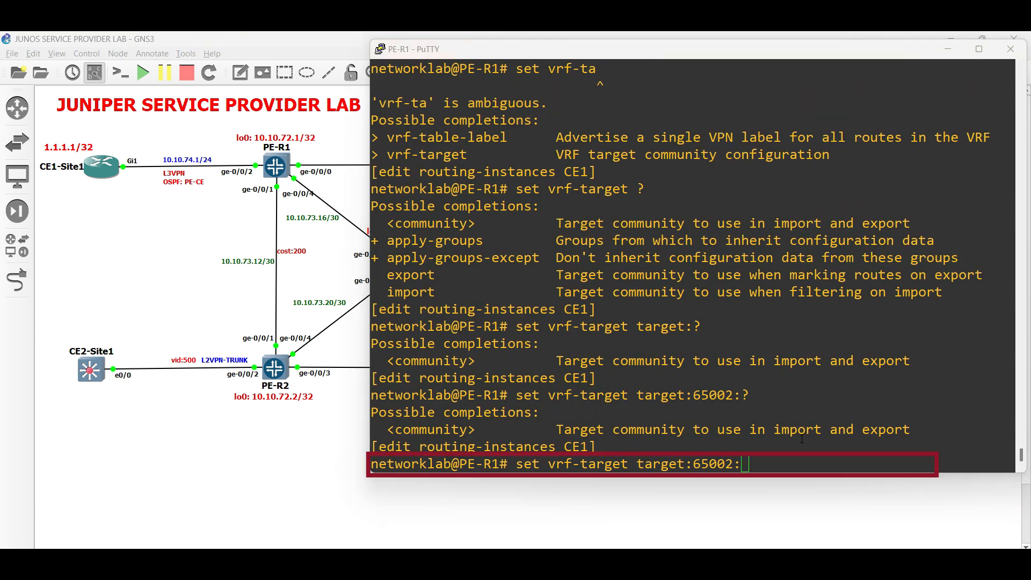
pyautogui.write('1')
pyautogui.write('show')
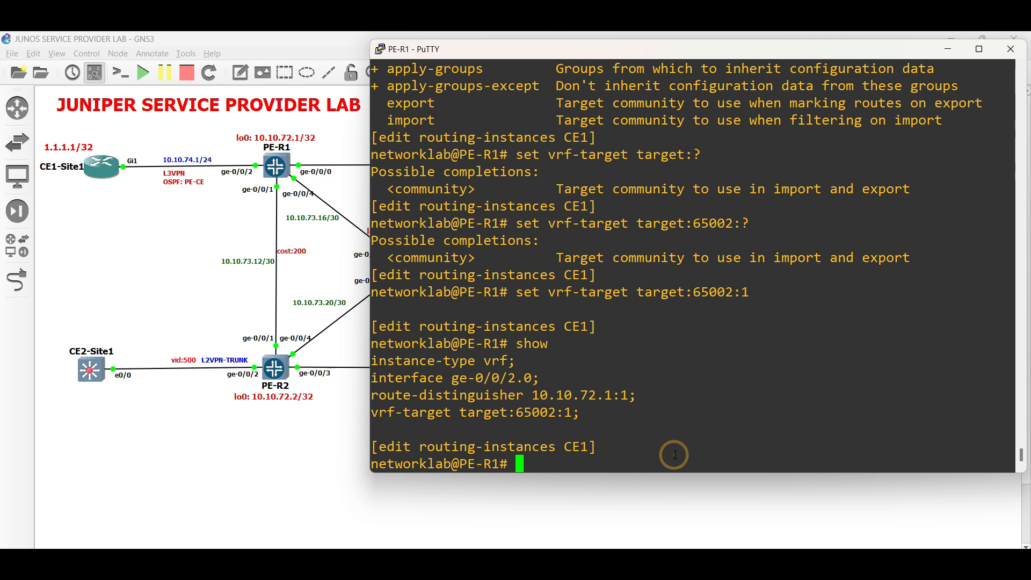
pyautogui.write('commit check')
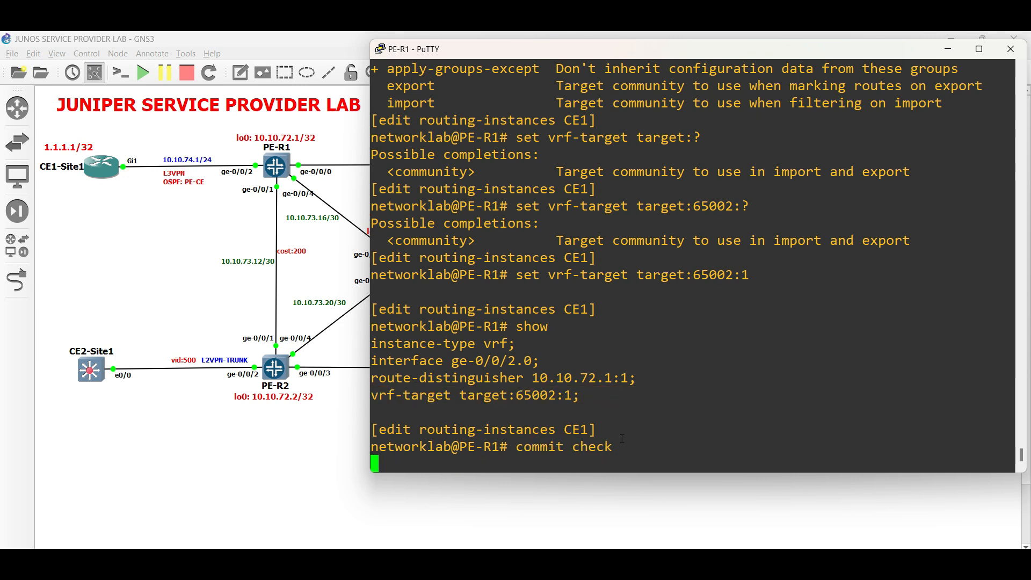
# Step: Run commit check and commit PE-R1's CE1 VRF with comment 'VRF'
pyautogui.write('commit comment')
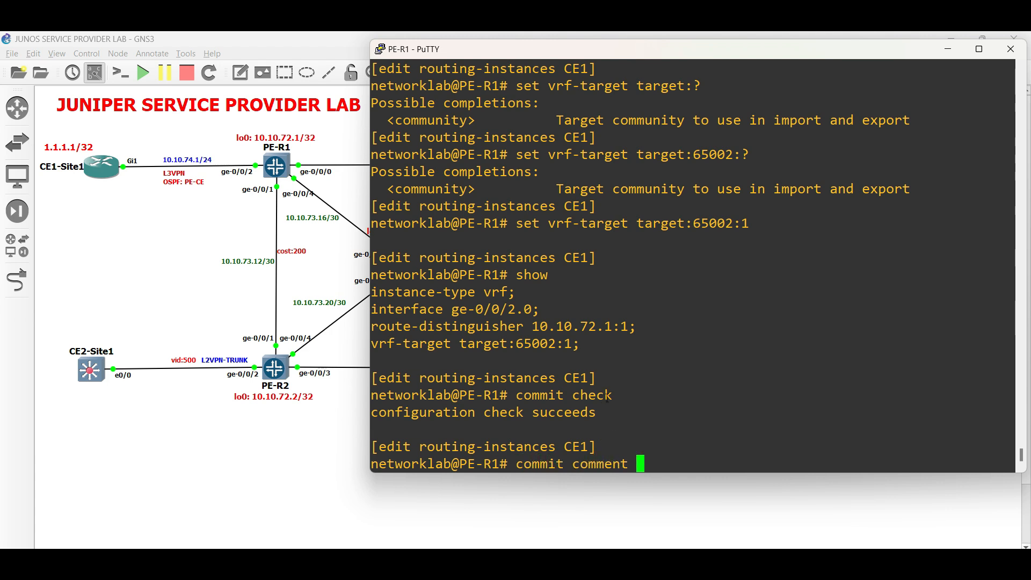
pyautogui.write('"VRF"')
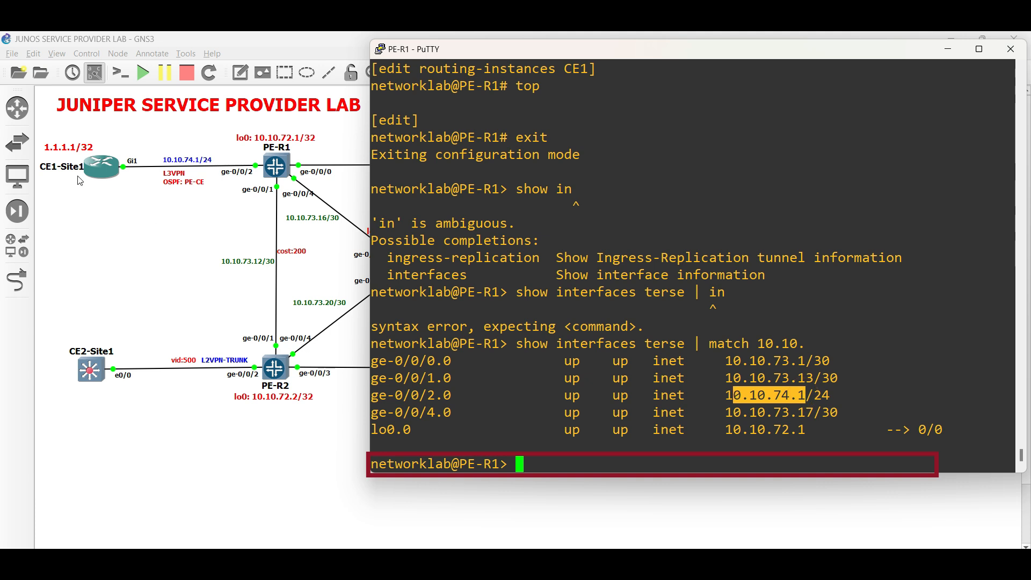
# Step: Ping CE1 at 10.10.74.2 from PE-R1's CE1 routing instance
pyautogui.write('ping routing-instance')
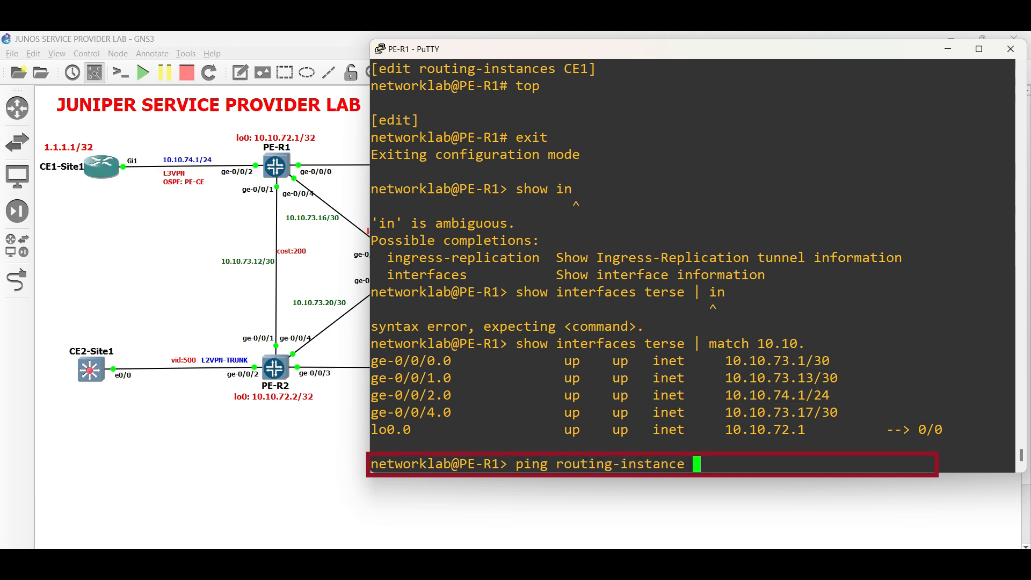
pyautogui.doubleClick(740, 395)
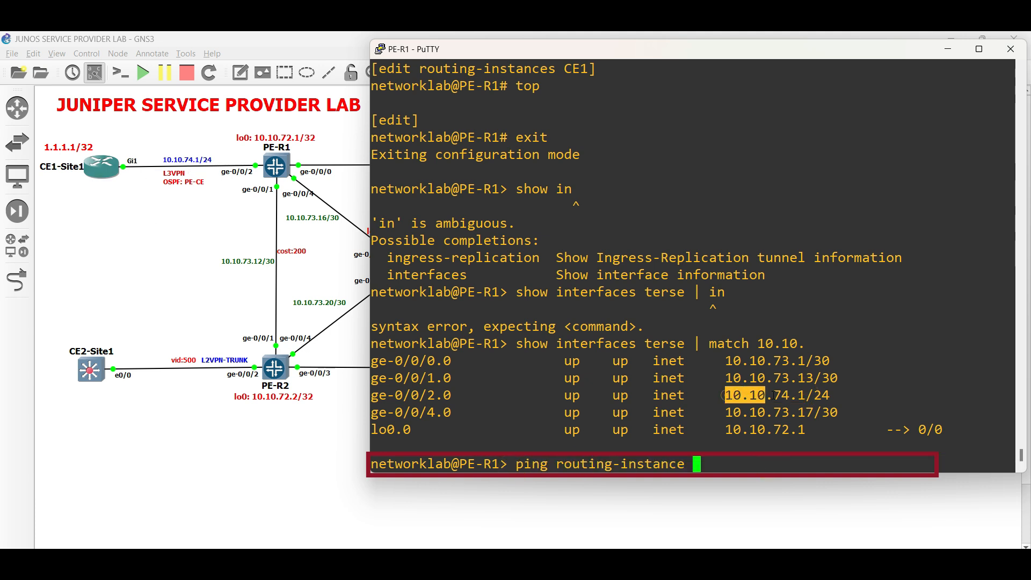
pyautogui.write('10.10.74.2')
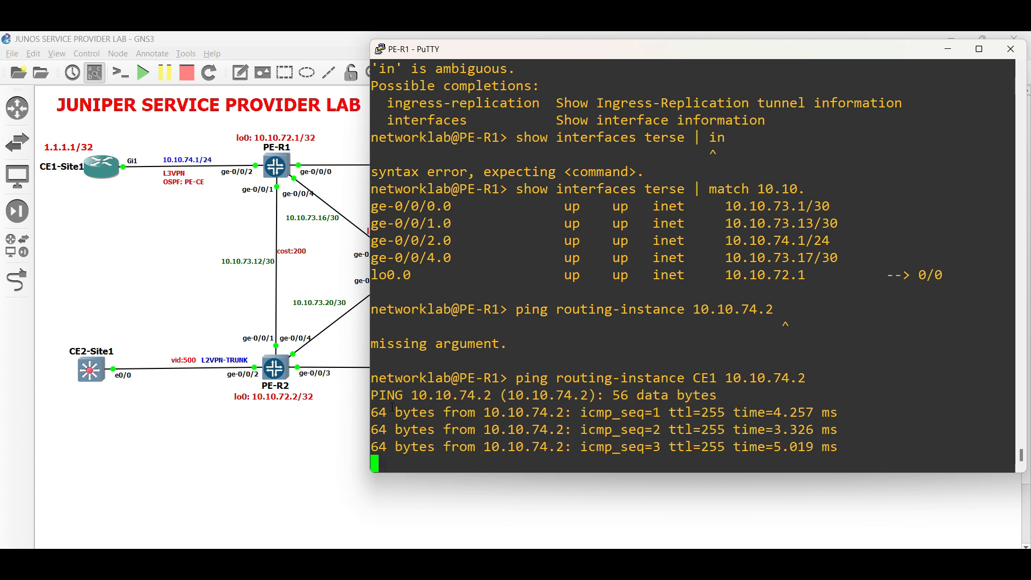
pyautogui.press('ctrl+c')
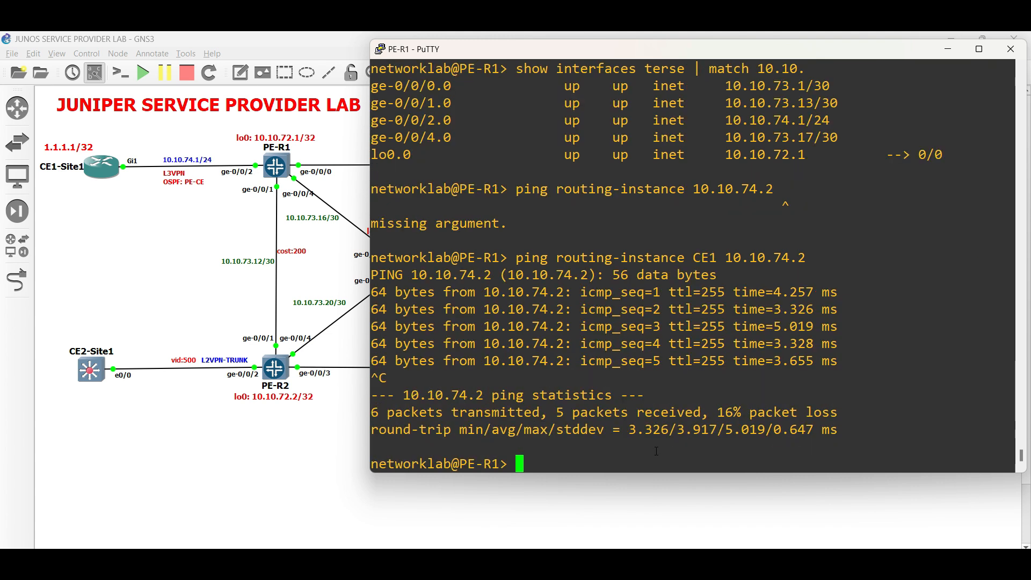
# Step: Display the CE1 routing-instance configuration in set format
pyautogui.write('show configuration')
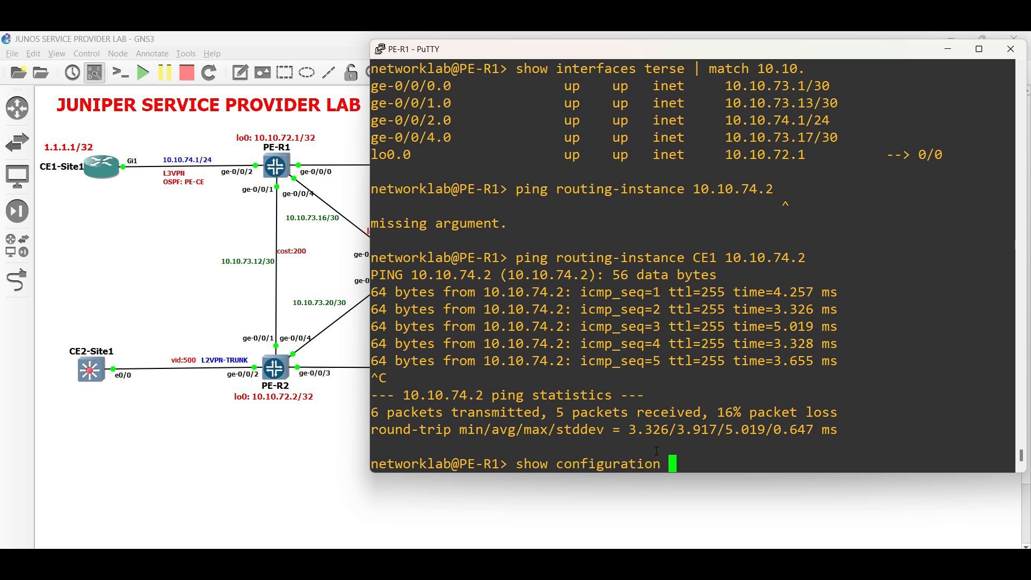
pyautogui.write('routing-instances')
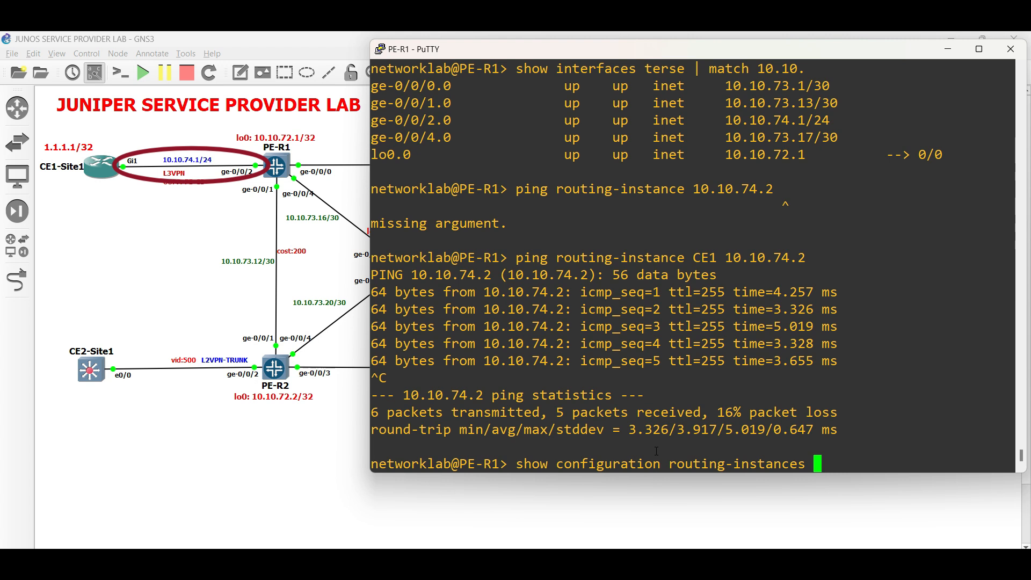
pyautogui.write('CE1 | display')
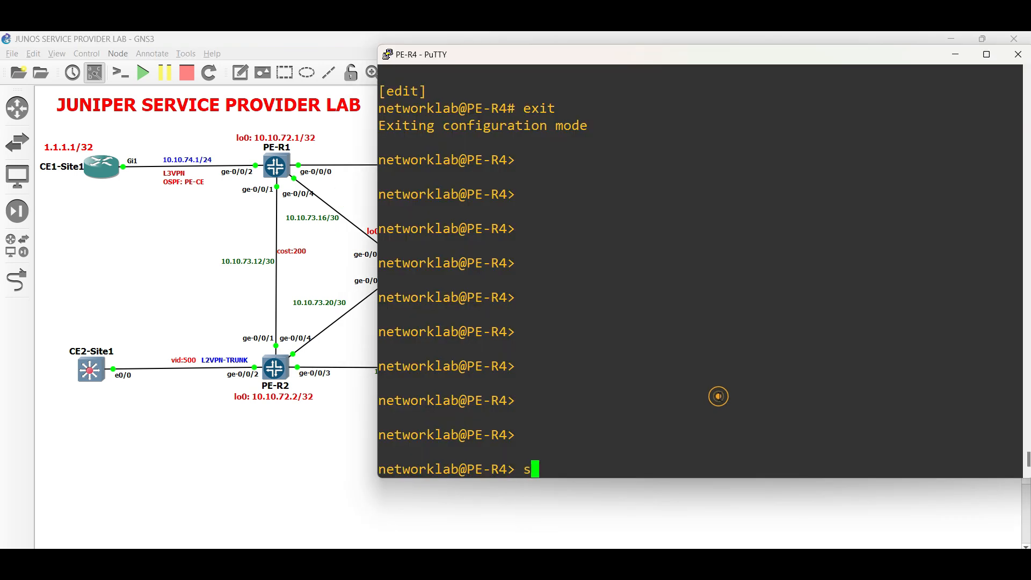
# Step: Create routing instance CE1 of type vrf on PE-R4
pyautogui.write('how configuration routing-instances')
pyautogui.write('configure')
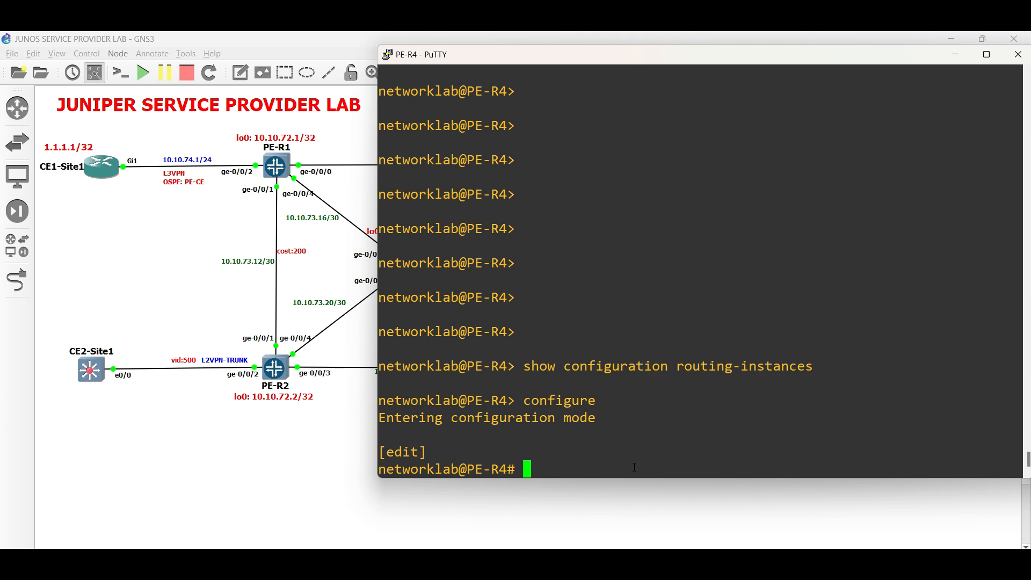
pyautogui.write('set routing-')
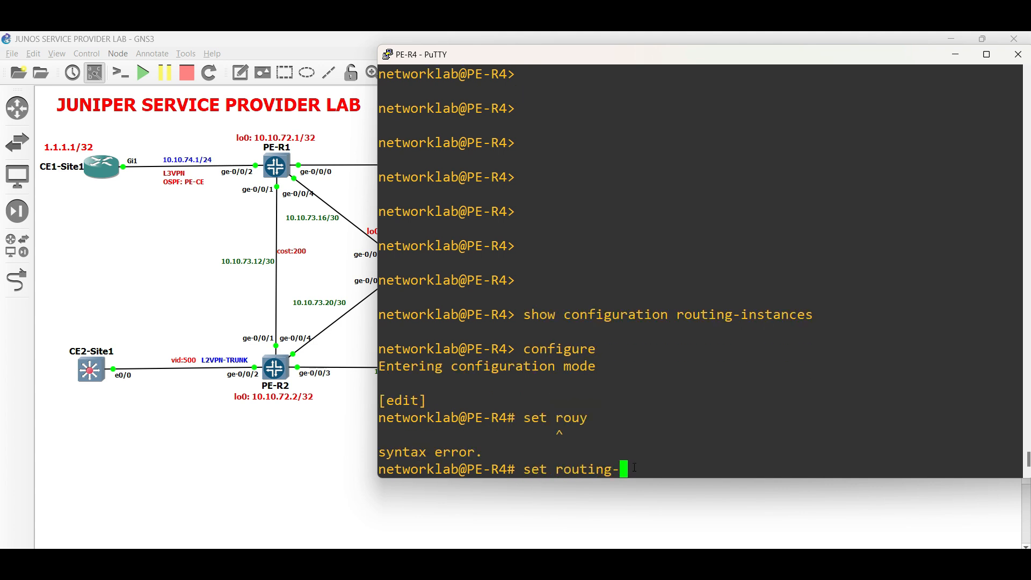
pyautogui.write('instances CE1')
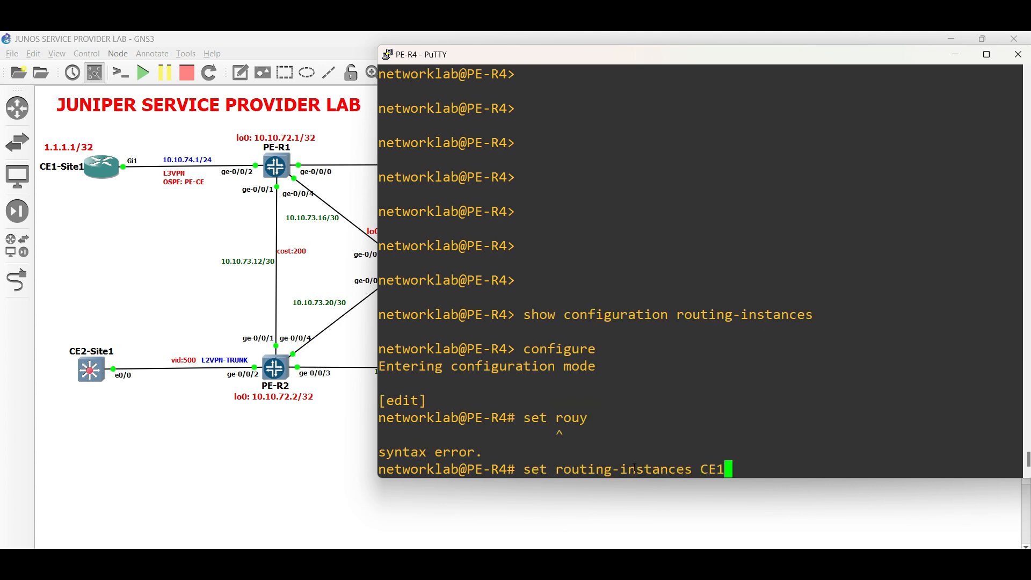
pyautogui.write('ins')
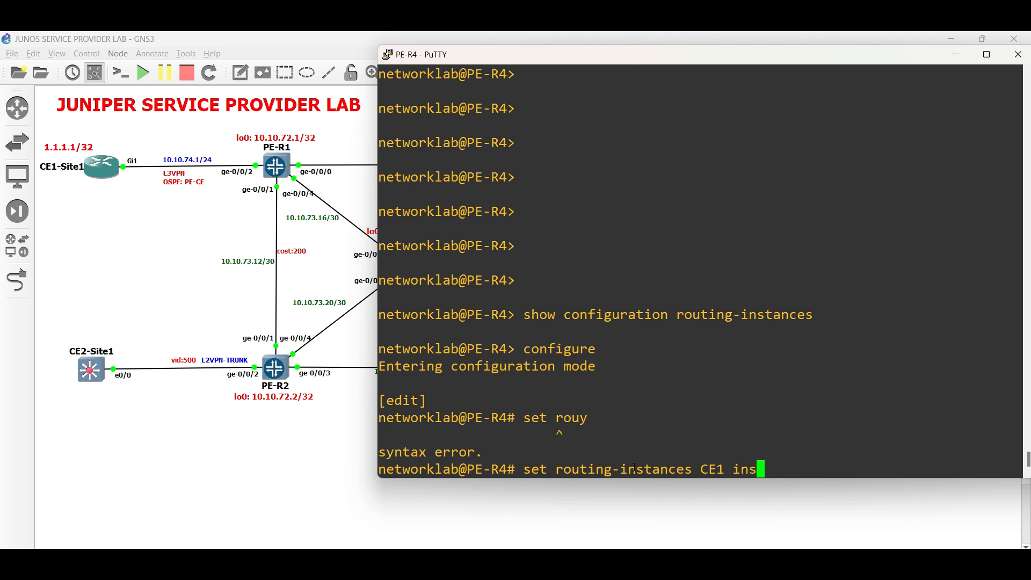
pyautogui.write('tance-type vrf')
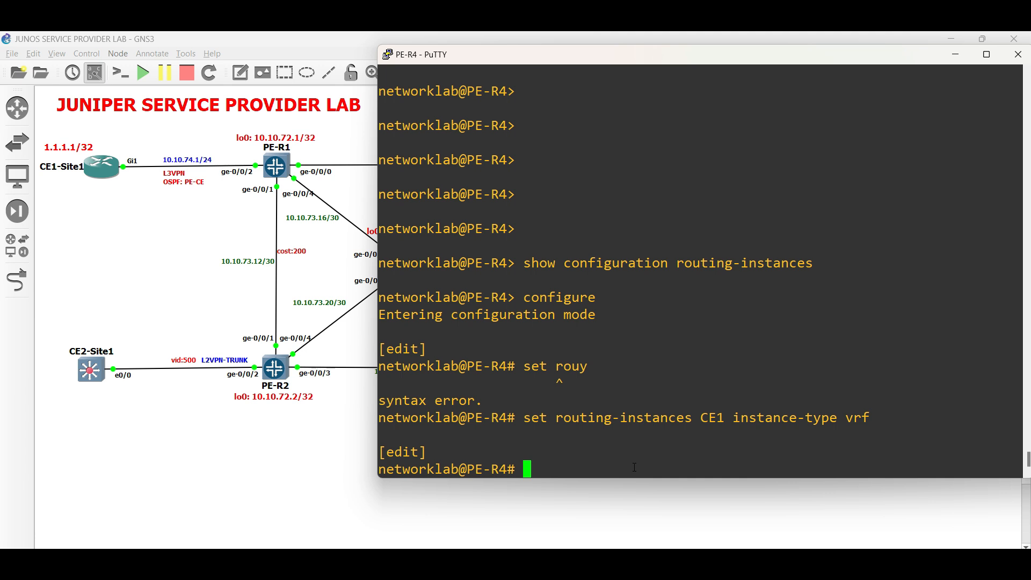
# Step: Add interface ge-0/0/1.0 and route distinguisher 10.10.72.4:1 to PE-R4's CE1 instance
pyautogui.write('edit routing-instances CE1')
pyautogui.write('set')
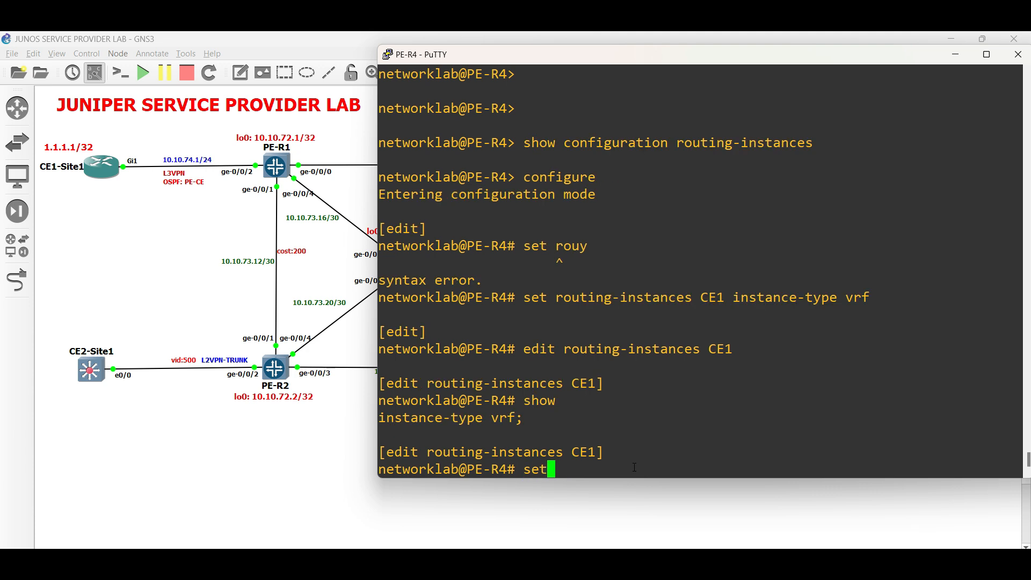
pyautogui.write('interface ge')
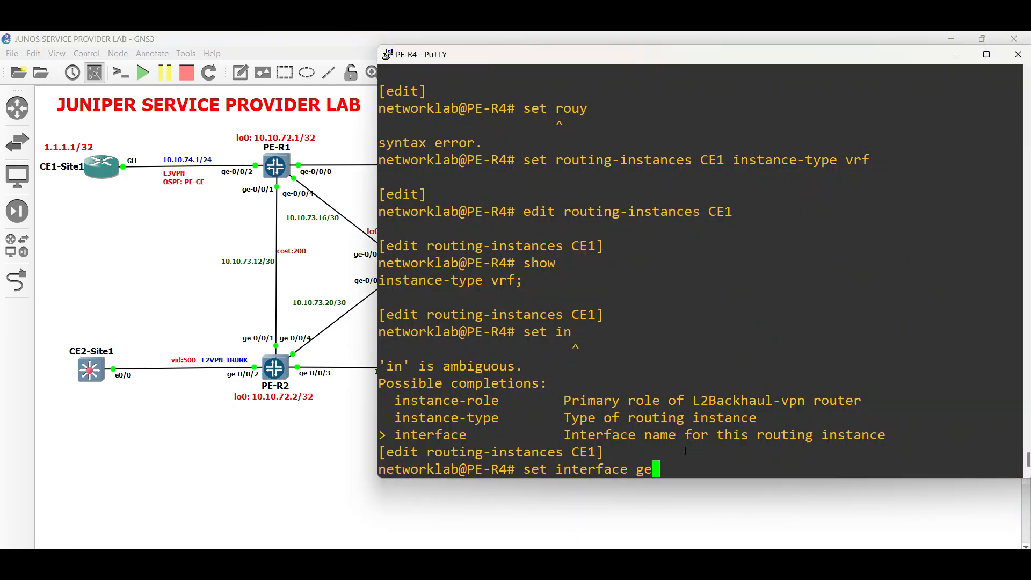
pyautogui.write('-0/0/1.0')
pyautogui.write('set route-distinguisher')
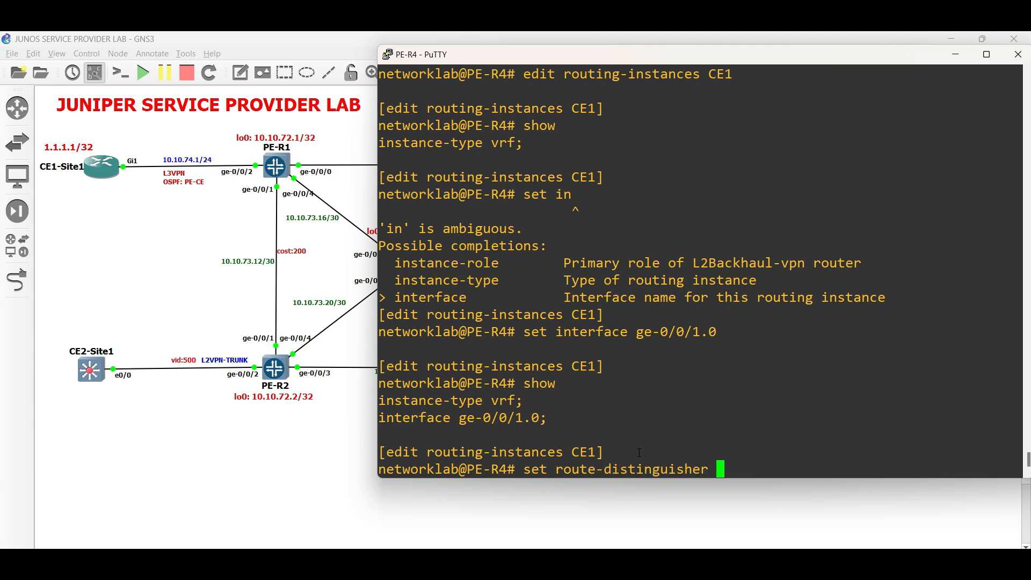
pyautogui.write('10.10.72')
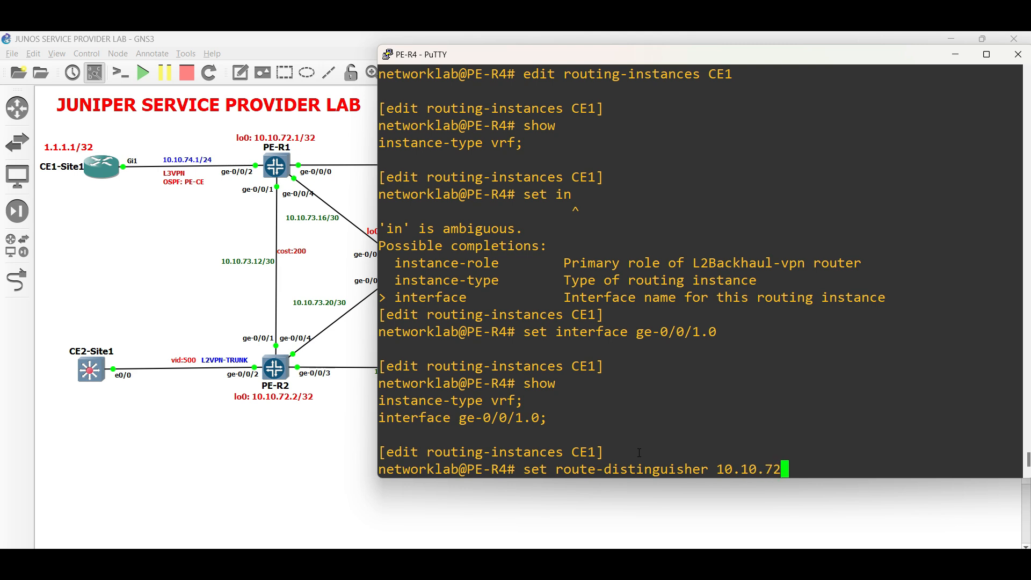
pyautogui.write('2')
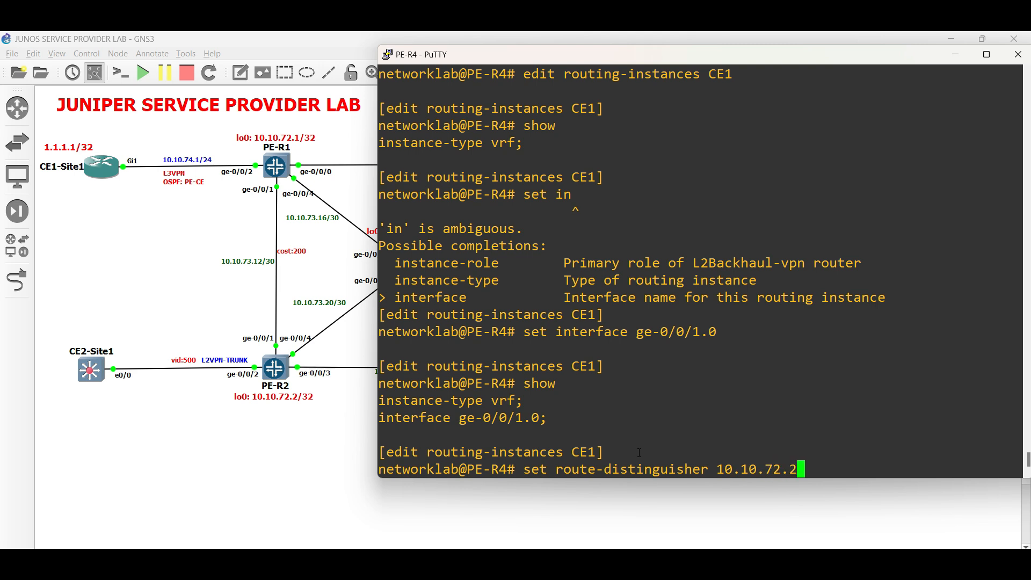
pyautogui.write(':1')
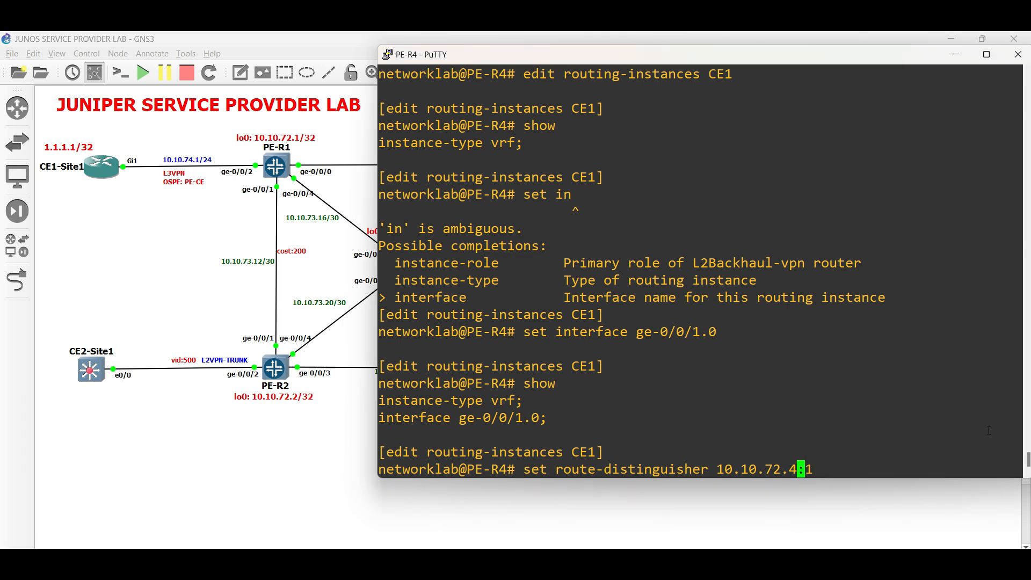
pyautogui.press('Return')
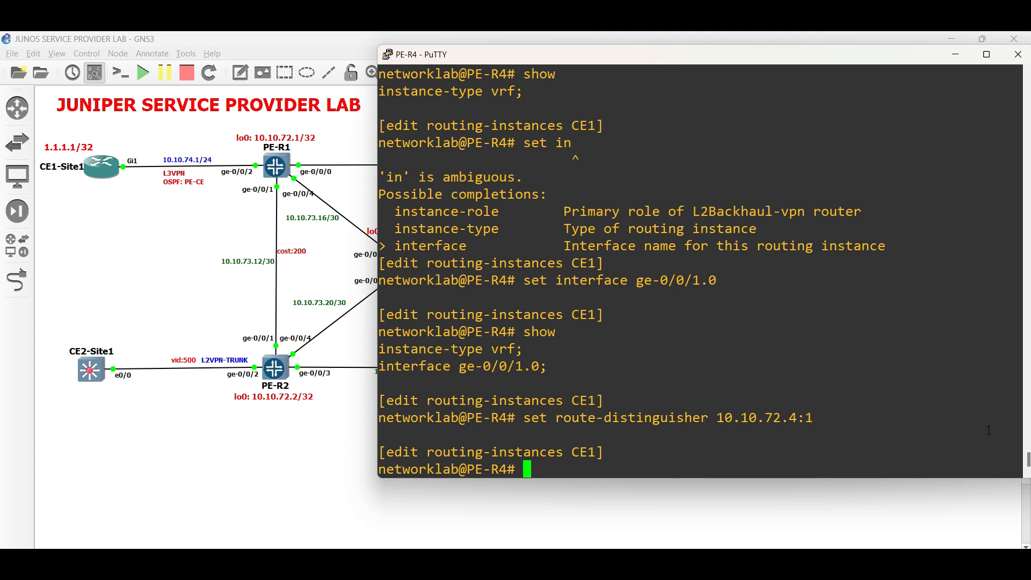
# Step: Set PE-R4's CE1 vrf-target to target:65002:1
pyautogui.write('set')
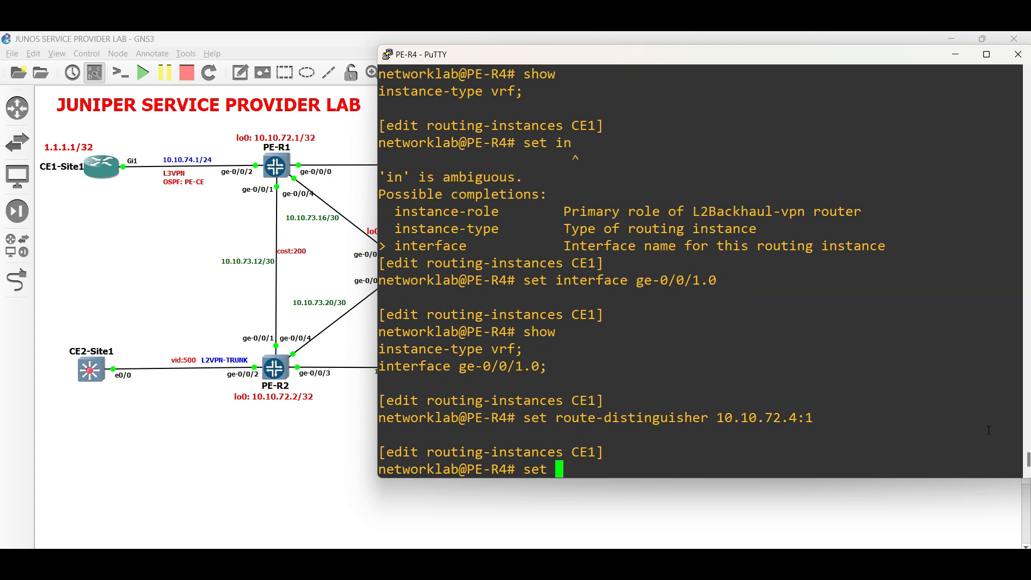
pyautogui.write('vrf-target')
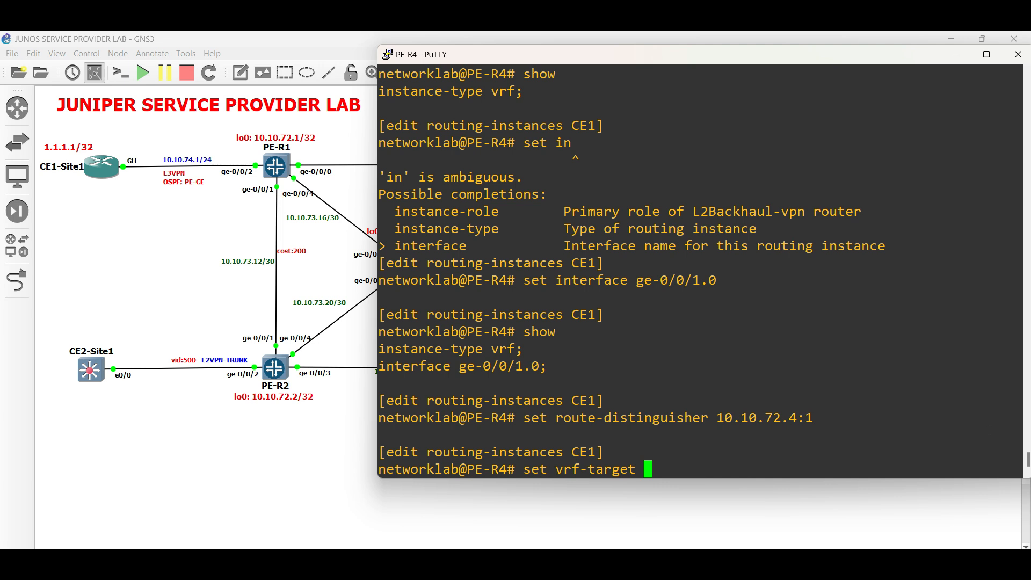
pyautogui.write('vrf')
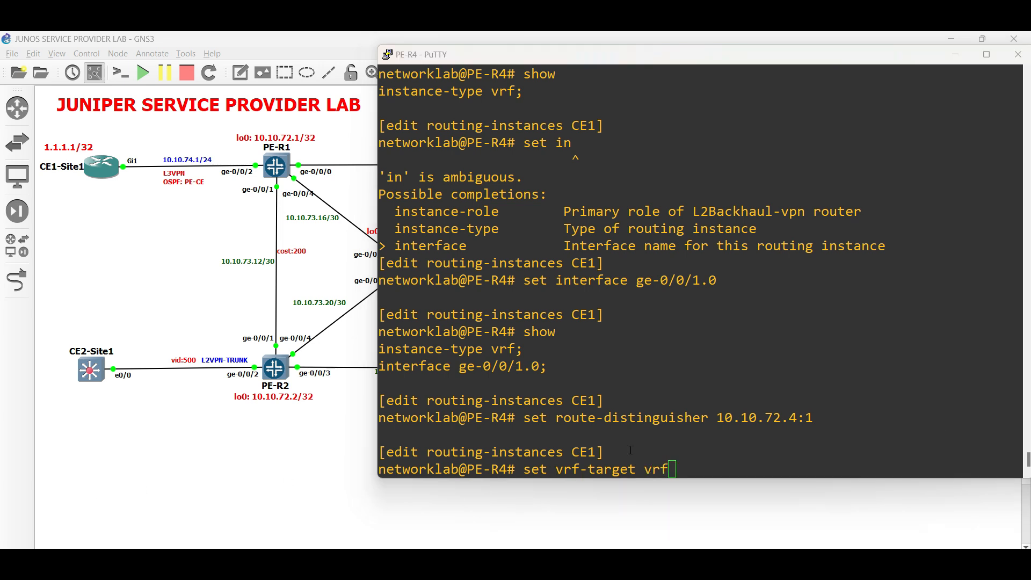
pyautogui.write('target:6')
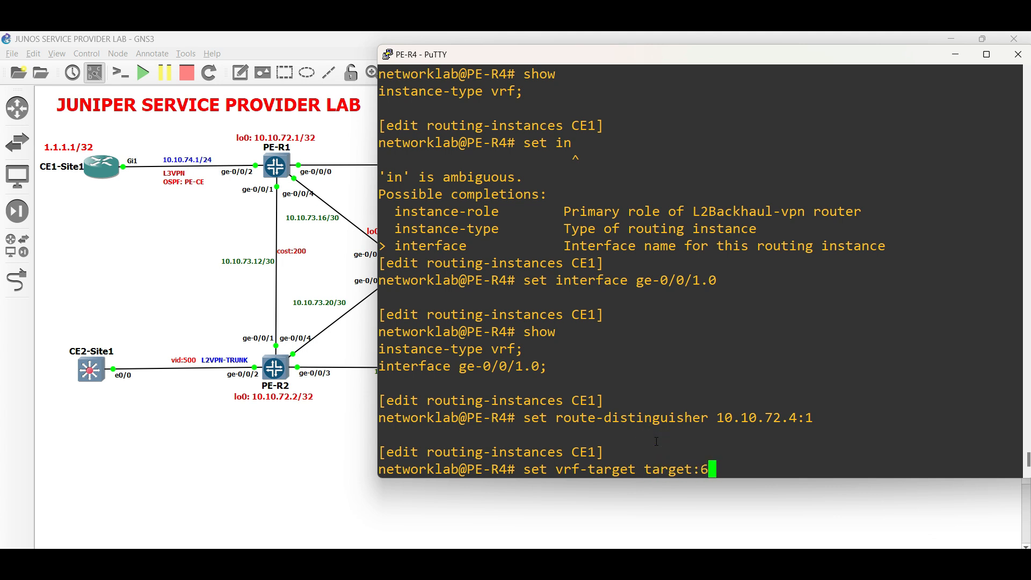
pyautogui.write('5002:1')
pyautogui.write('ping routing-instance CE1 ')
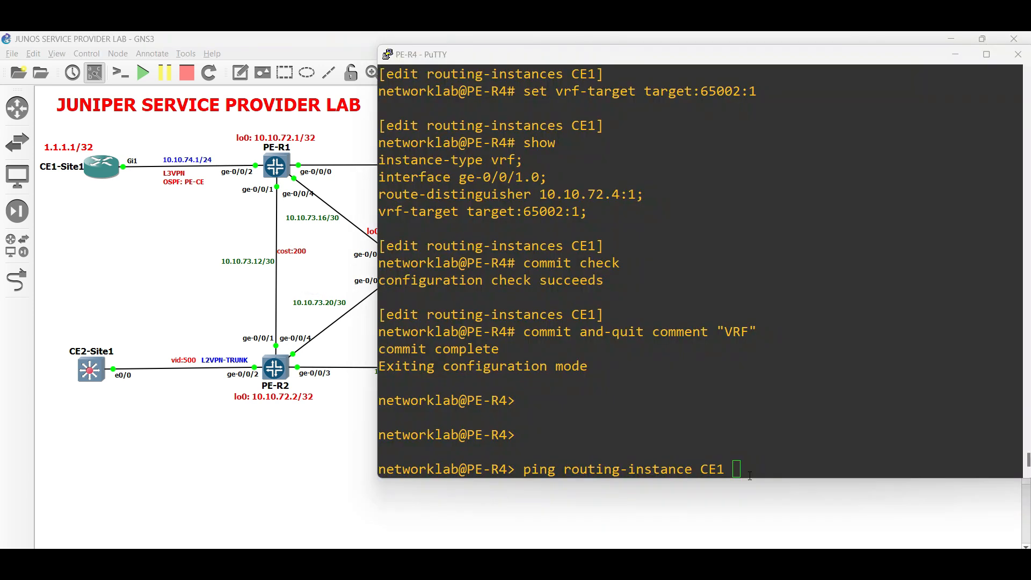
pyautogui.write('10.10.76.2')
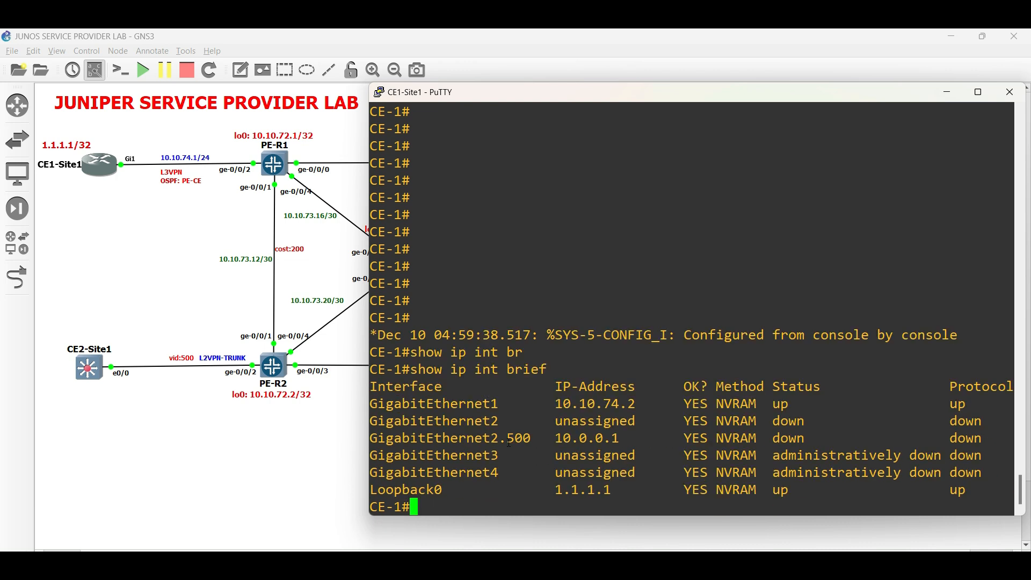
# Step: Add OSPF 1 networks 10.10.74.2 and 1.1.1.1 /0.0.0.0 area 0 on CE1-Site1, then verify
pyautogui.doubleClick(582, 489)
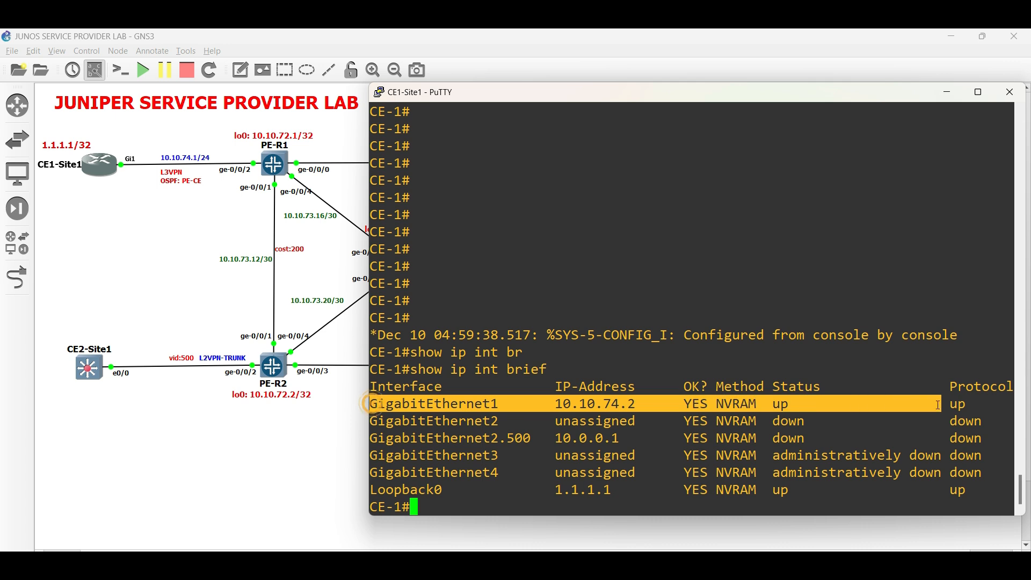
pyautogui.write('conf')
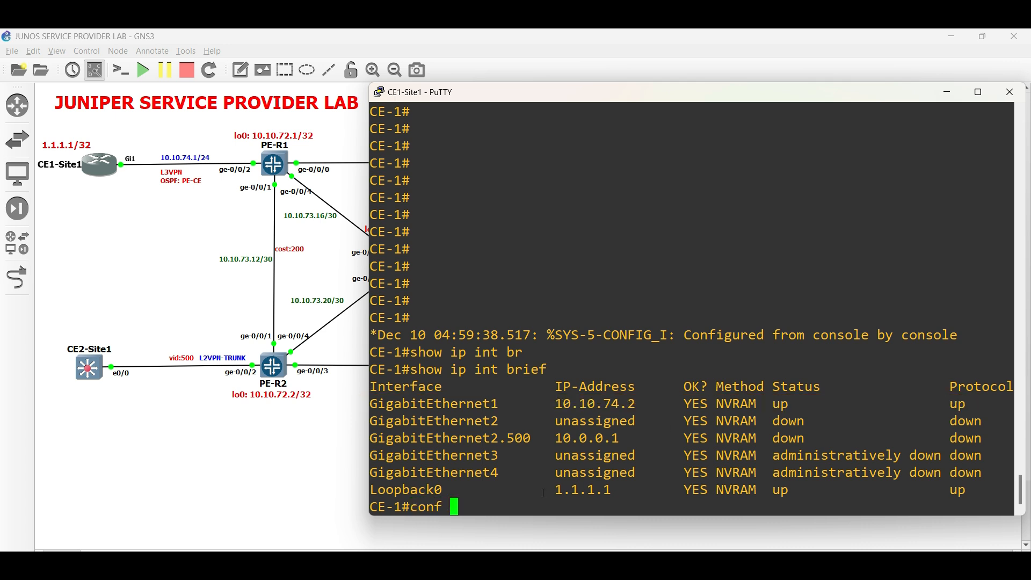
pyautogui.write('show ip p')
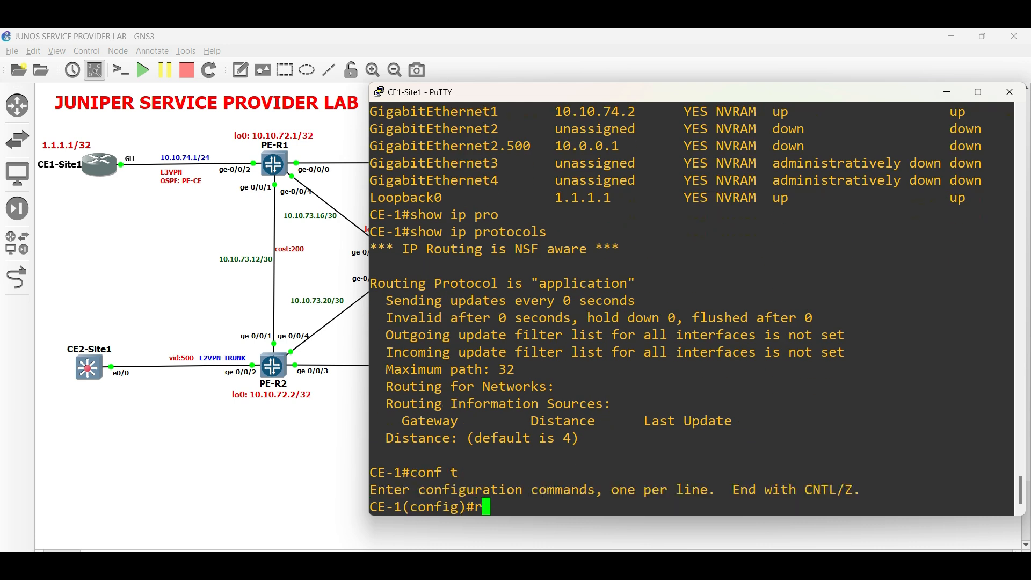
pyautogui.write('router ospf 1')
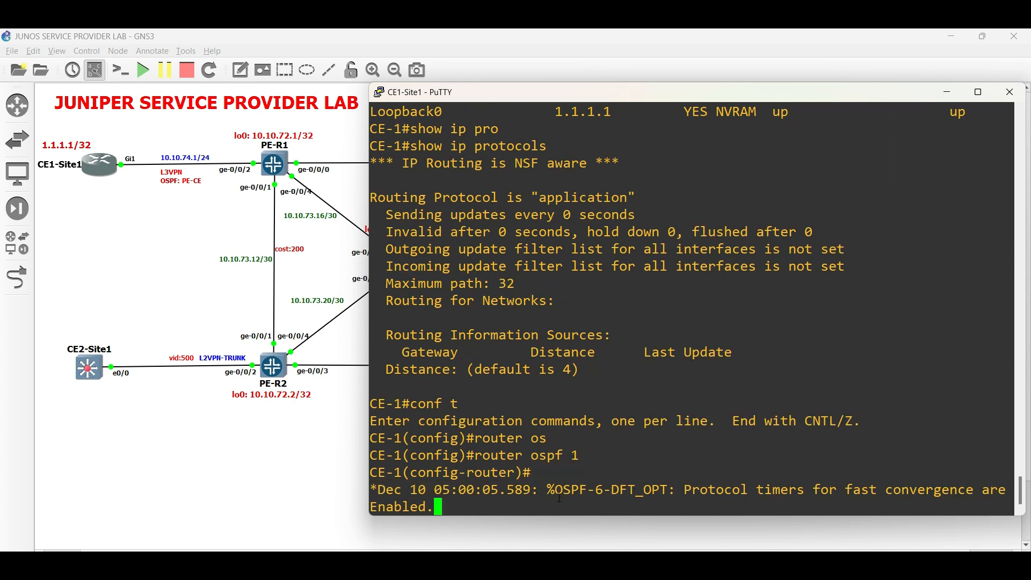
pyautogui.write('network')
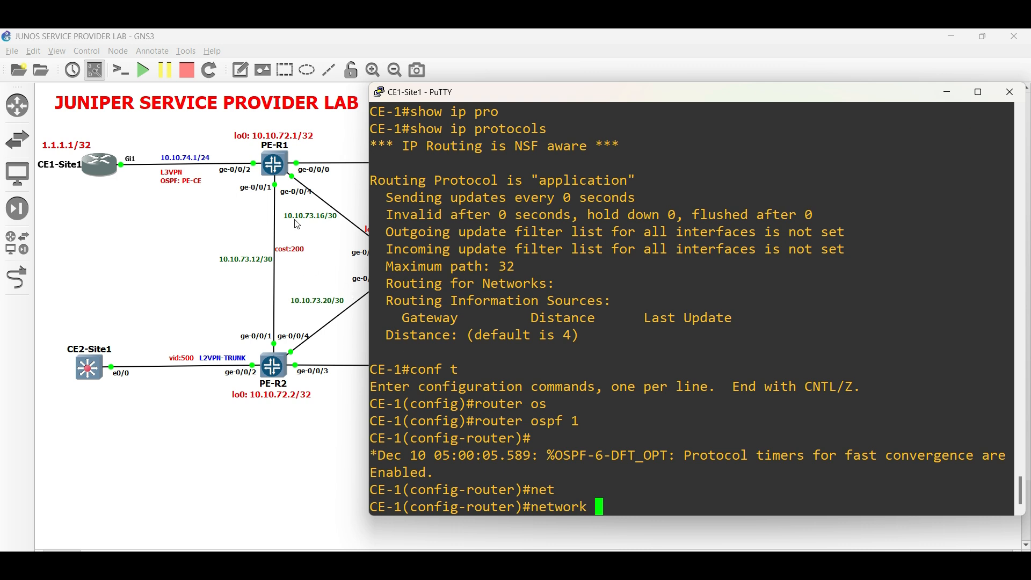
pyautogui.write('10.10.74.2')
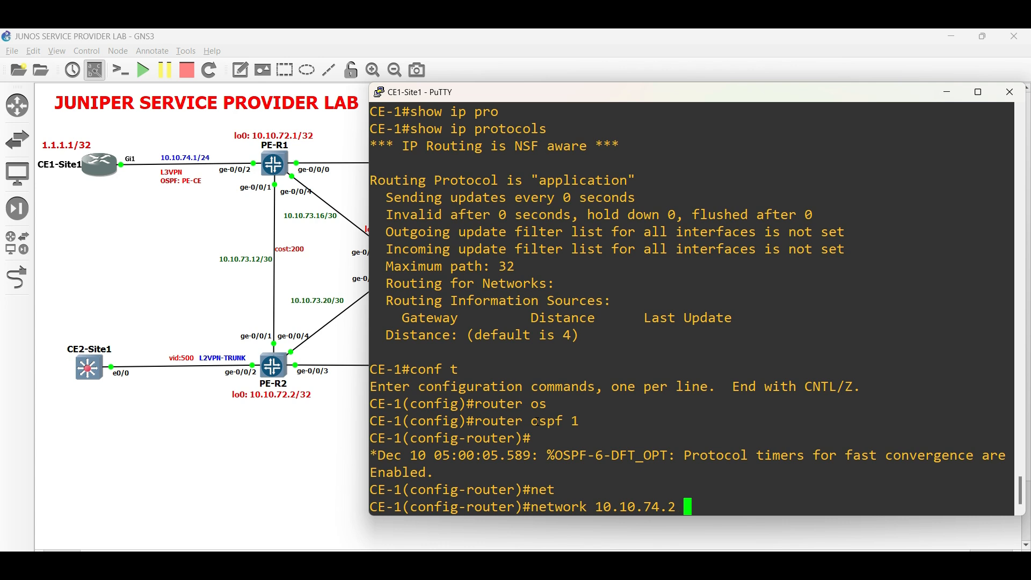
pyautogui.write('0.0.0.0')
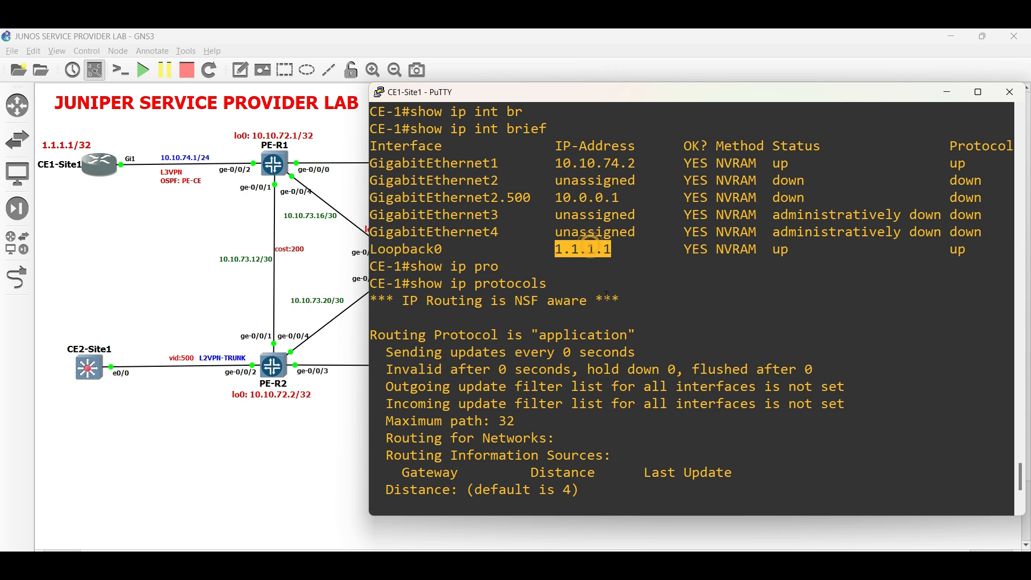
pyautogui.write('network 1.1.1.1')
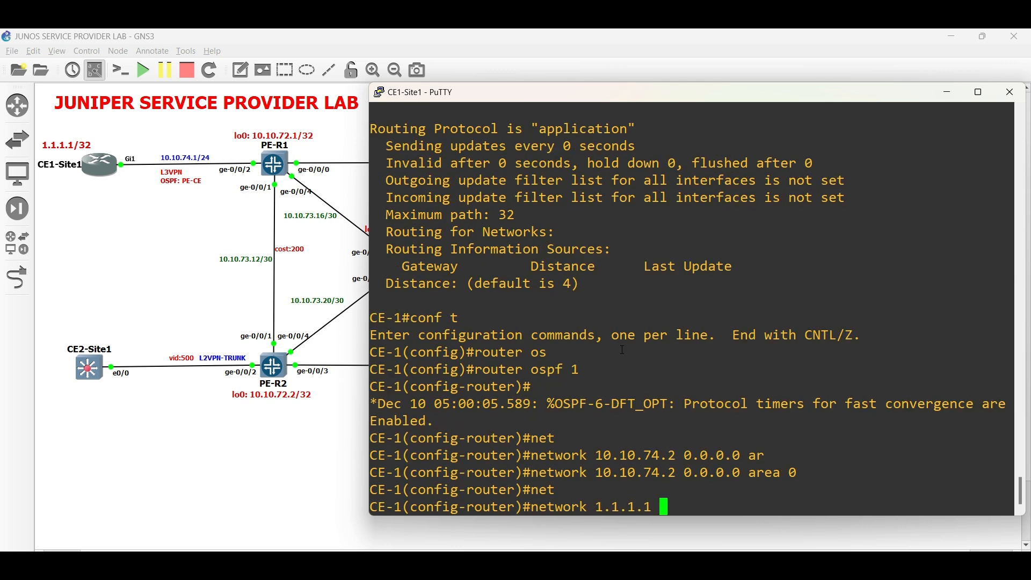
pyautogui.write('0.0.0.0 area 0')
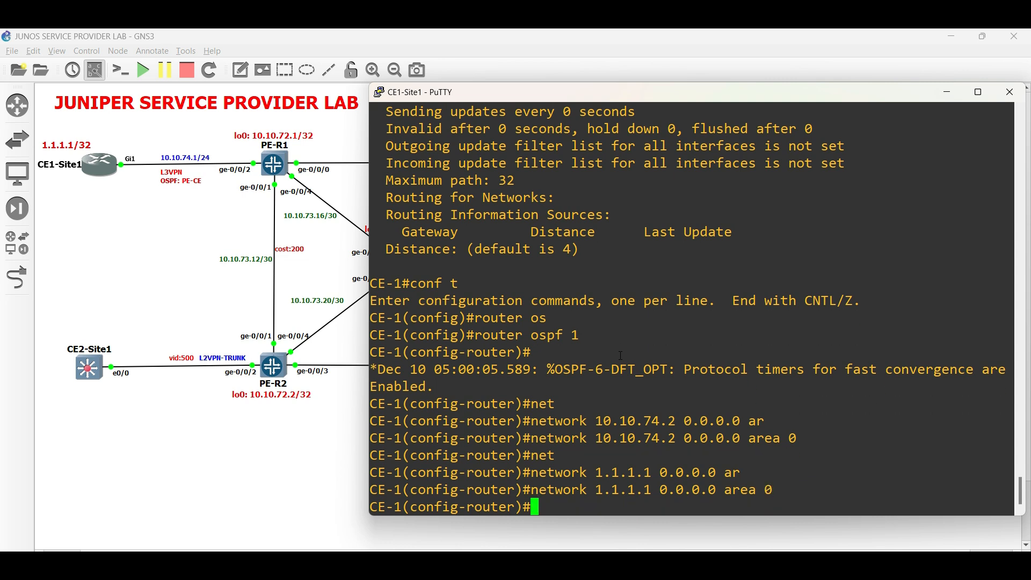
pyautogui.write('do sh r')
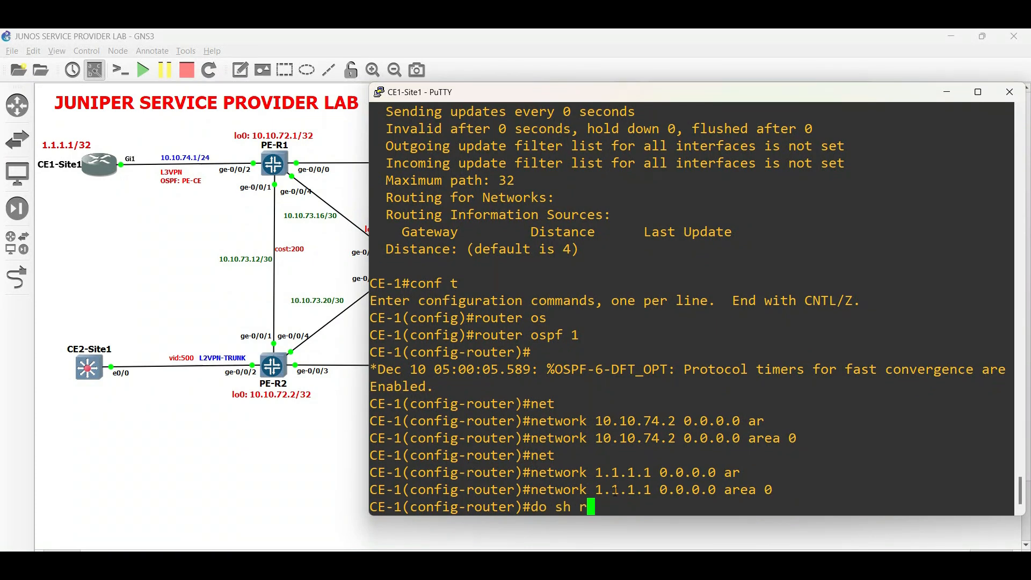
pyautogui.write('un | sec router ospf')
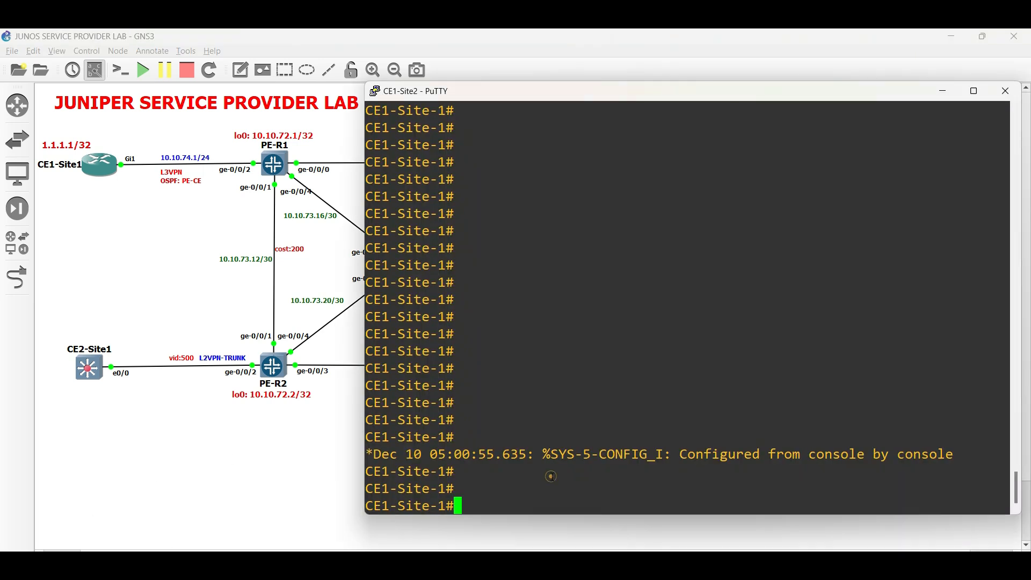
# Step: Rename the router CE1-Site-2 and advertise 10.10.76.2 and 2.2.2.2 in OSPF 1 area 0
pyautogui.write('show ip int')
pyautogui.write('hostname')
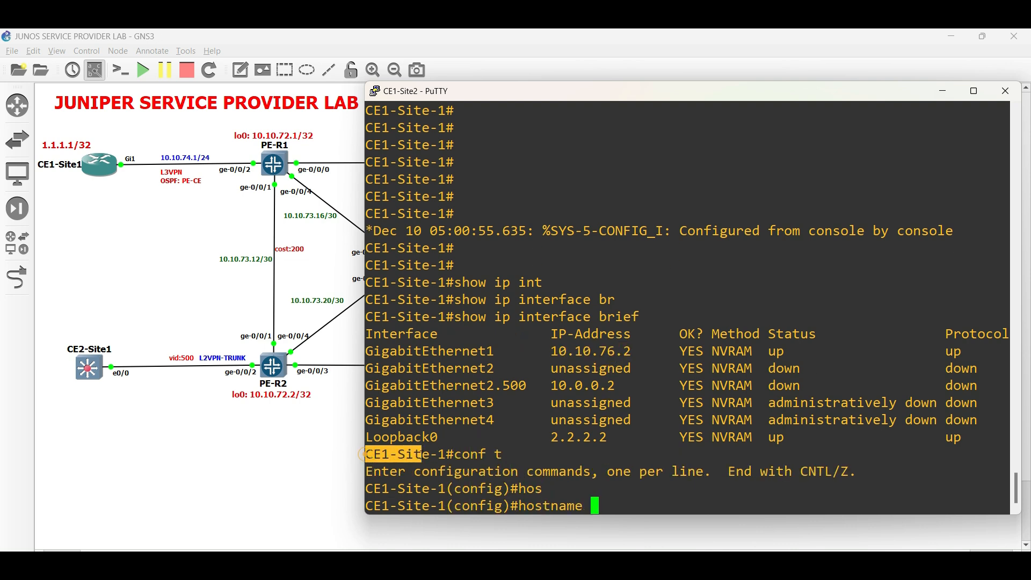
pyautogui.write('CE1-Site-2')
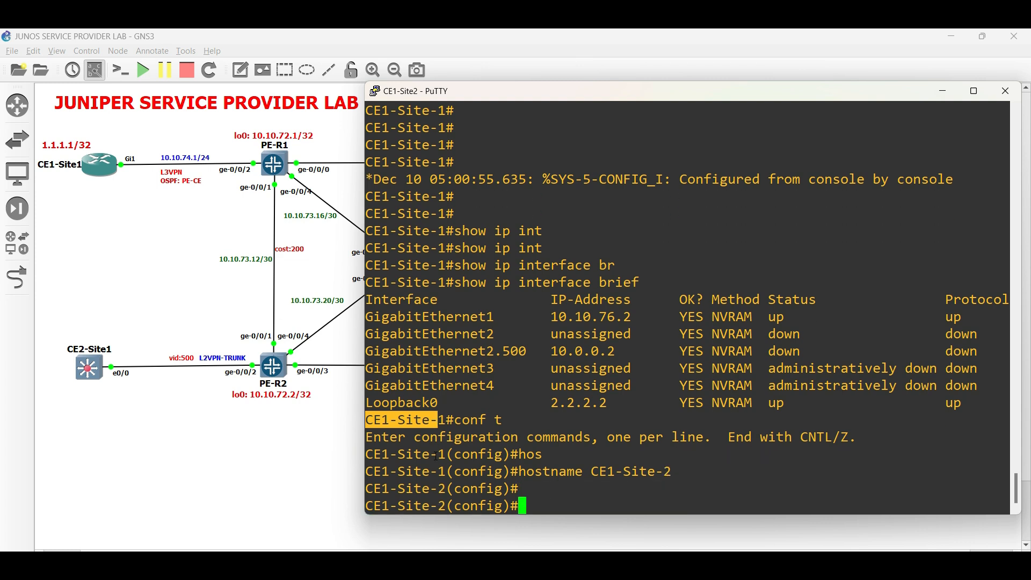
pyautogui.write('router ospf 1')
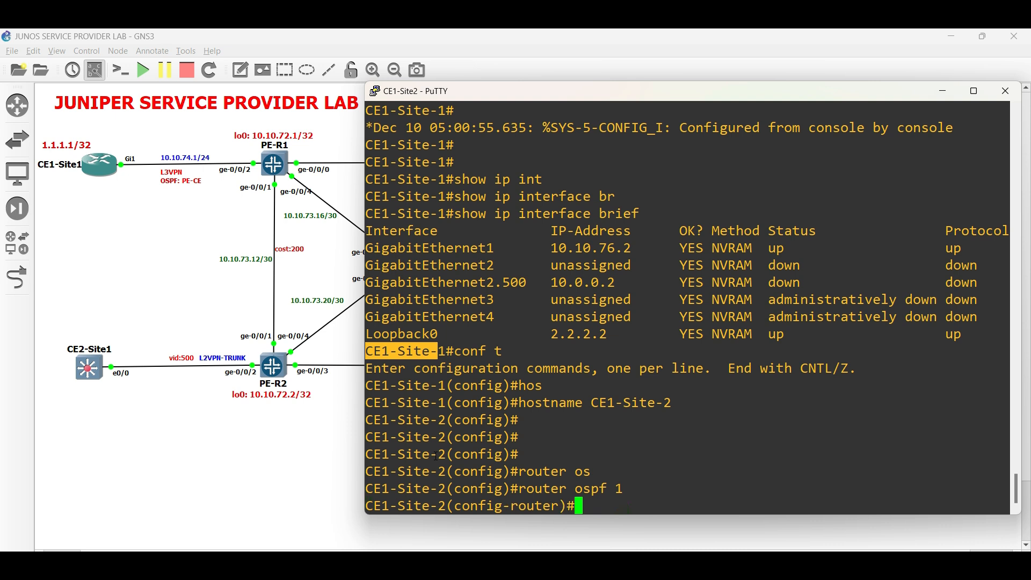
pyautogui.write('network')
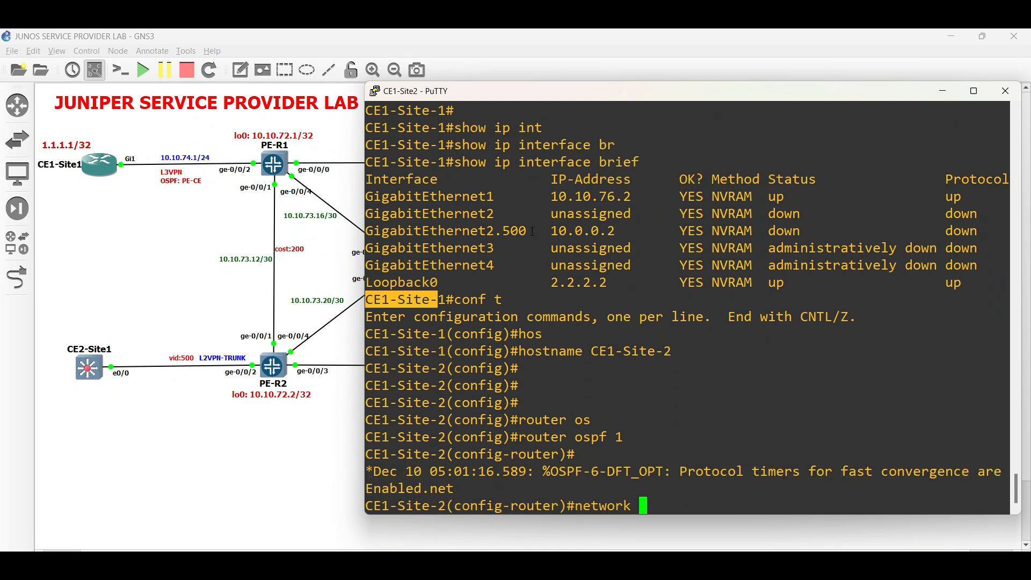
pyautogui.write('10.10.76.2 0')
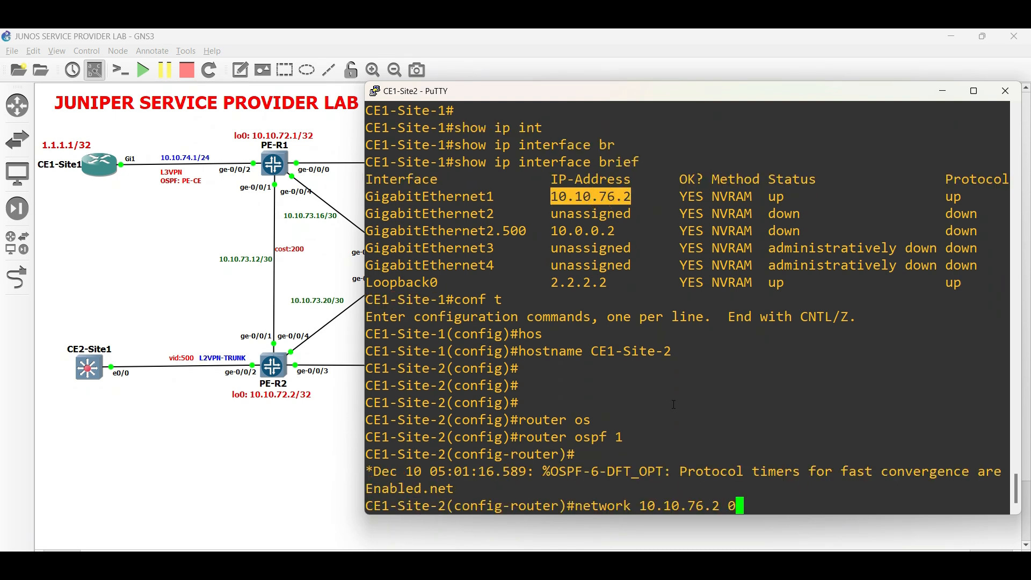
pyautogui.write('0.0.0.0 area 0')
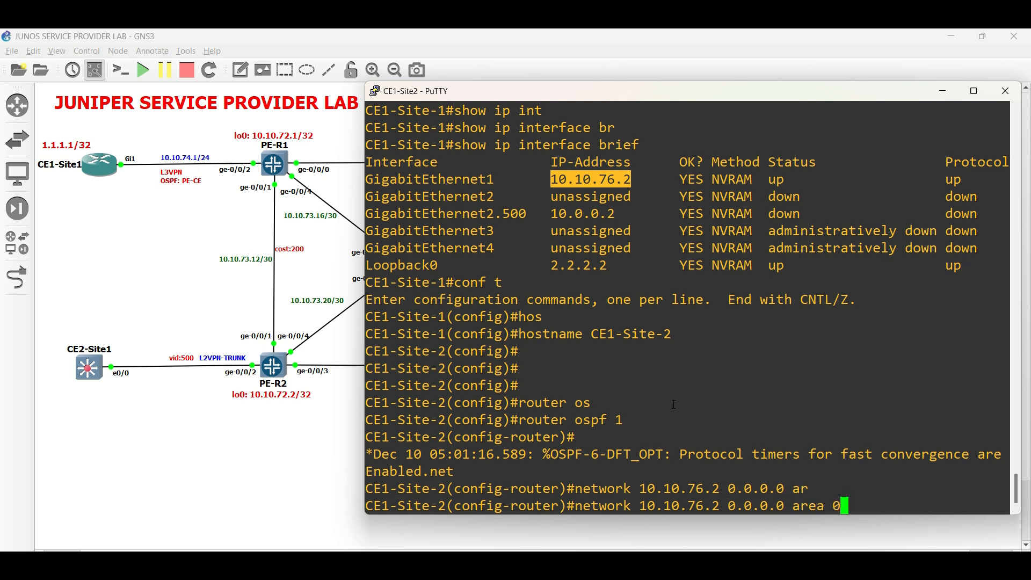
pyautogui.write('ne')
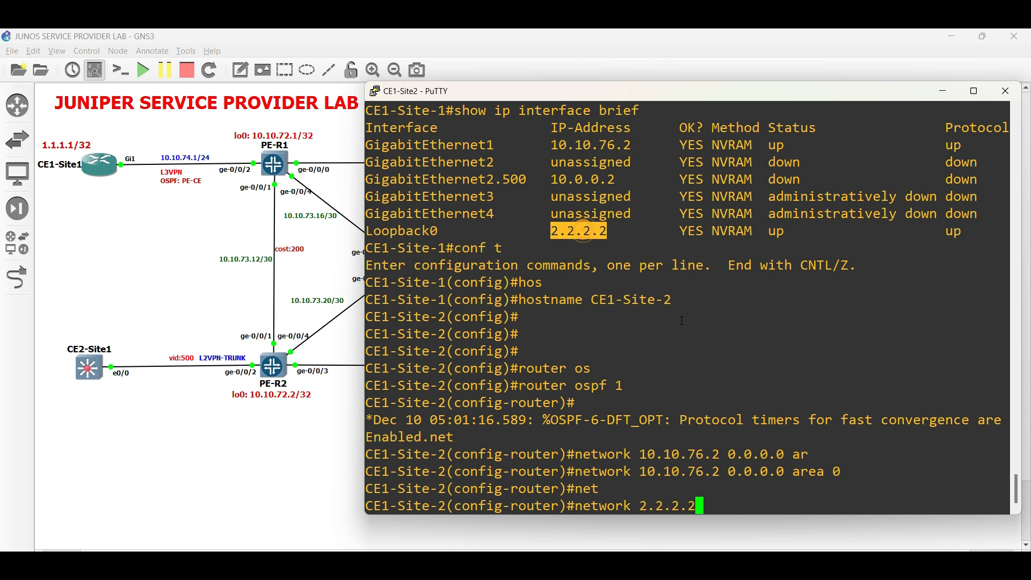
pyautogui.write('0.0.0.0 area 0')
pyautogui.write('do')
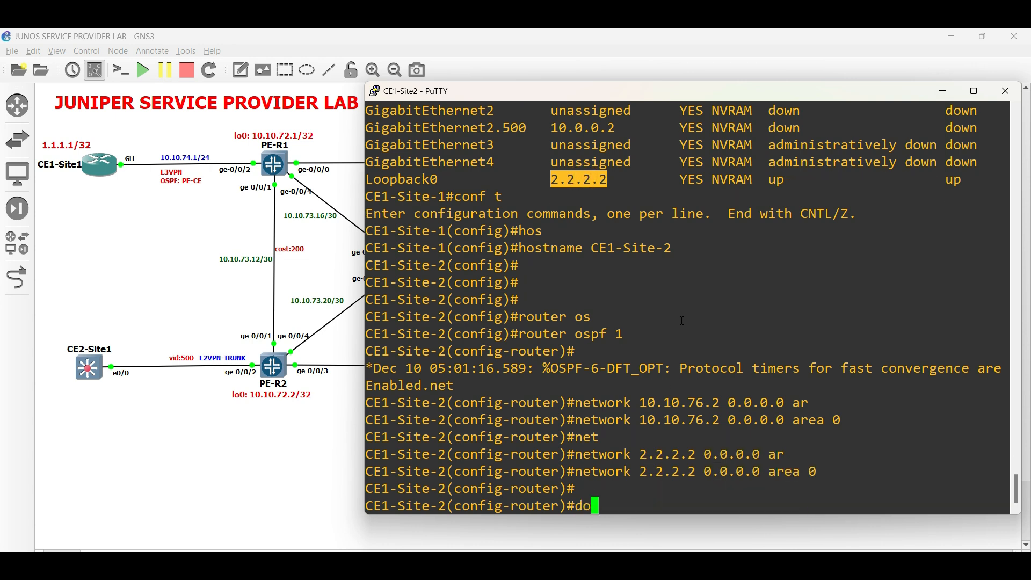
pyautogui.write('sh run | sec router osp')
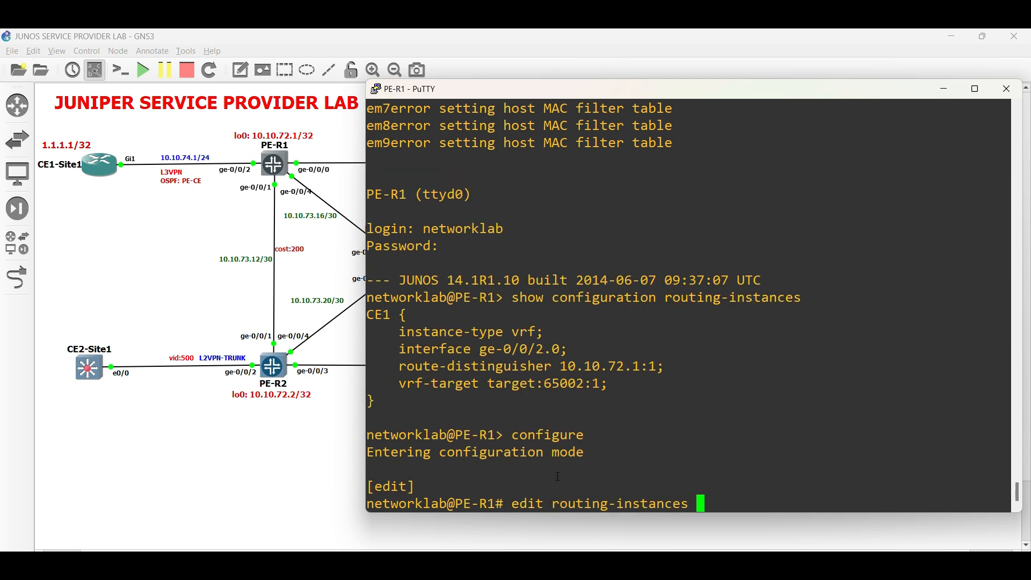
# Step: Enable OSPF area 0.0.0.0 on ge-0/0/2.0 in PE-R1's CE1 instance
pyautogui.write('CE1')
pyautogui.write('show')
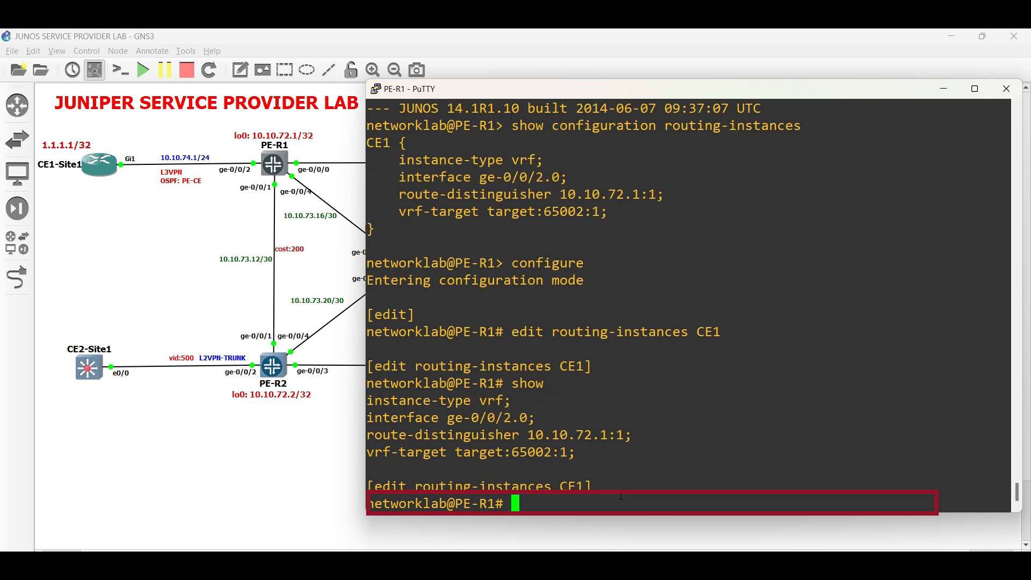
pyautogui.write('set protocols')
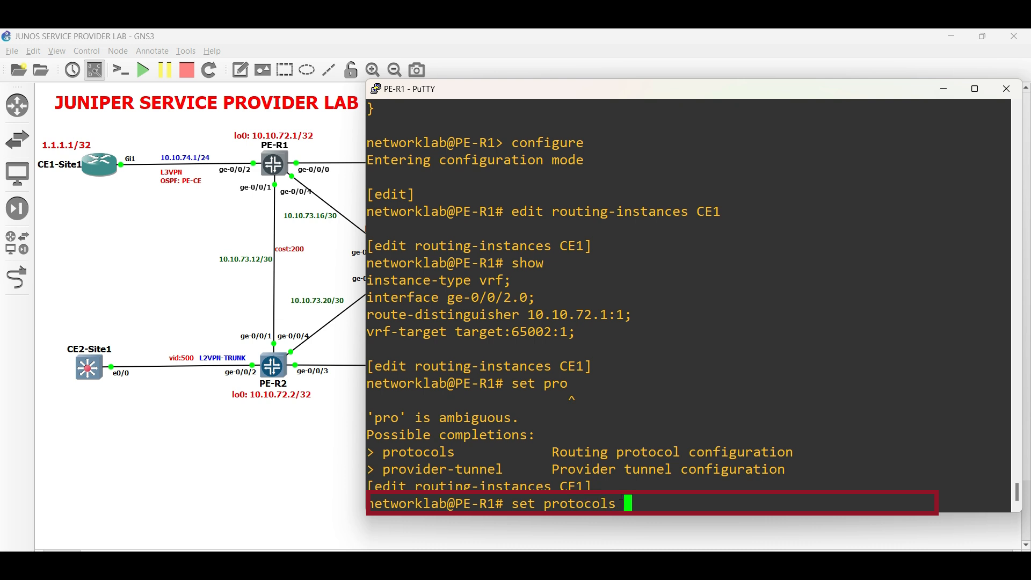
pyautogui.write('ospf area')
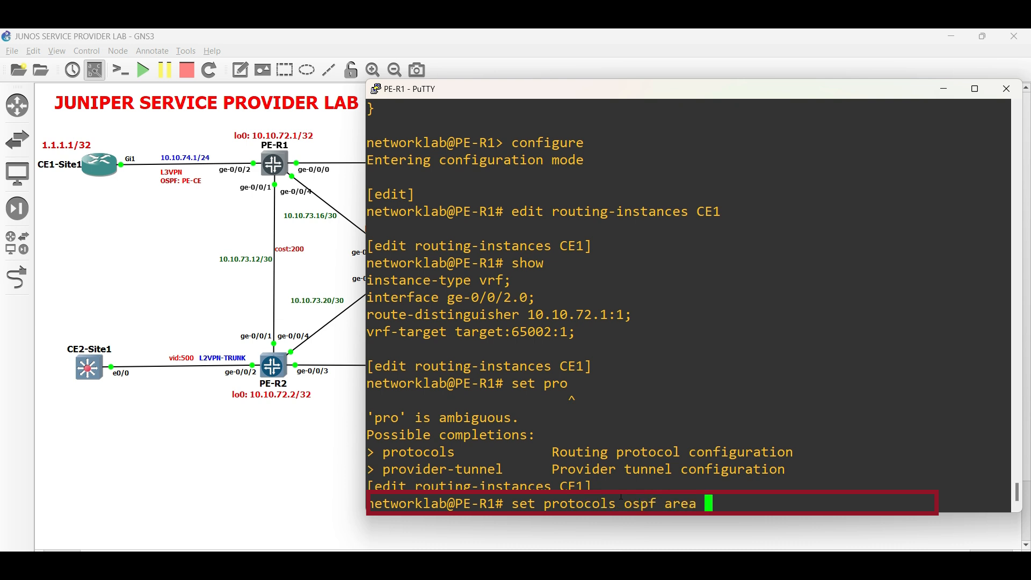
pyautogui.write('0.0.0.0')
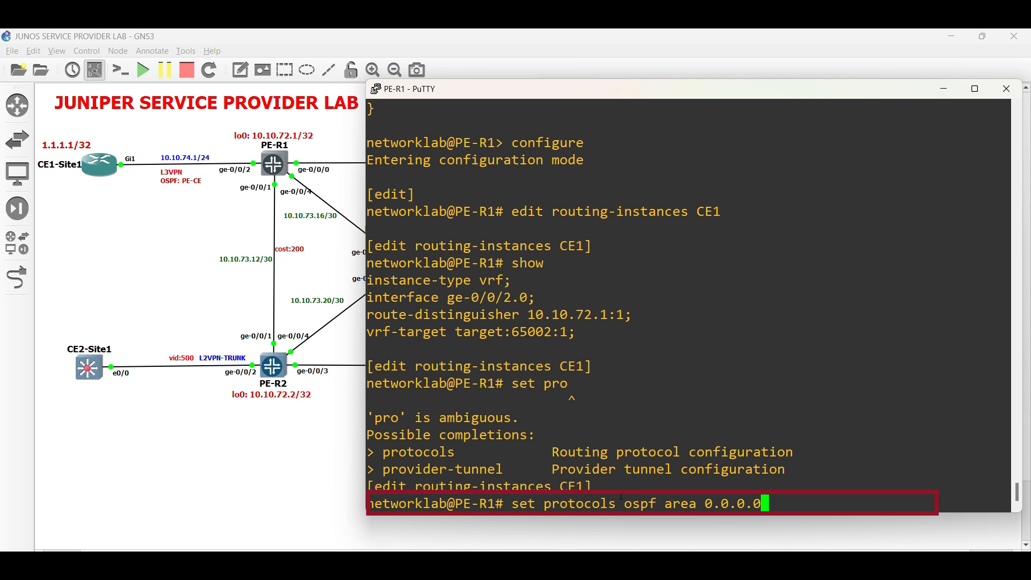
pyautogui.write('interface')
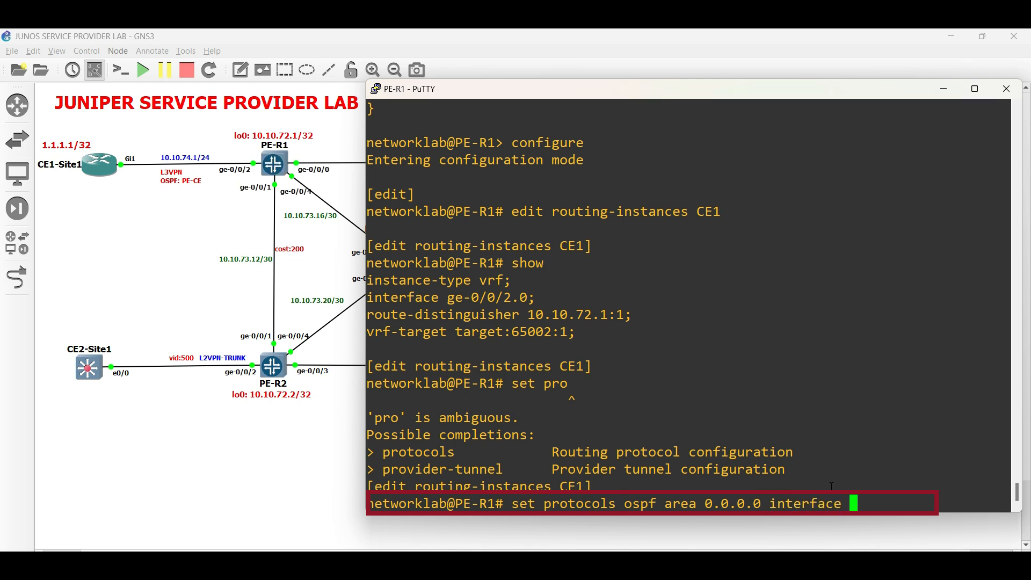
pyautogui.write('ge')
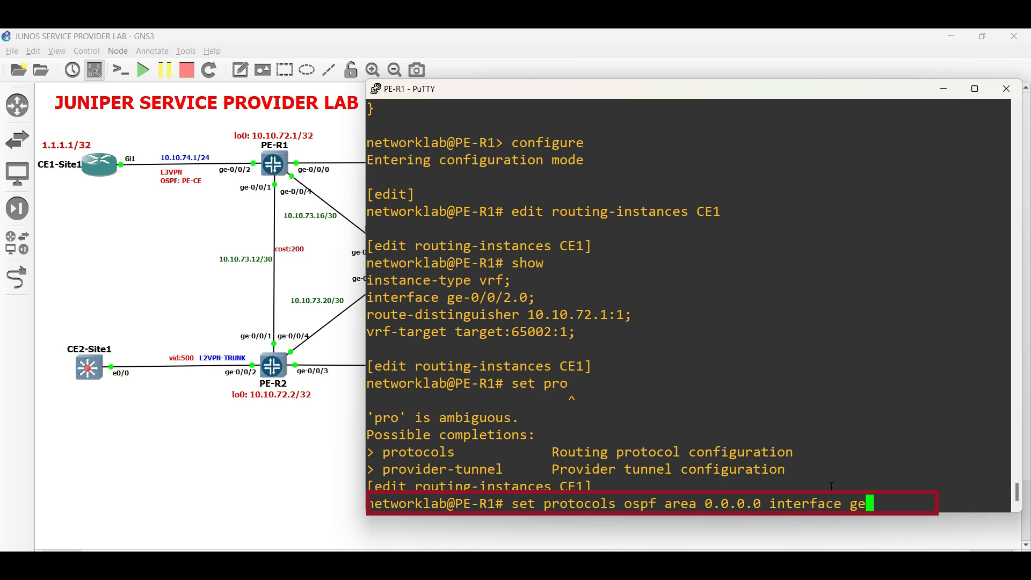
pyautogui.write('-0/0/')
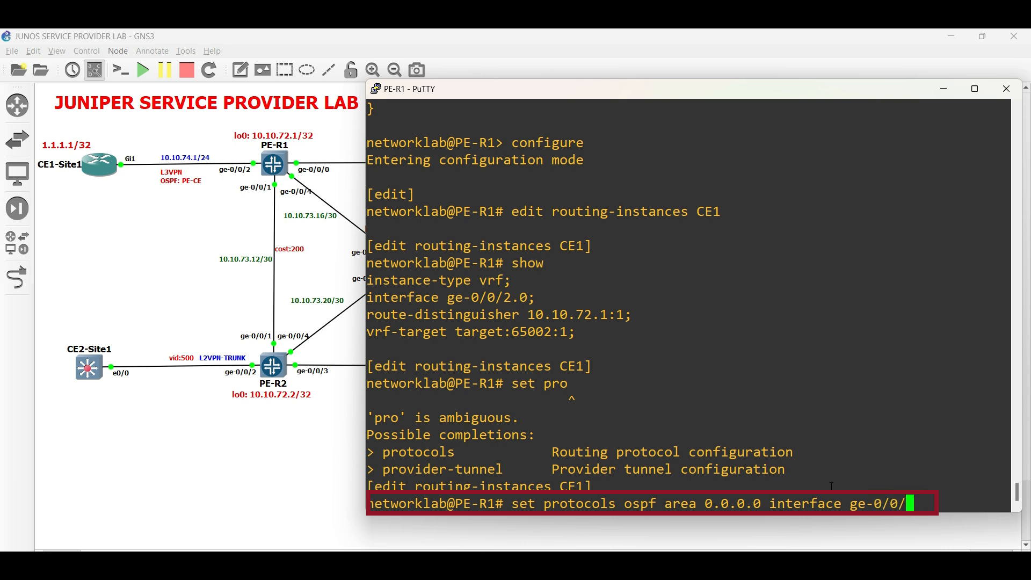
pyautogui.write('2.')
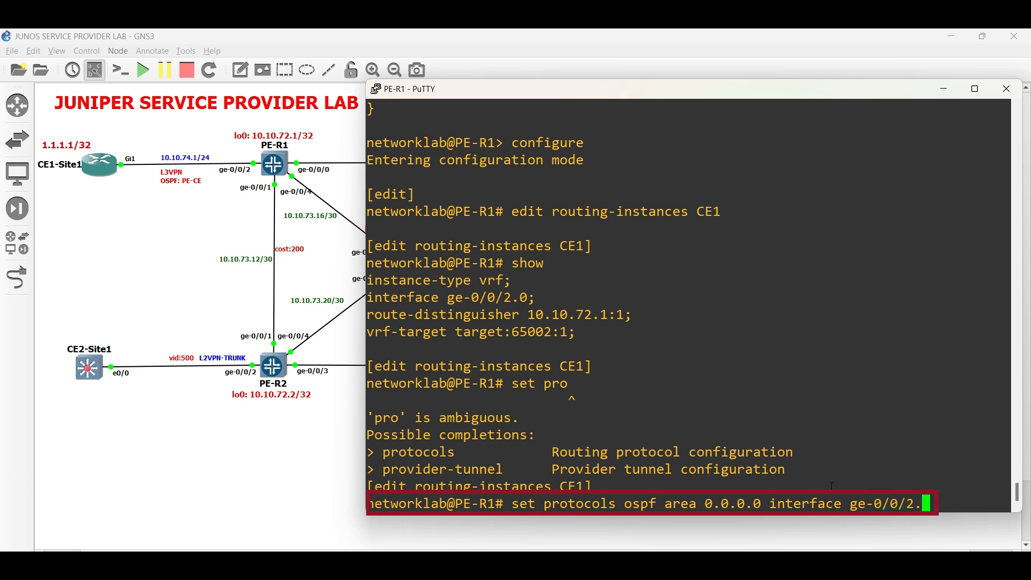
pyautogui.write('0')
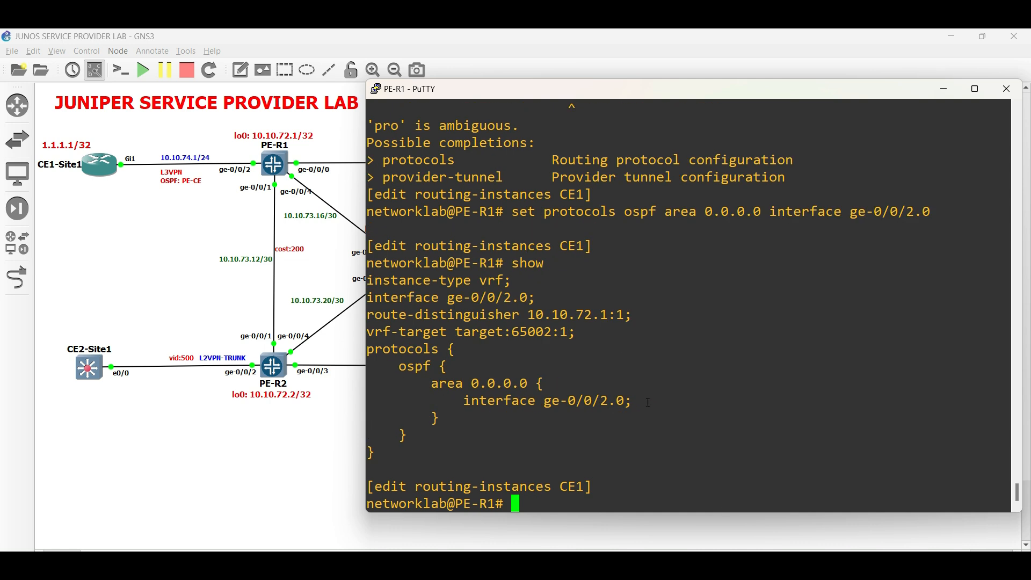
# Step: Review, commit check, and commit-and-quit PE-R1 with comment 'PE-CE-OSPF'
pyautogui.write('show | compare')
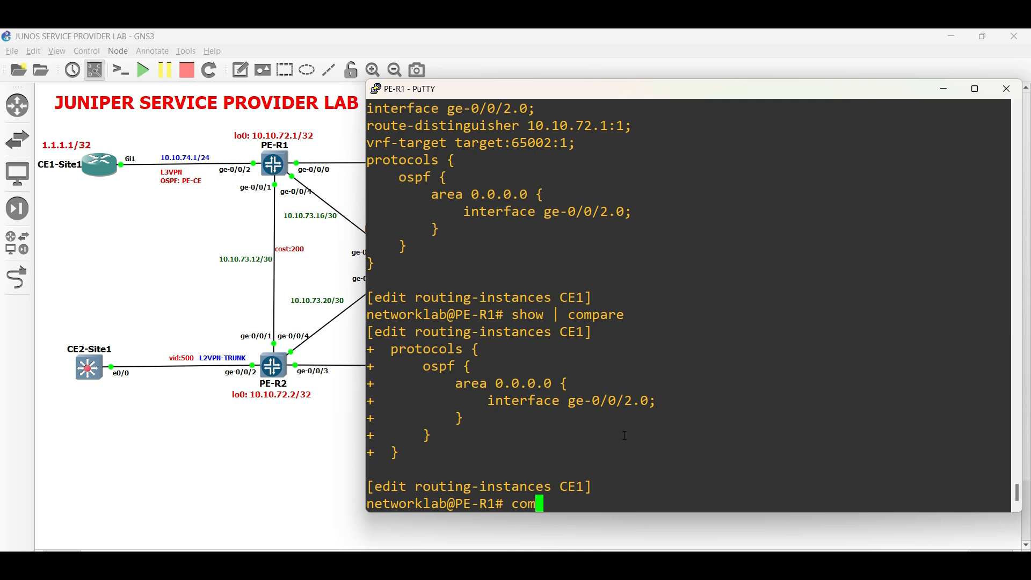
pyautogui.write('mit check')
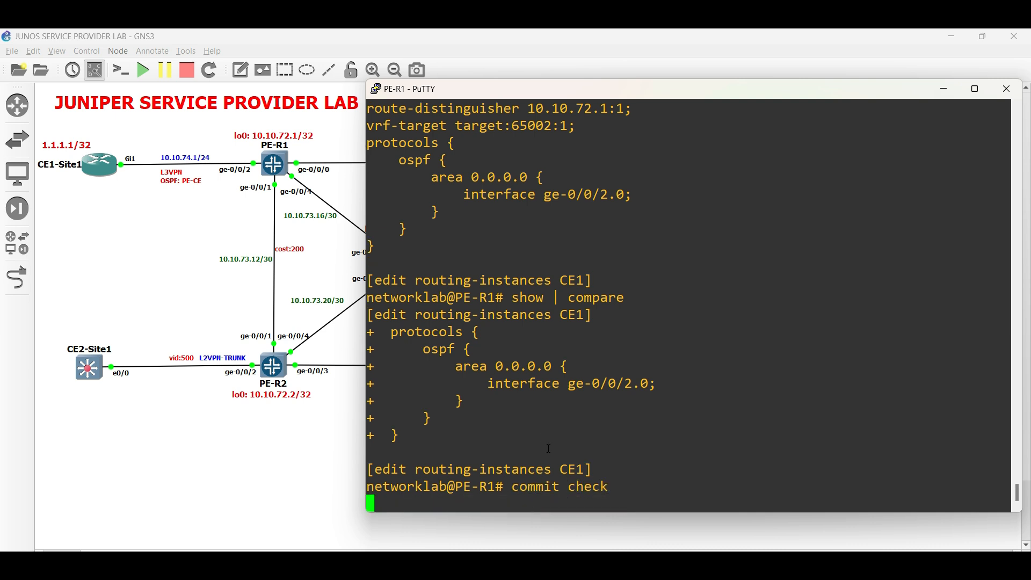
pyautogui.write('commit and-quit comment')
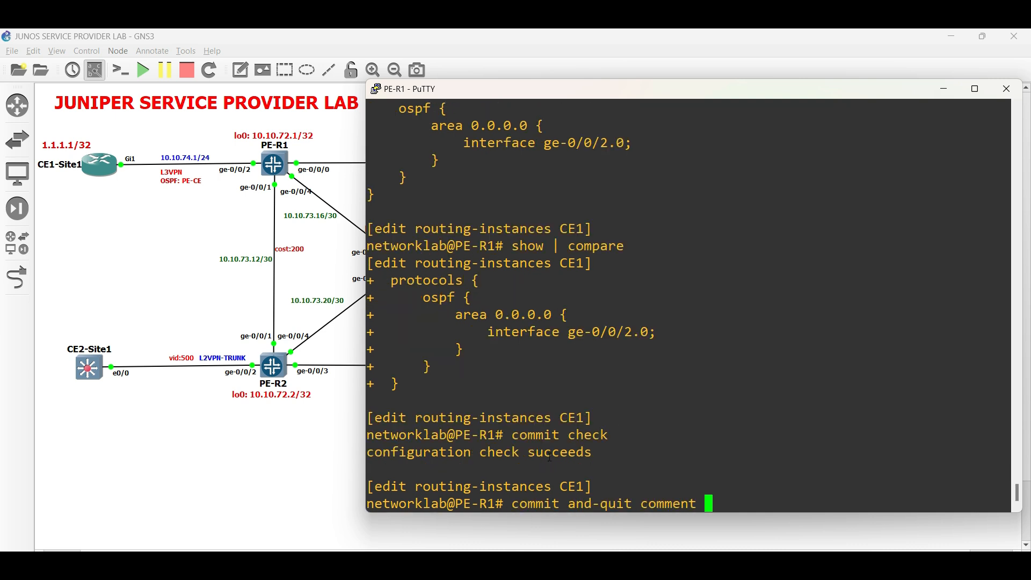
pyautogui.write('"PE-CE-OSPF')
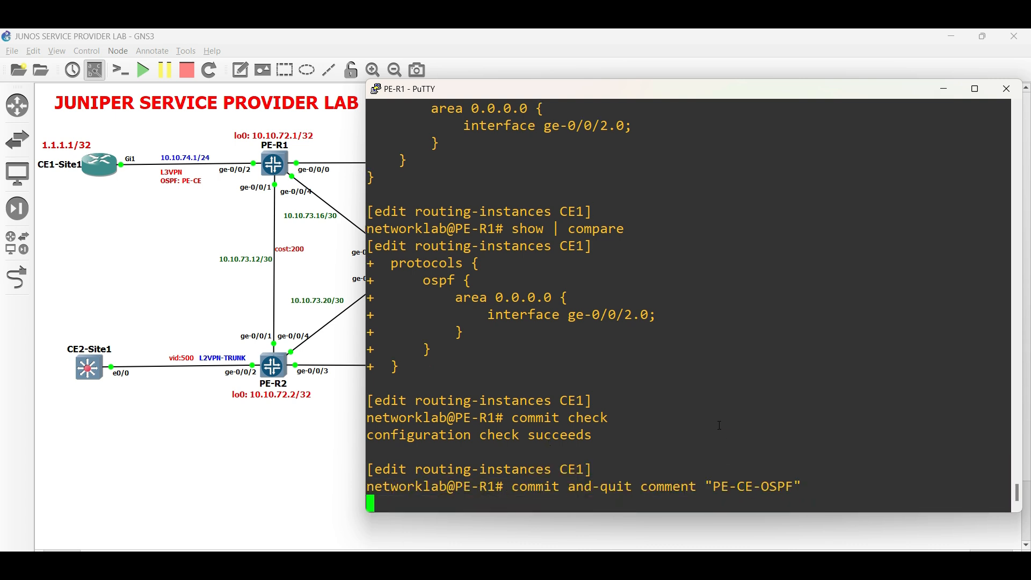
pyautogui.press('Return')
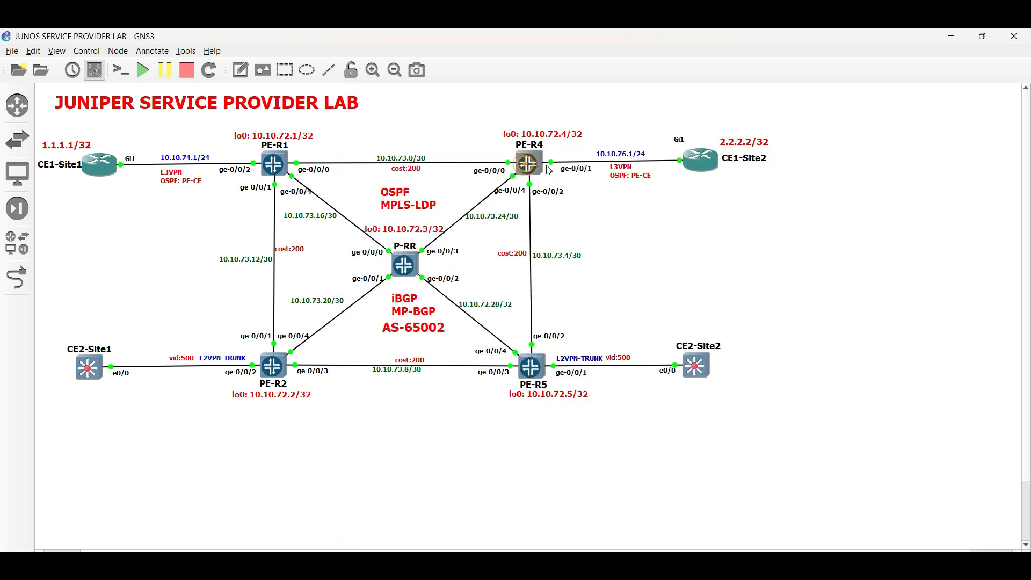
# Step: On PE-R4, configure OSPF area 0.0.0.0 on ge-0/0/1.0 in routing-instance CE1
pyautogui.click(527, 162)
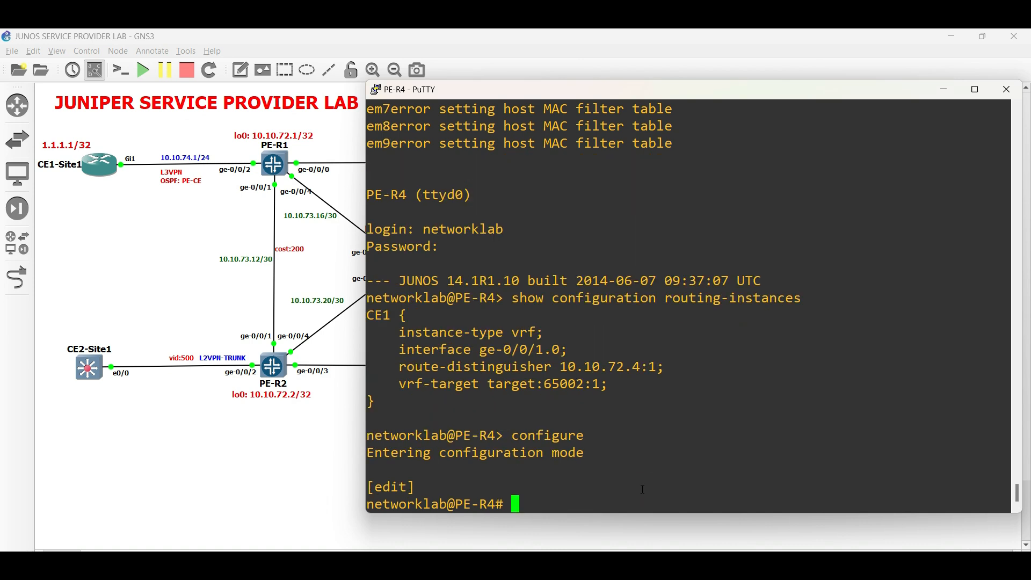
pyautogui.write('edit routing-instances CE1')
pyautogui.write('show')
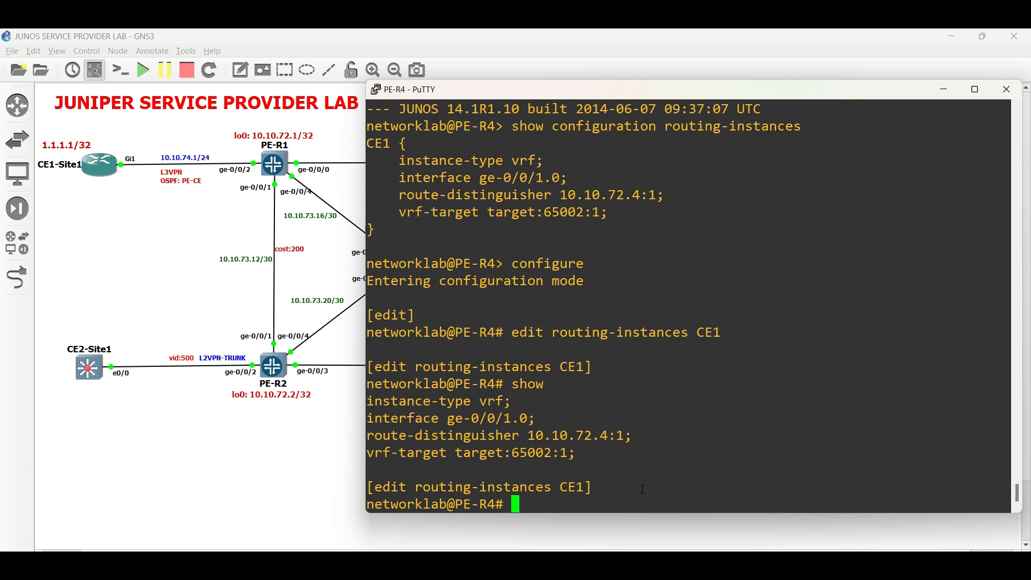
pyautogui.write('set protocols ospf')
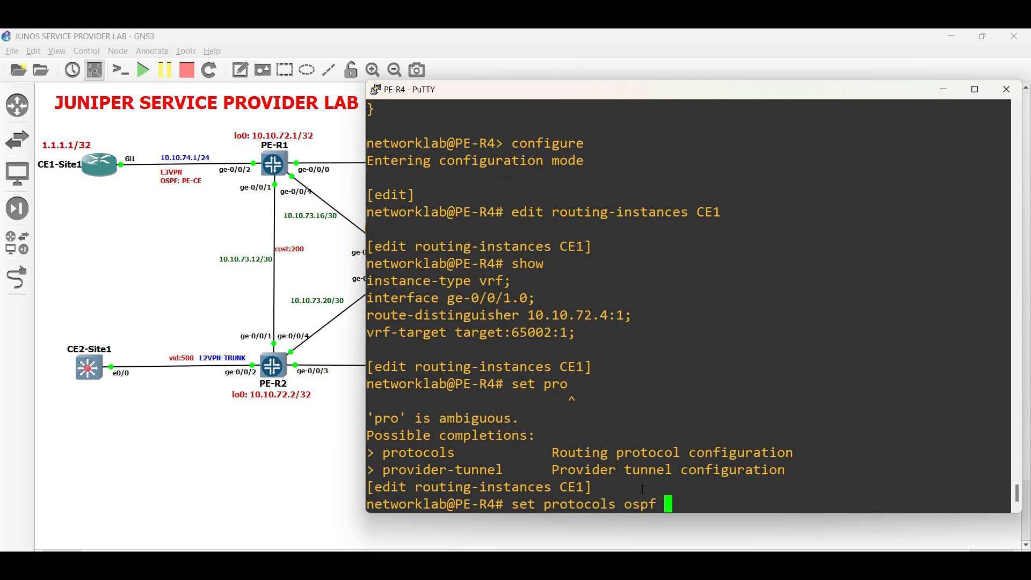
pyautogui.write('area 0.0.0')
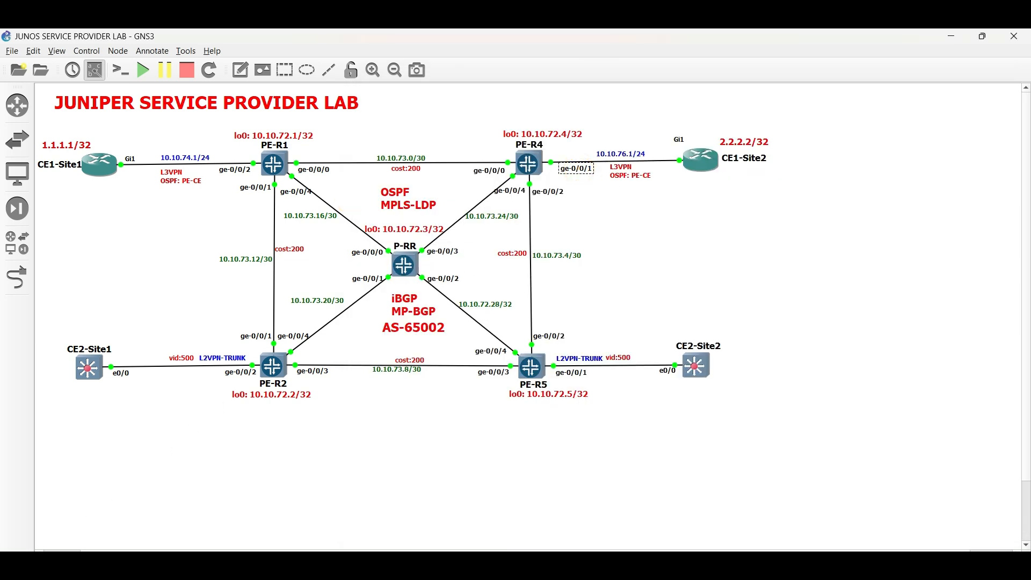
pyautogui.write('set protocols ospf area 0.0.0.0 interface ge-')
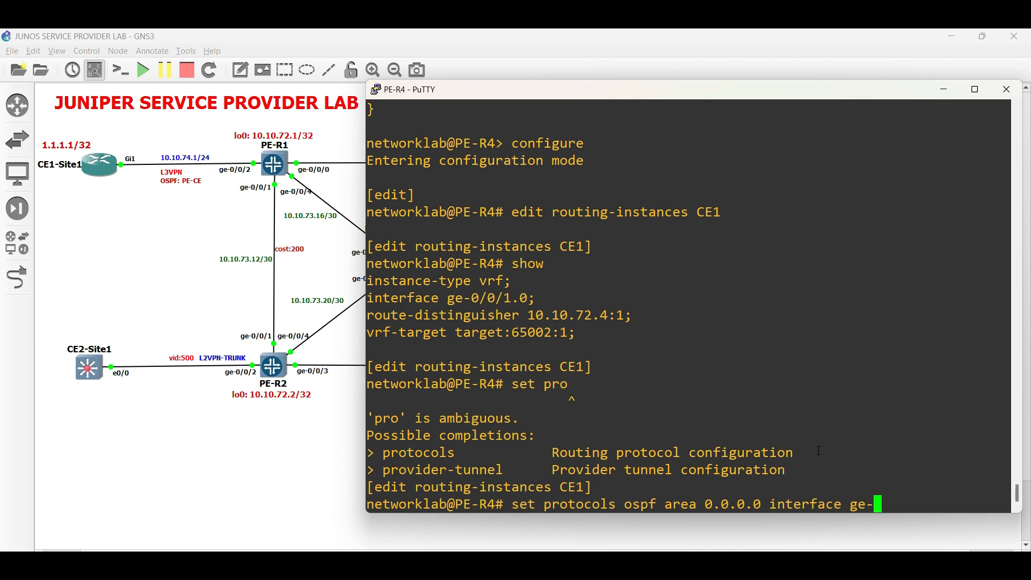
pyautogui.write('0/0/1.0')
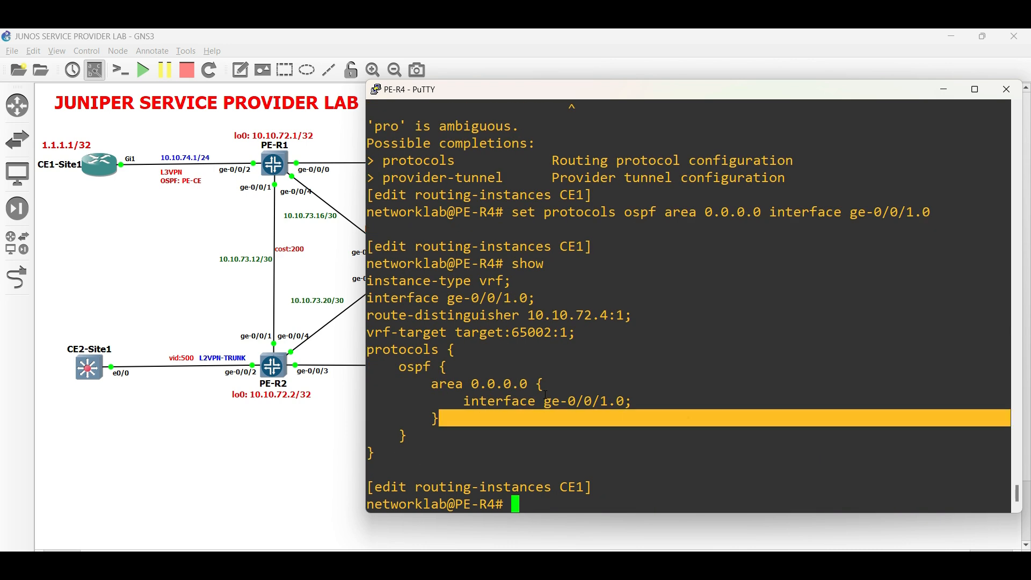
# Step: Compare the changes, then commit with comment 'PE-CE-OSPF' and leave configuration mode
pyautogui.write('show | compare')
pyautogui.write('commit check')
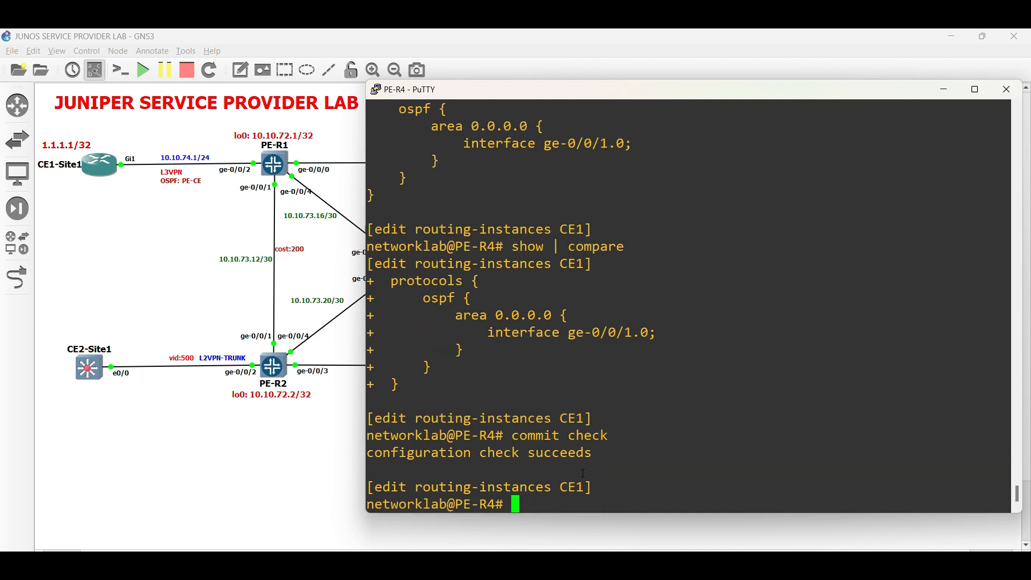
pyautogui.write('commit and-quit comment')
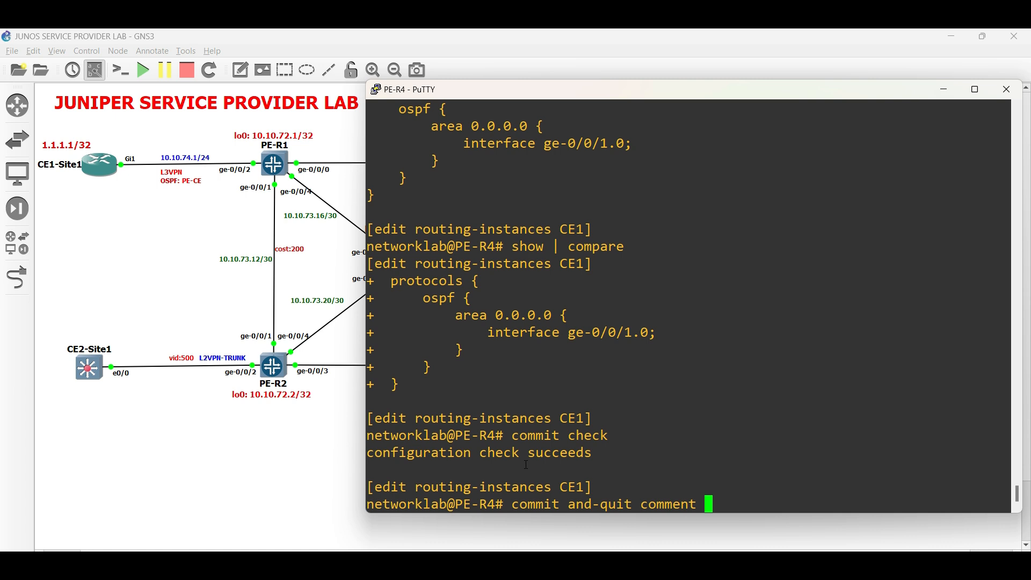
pyautogui.write('"PE-CE-OSPF"')
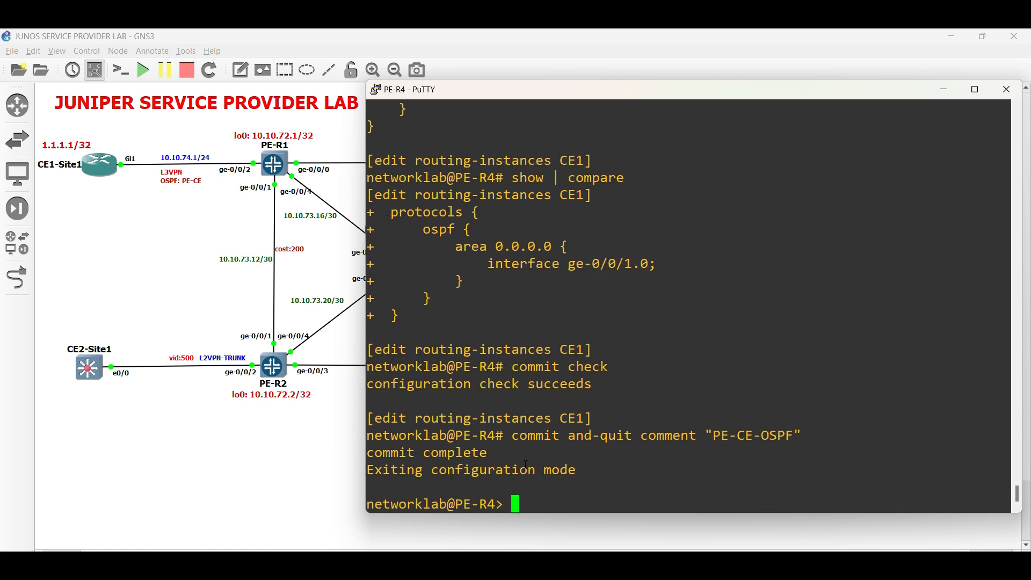
# Step: Page PE-R1's routes to CE1.inet.0: 1.1.1.1/32 via OSPF, 2.2.2.2/32 via BGP
pyautogui.write('show route')
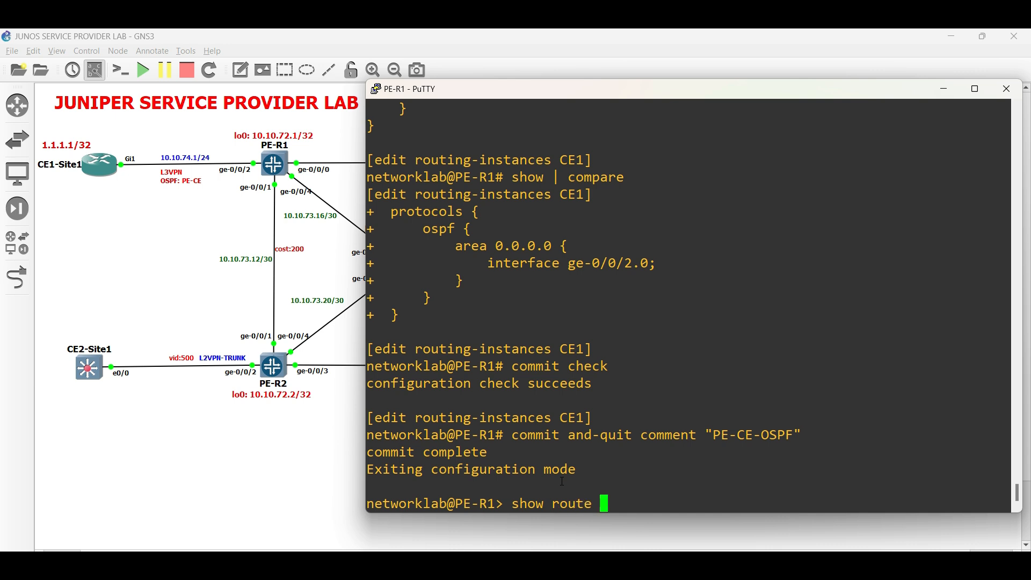
pyautogui.write('instance CE1')
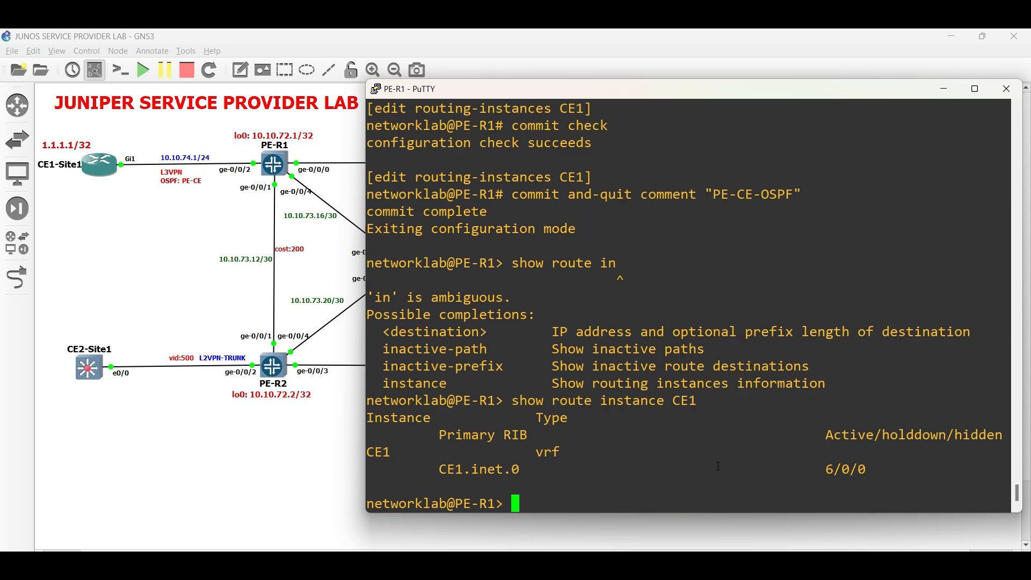
pyautogui.doubleClick(477, 469)
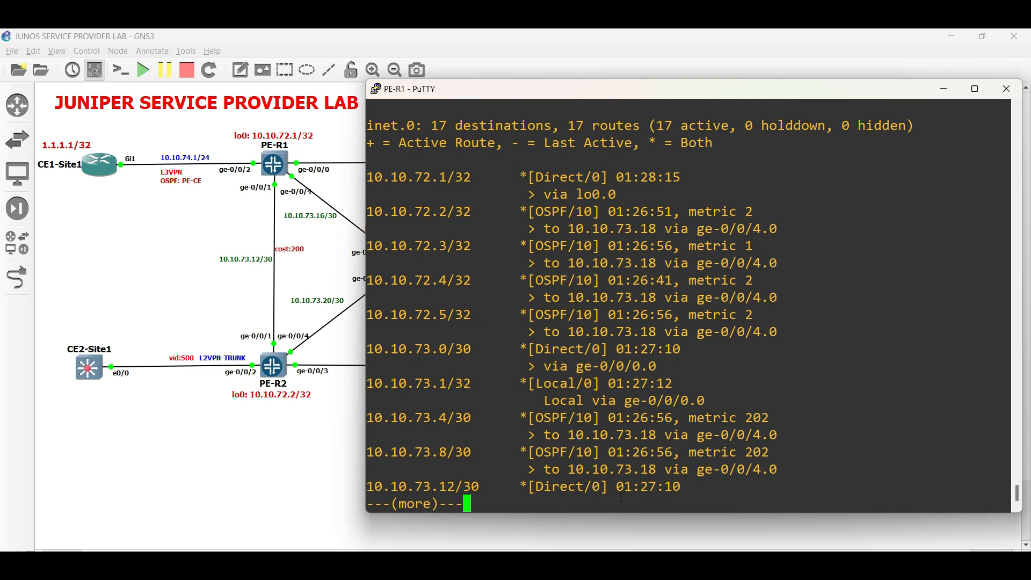
pyautogui.press('space')
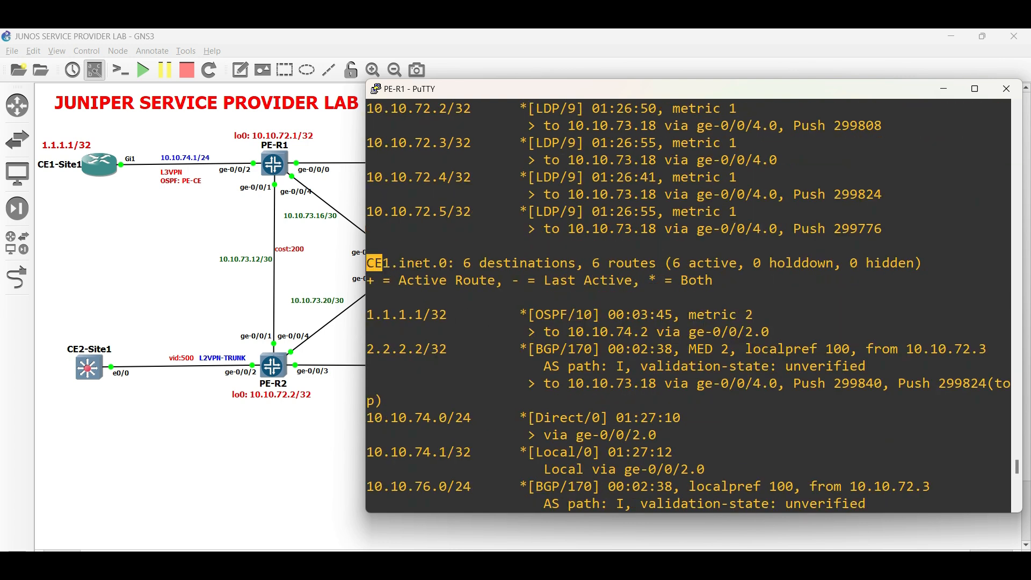
pyautogui.doubleClick(406, 314)
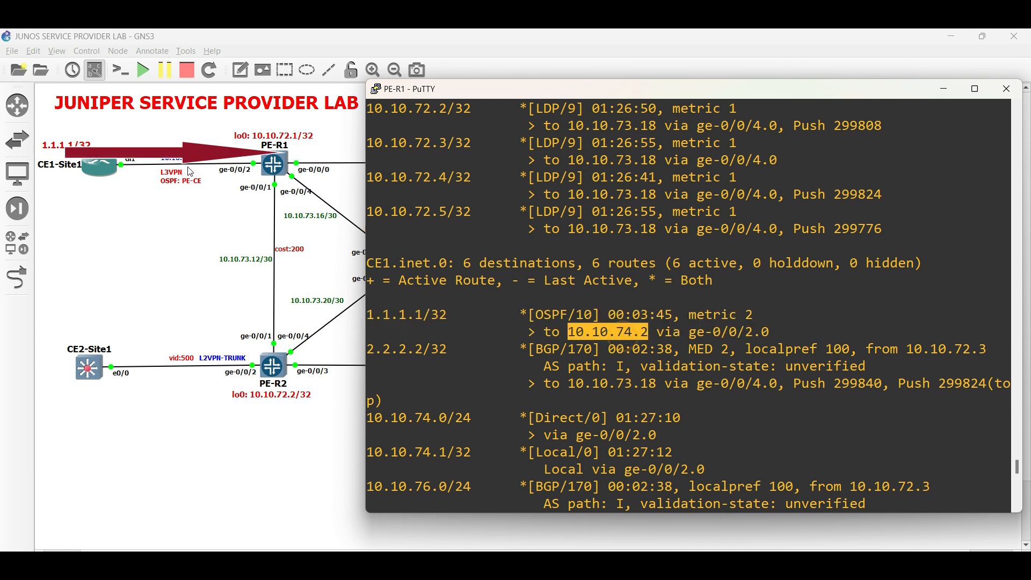
pyautogui.moveTo(42, 451)
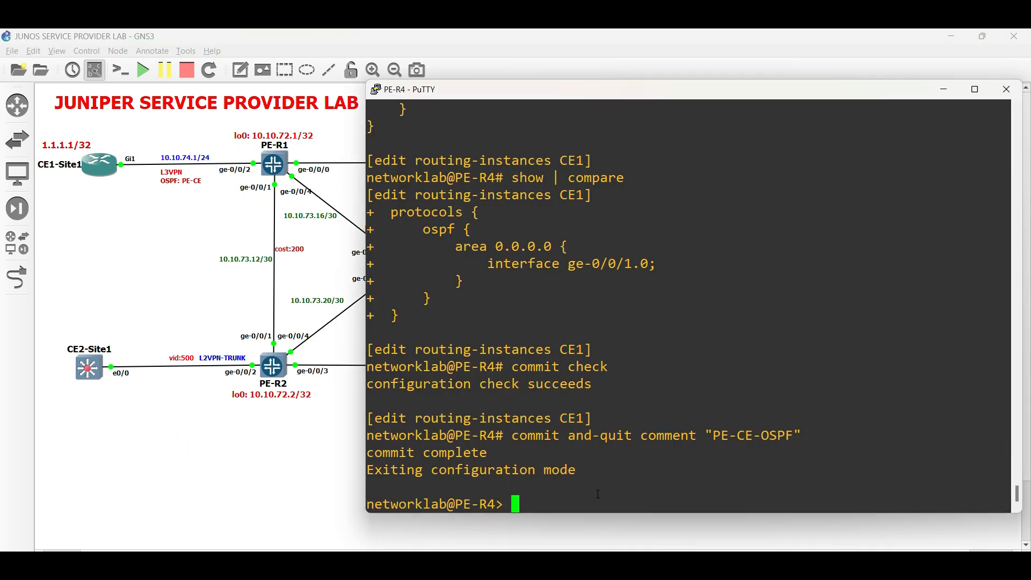
# Step: Show PE-R4's routes, then ping 2.2.2.2 and 1.1.1.1 in routing-instance CE1
pyautogui.write('show route')
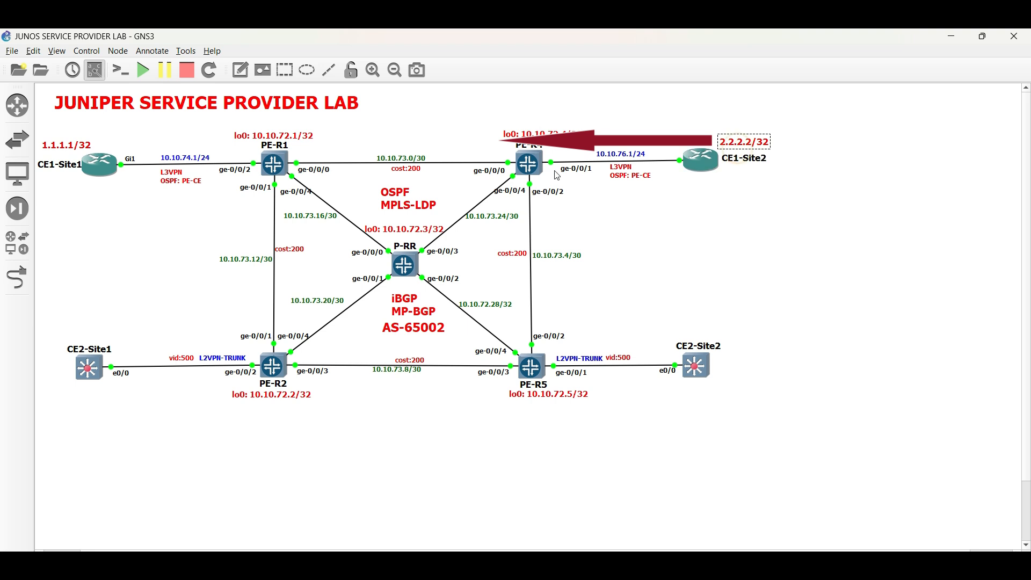
pyautogui.write('ping')
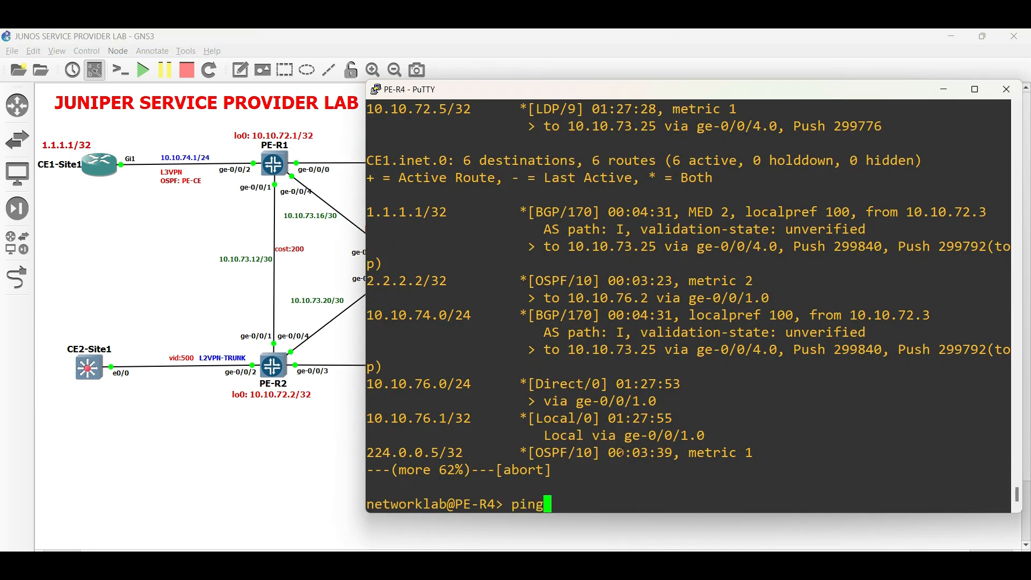
pyautogui.write('routing-instance')
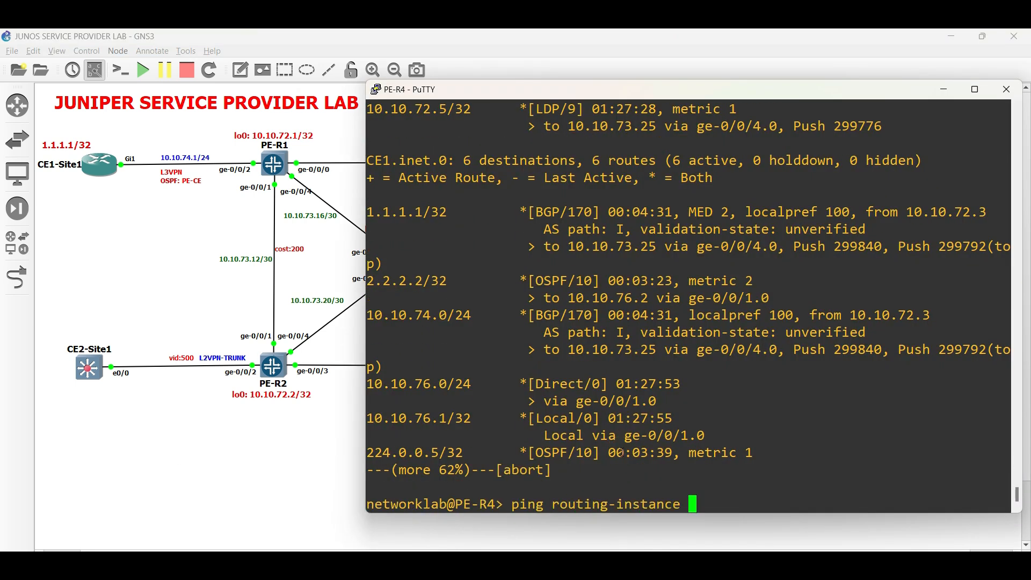
pyautogui.write('CE1 2.2.')
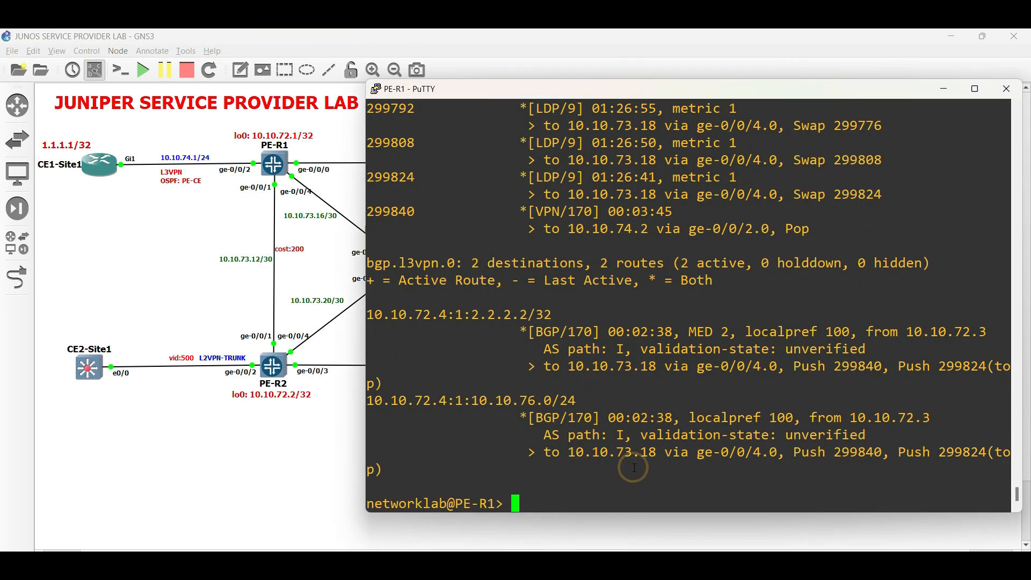
pyautogui.write('ping routing-instance CE1 1')
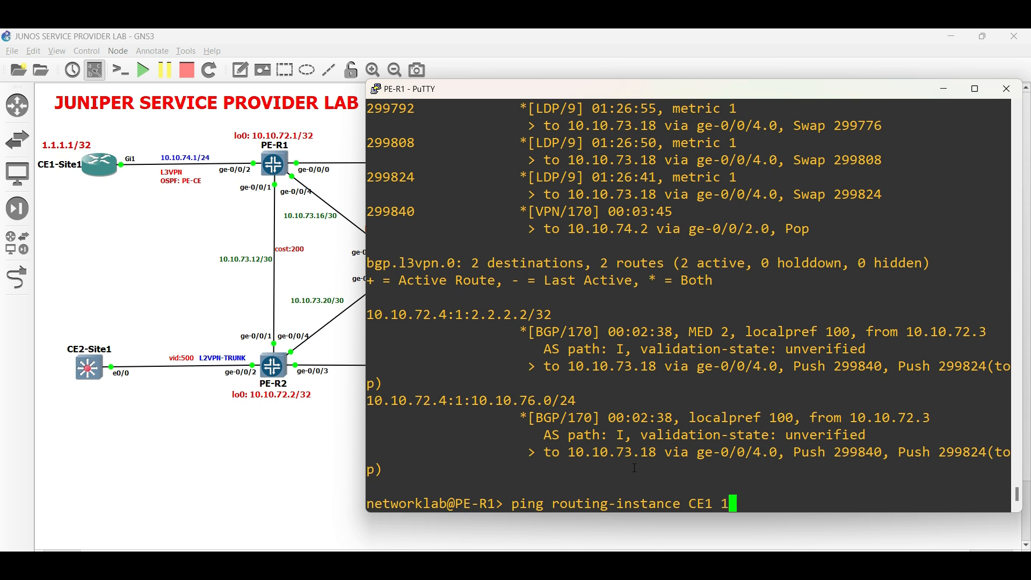
pyautogui.write('.1.1.1')
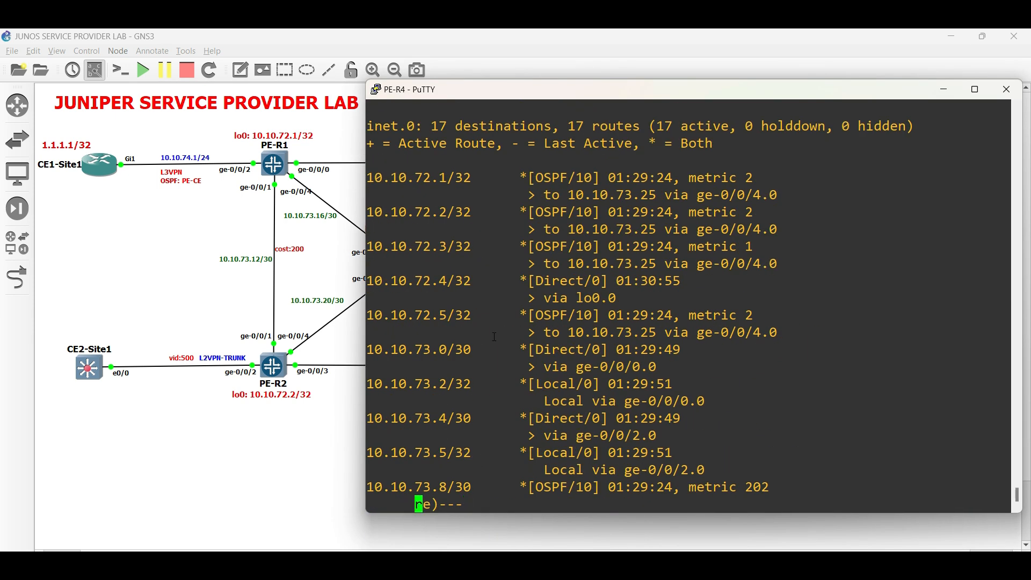
# Step: Review PE-R4's BGP route to 1.1.1.1/32 with localpref 100, then open CE1-Site1's console
pyautogui.press('space')
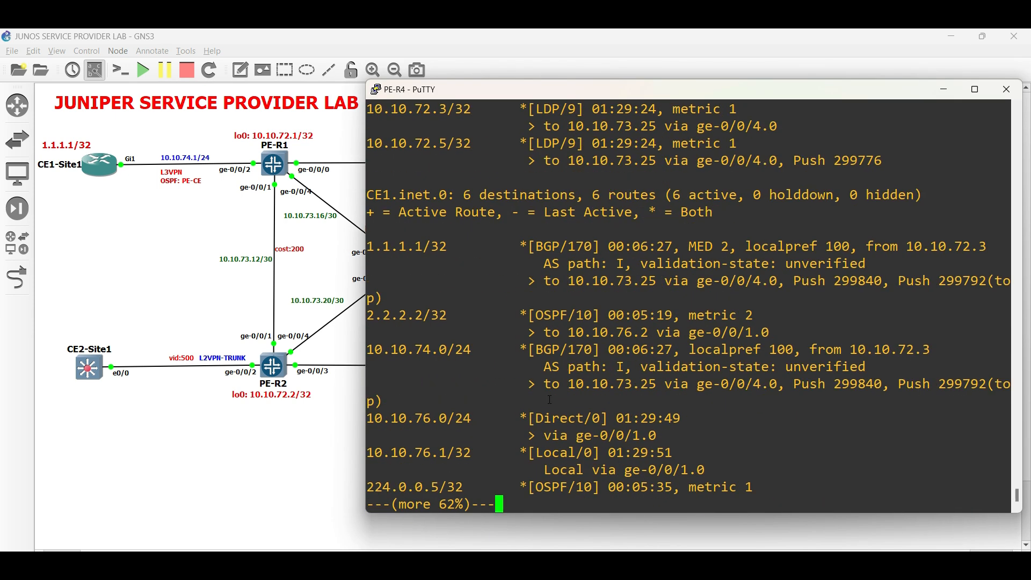
pyautogui.doubleClick(407, 246)
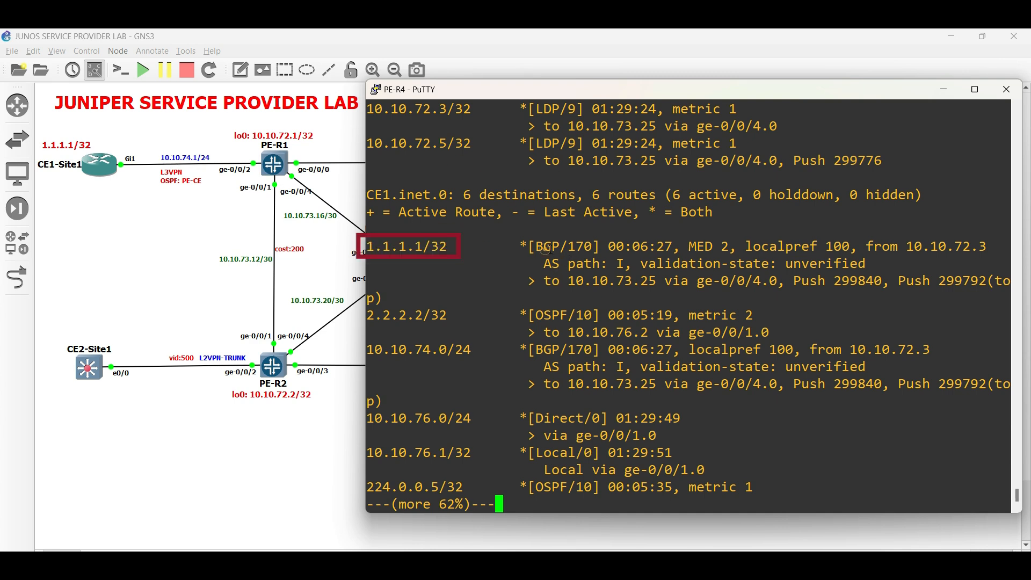
pyautogui.doubleClick(562, 246)
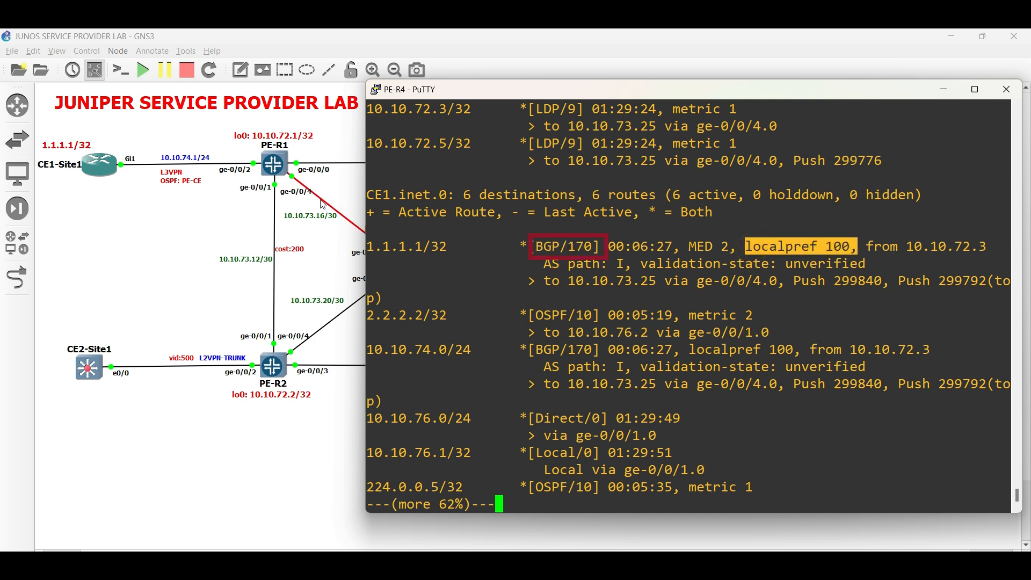
pyautogui.click(1005, 89)
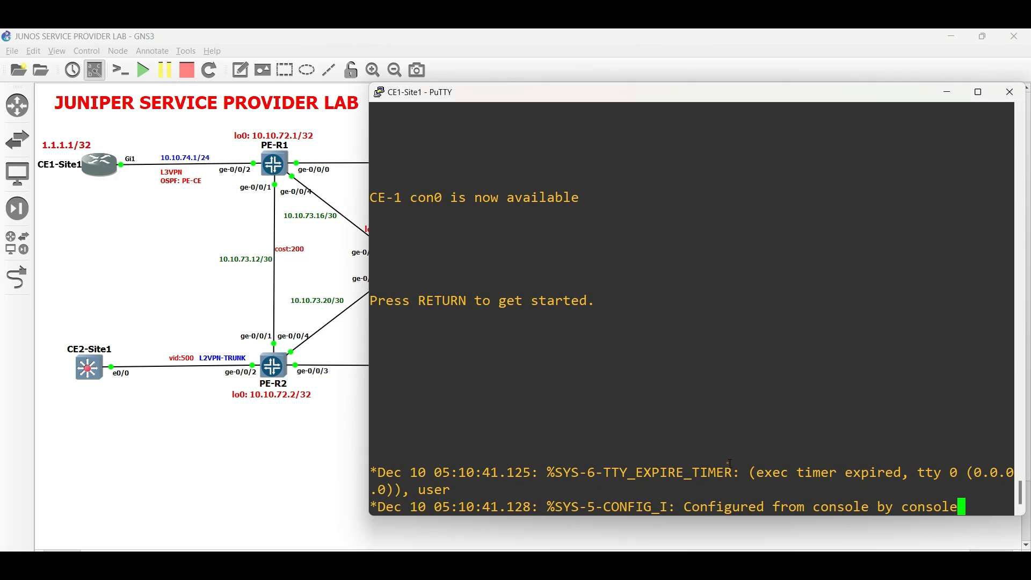
# Step: Show CE1-Site1's IP routes: only loopback 1.1.1.1 and connected 10.10.74.0/24
pyautogui.write('show ip route')
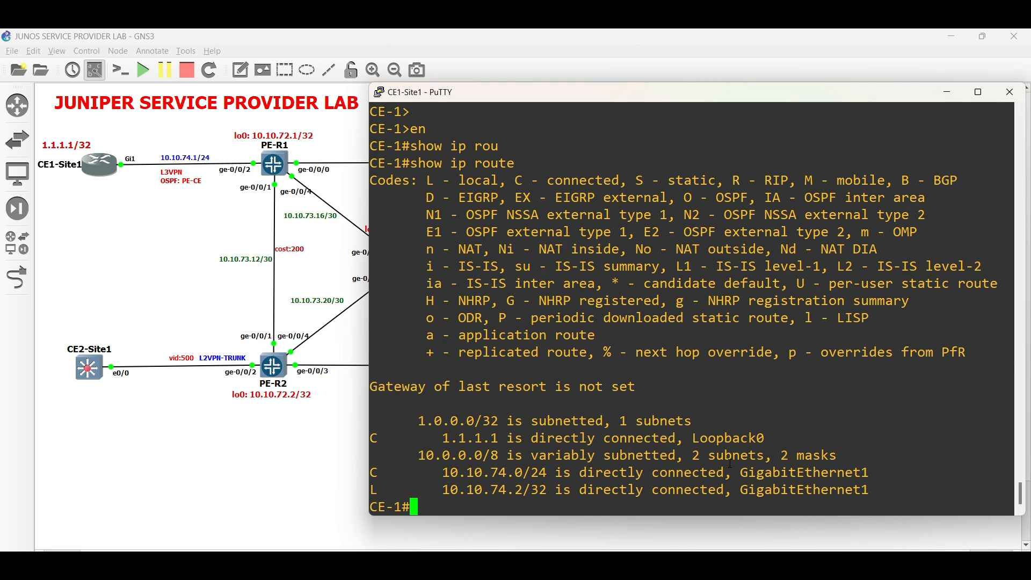
pyautogui.moveTo(425, 420); pyautogui.dragTo(866, 489)
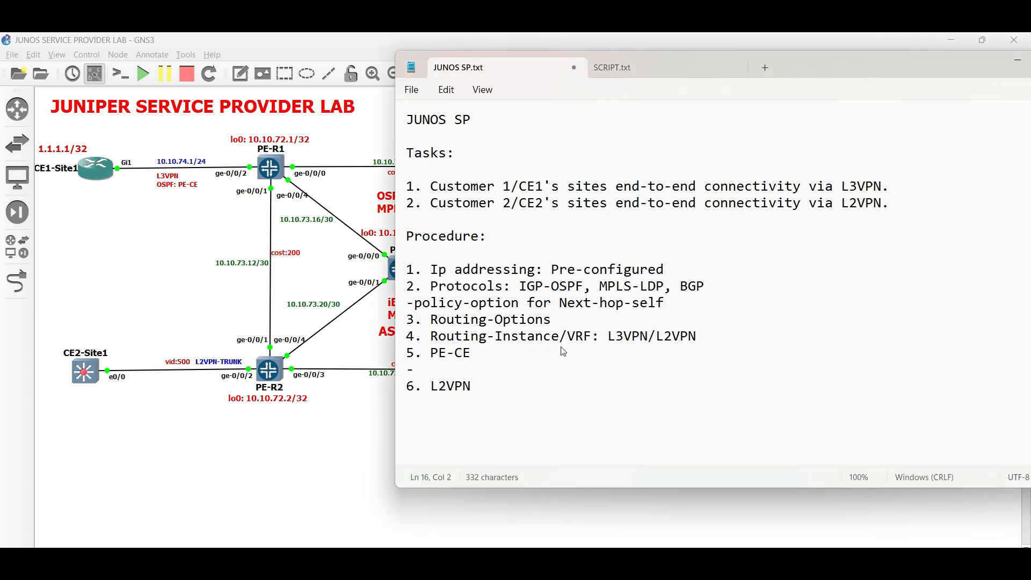
# Step: Note 'Export Policy' under the PE-CE step in the task list
pyautogui.write('Export Policy')
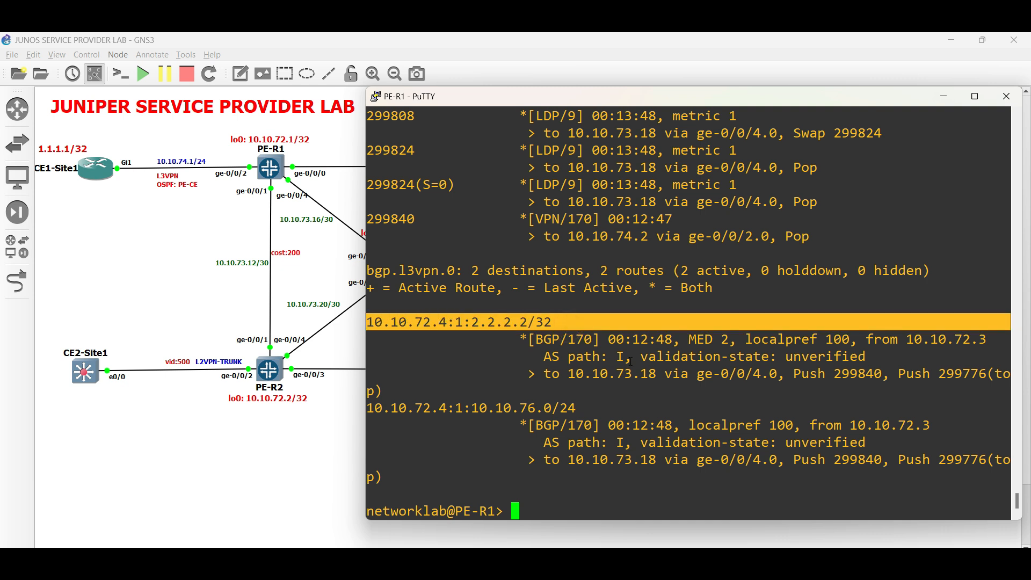
# Step: Switch to PE-R1's session and list its policy-options, showing only the NHS policy
pyautogui.click(1005, 96)
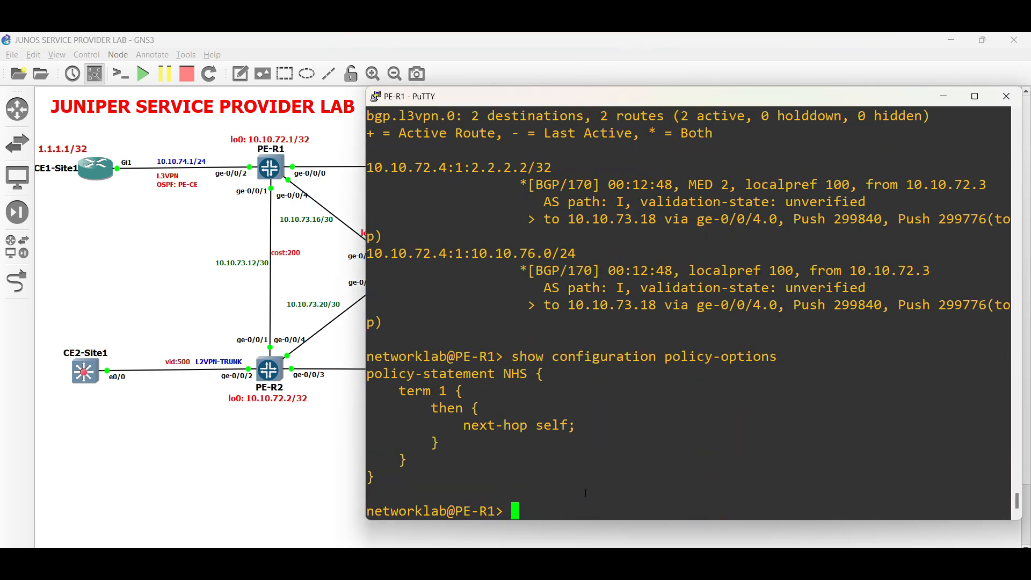
# Step: Enter configuration mode and start policy-statement export-BGP term 1 under policy-options
pyautogui.write('conf')
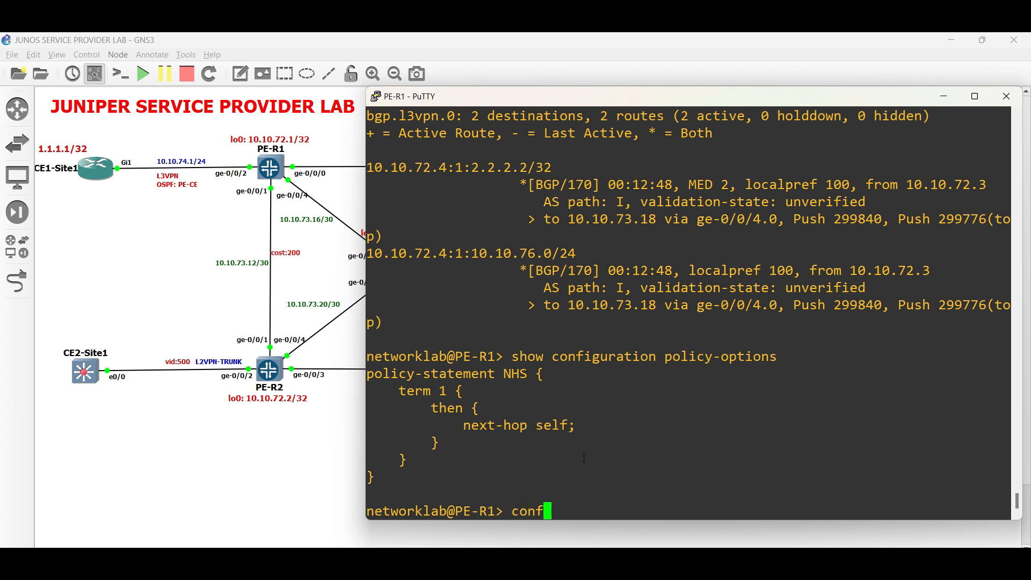
pyautogui.write('edit policy-option')
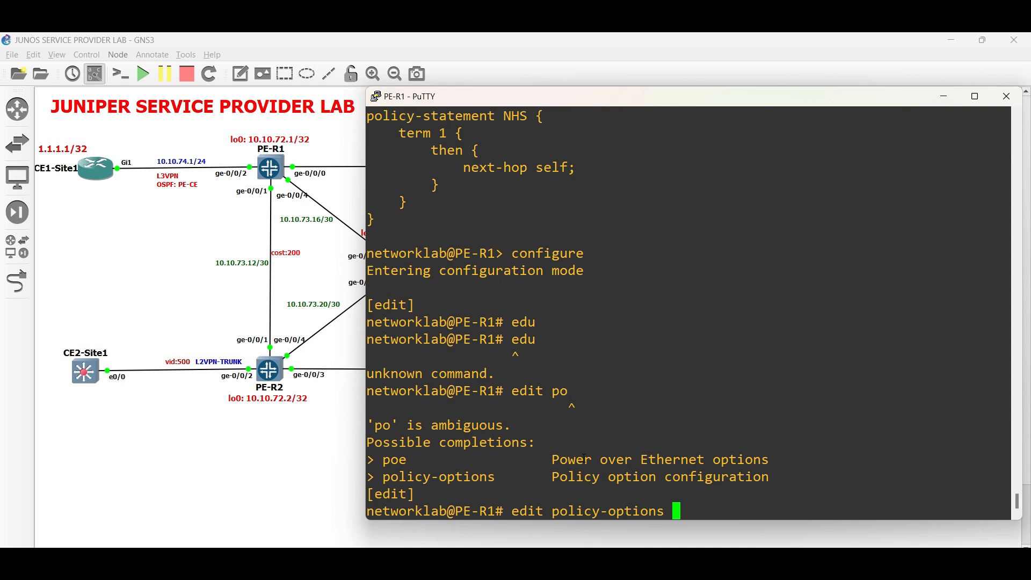
pyautogui.write('s')
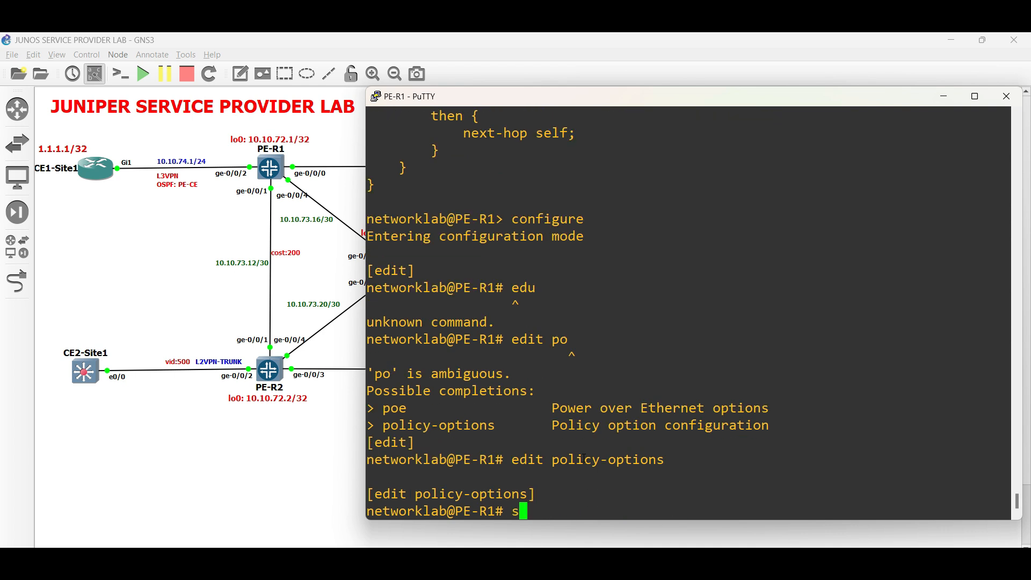
pyautogui.write('et poli')
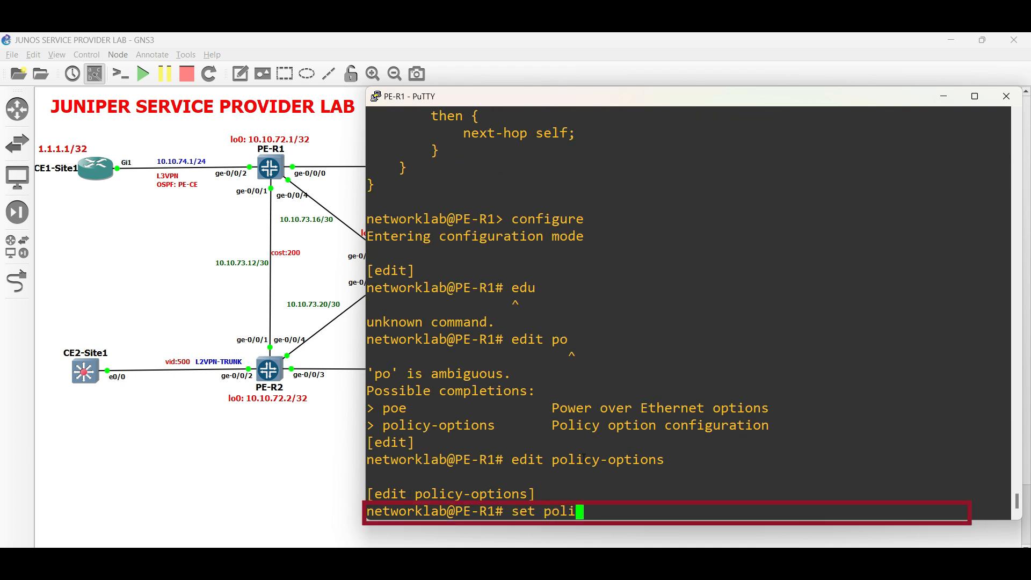
pyautogui.write('cy-statement export')
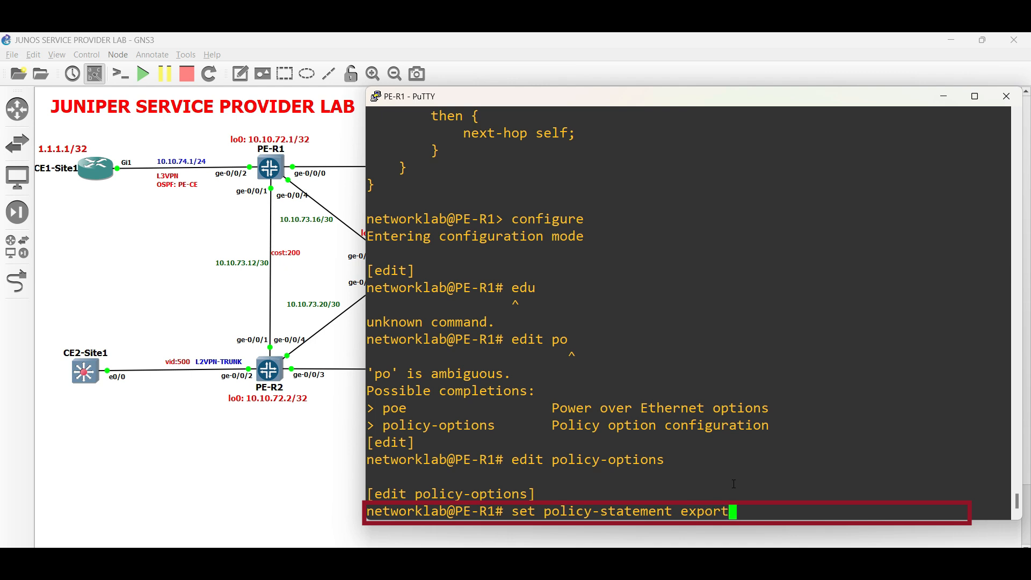
pyautogui.write('-BGP')
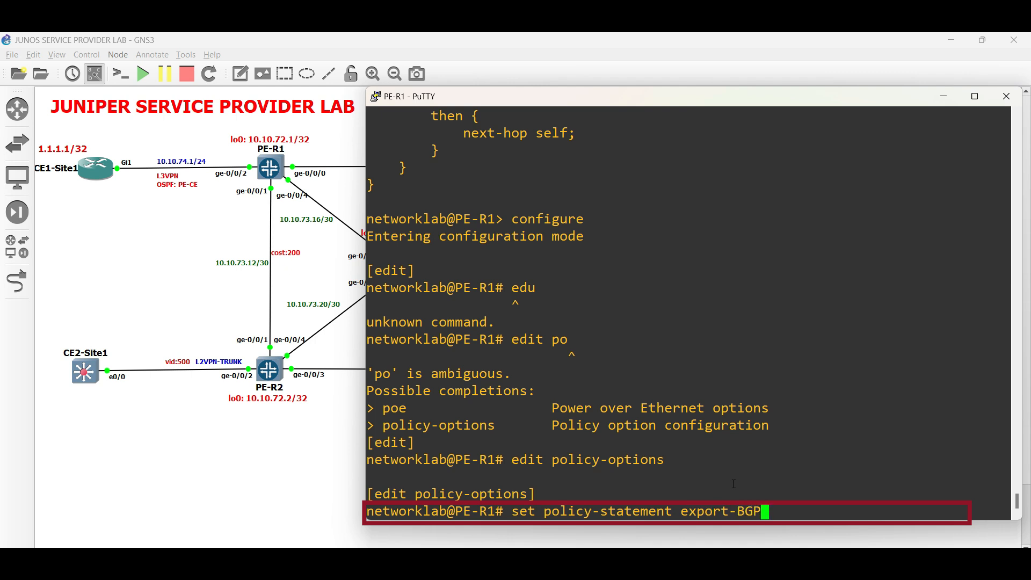
pyautogui.write('term')
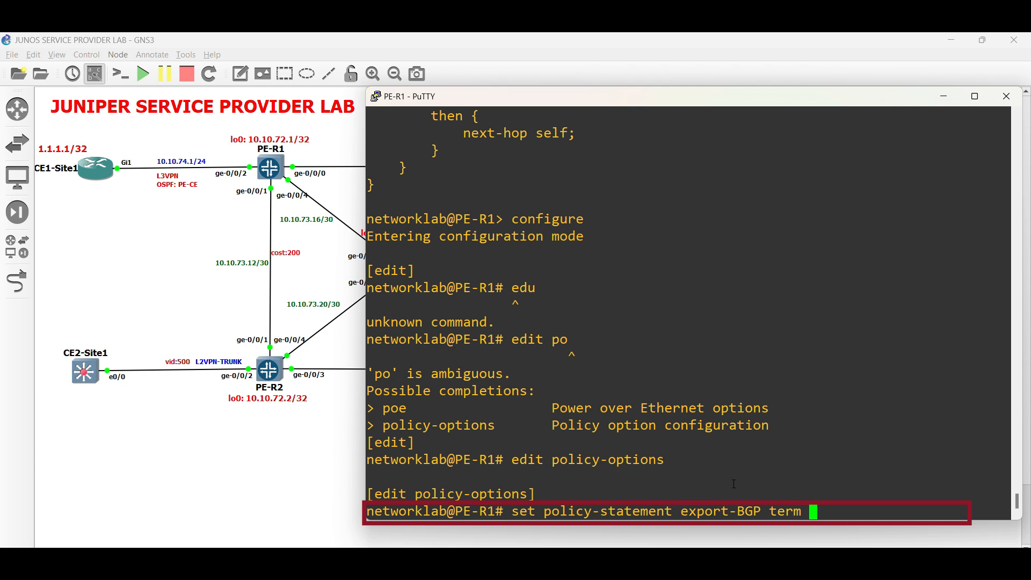
pyautogui.write('1 ?')
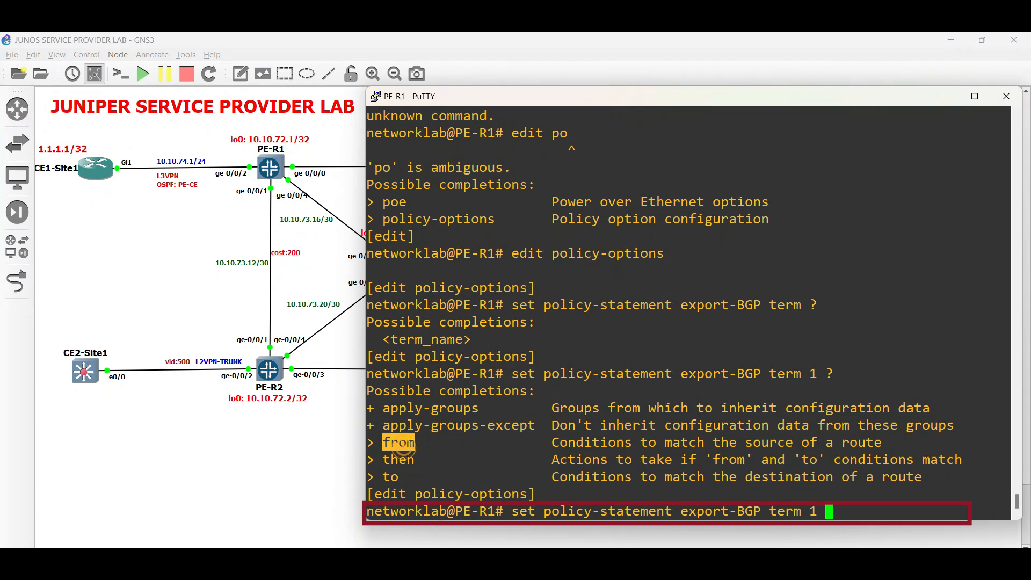
# Step: Make term 1 match protocol bgp with an accept action
pyautogui.write('from')
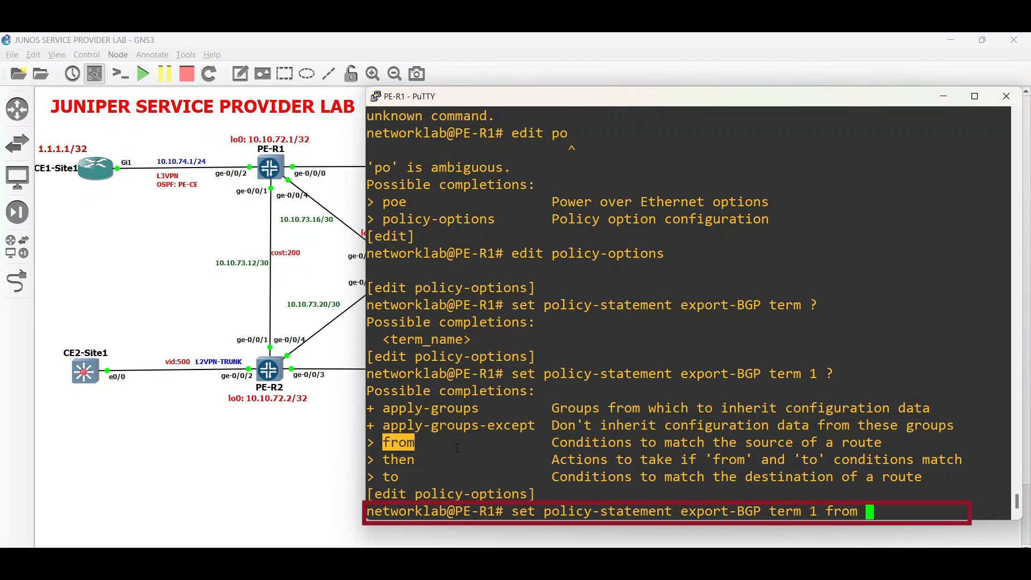
pyautogui.write('p')
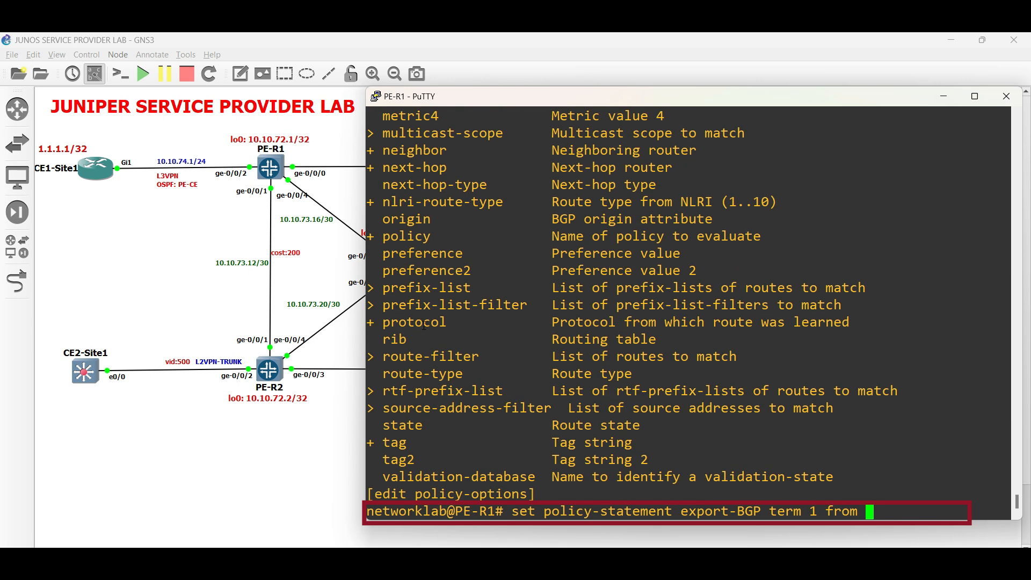
pyautogui.write('protocol')
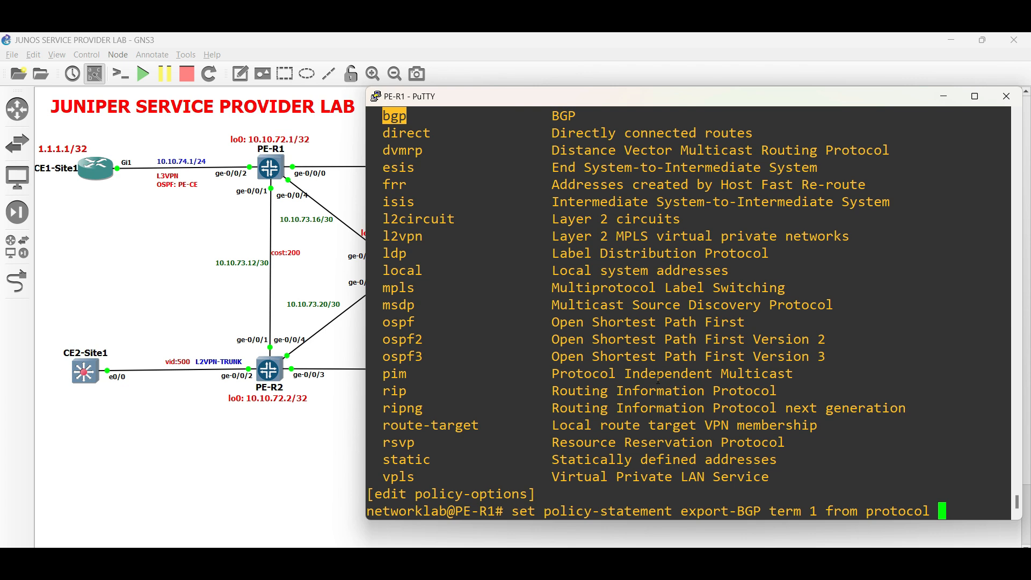
pyautogui.write('bgp')
pyautogui.write('show')
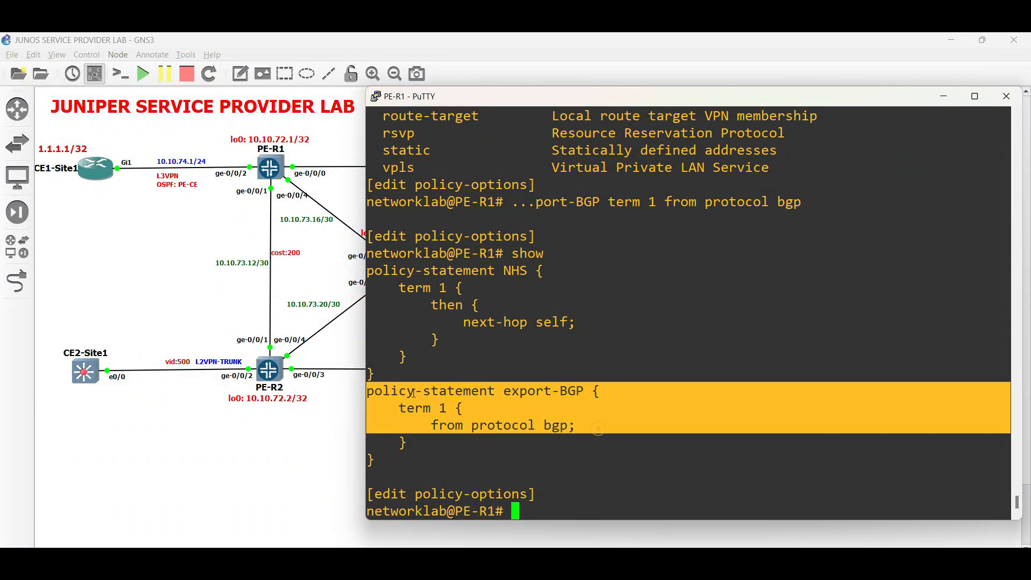
pyautogui.write('set')
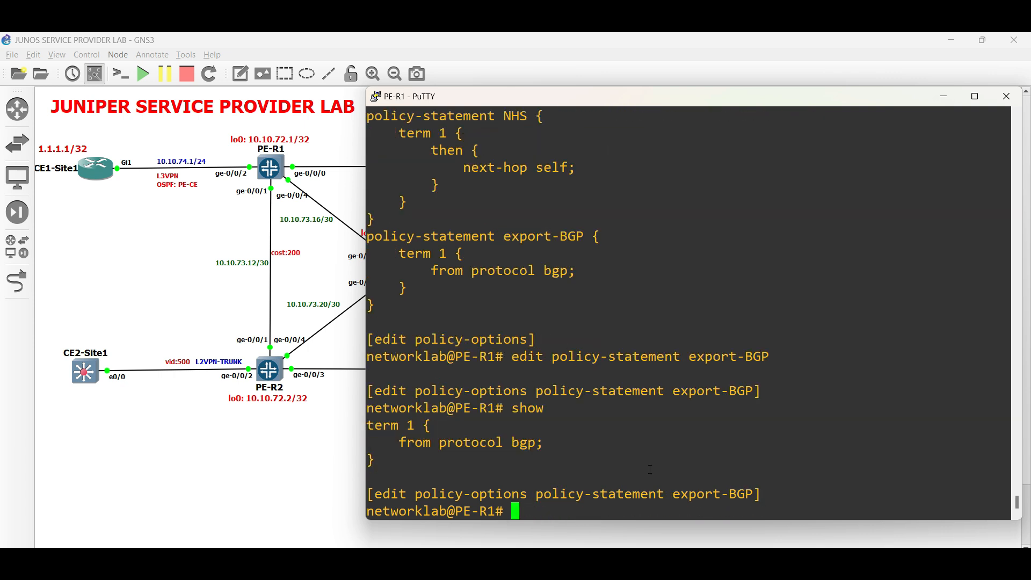
pyautogui.write('set')
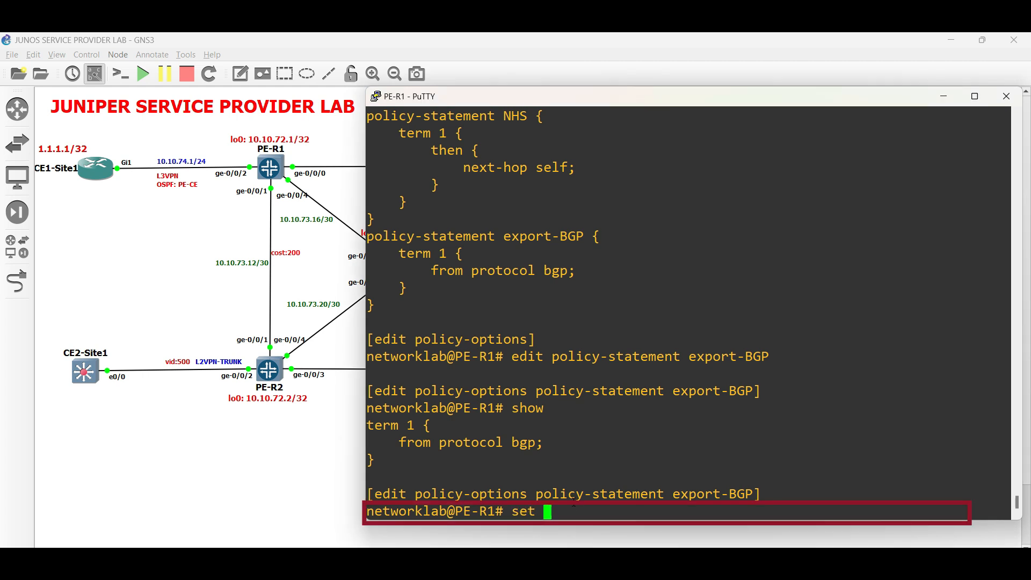
pyautogui.write('then accept')
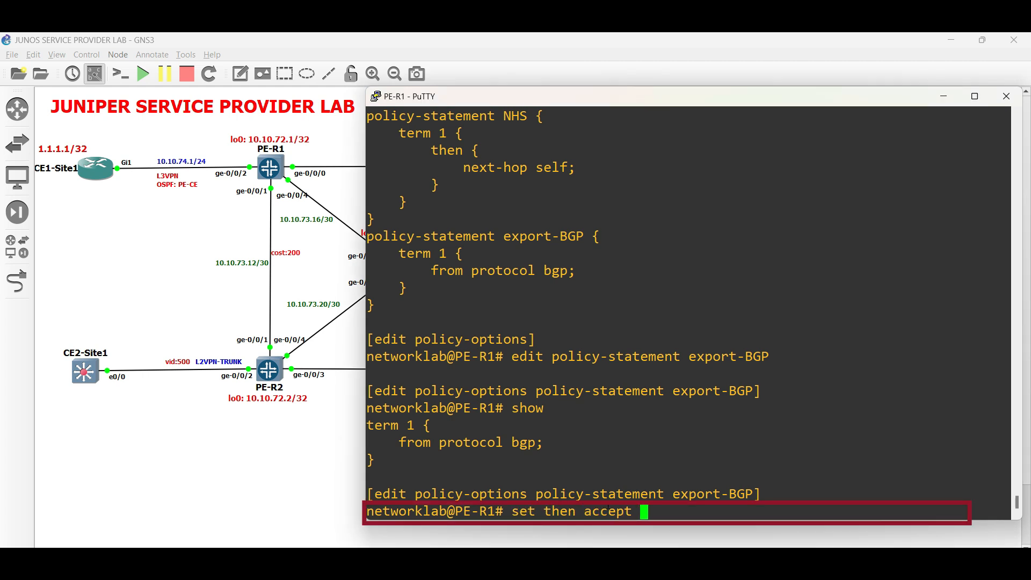
pyautogui.doubleClick(607, 511)
pyautogui.write('show')
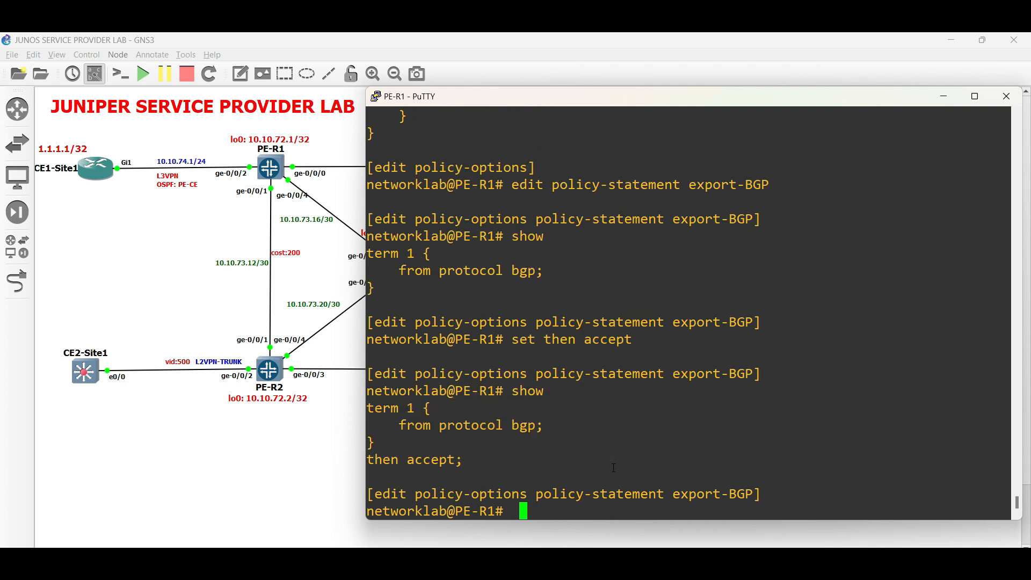
# Step: Set CE1's OSPF to export policy export-BGP and compare the pending changes
pyautogui.write('top')
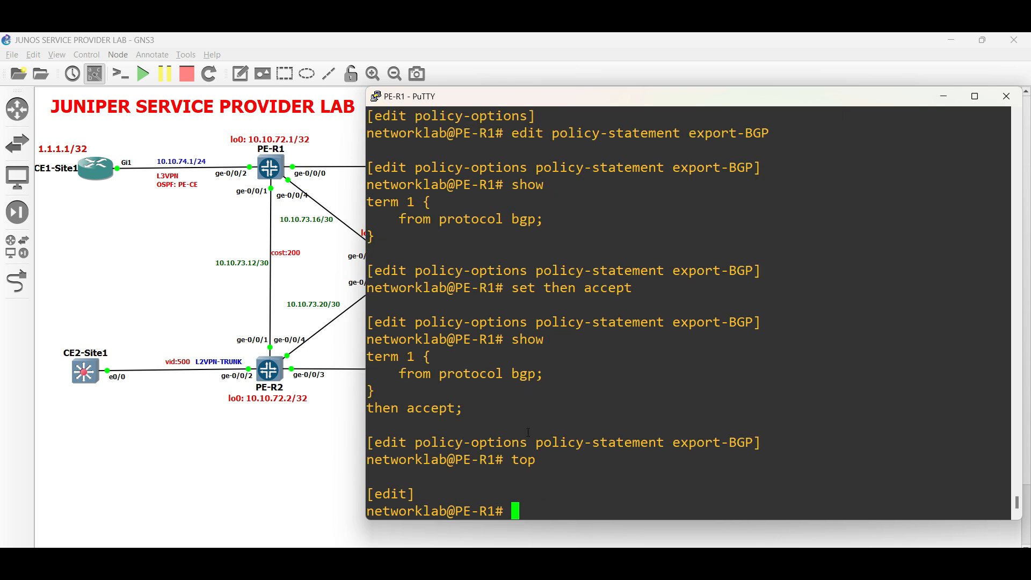
pyautogui.write('edit')
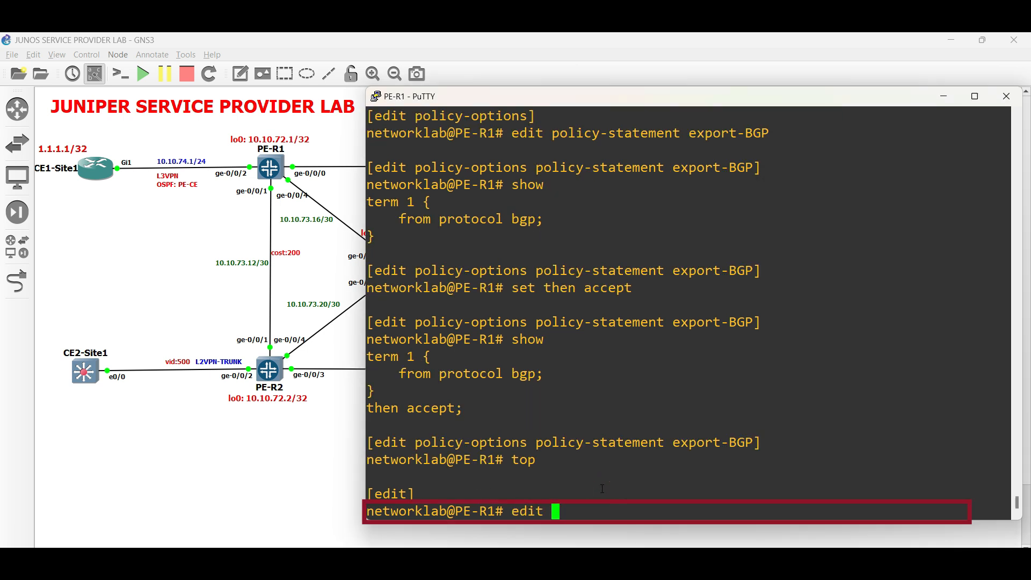
pyautogui.write('routing-instances')
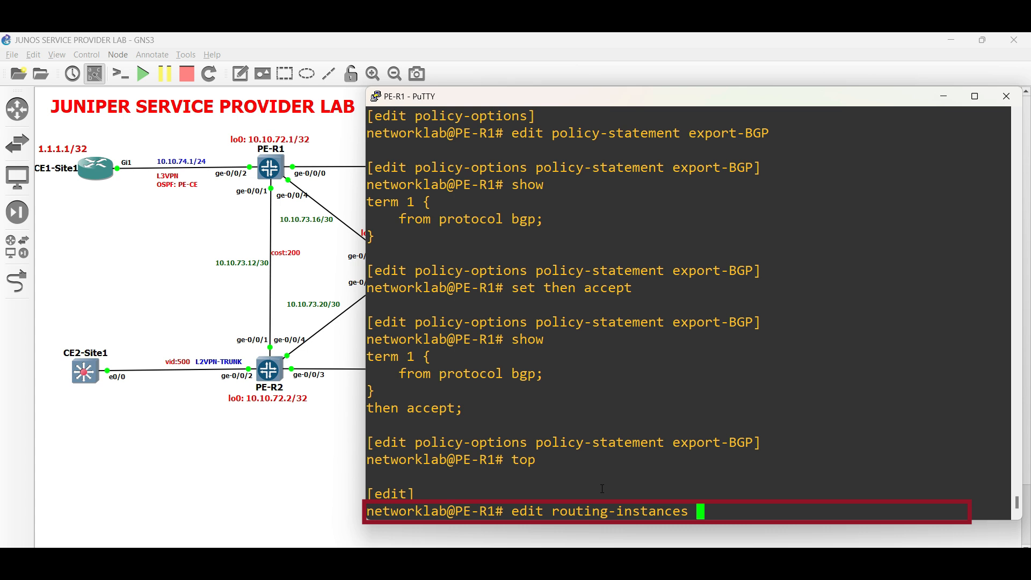
pyautogui.write('CE1')
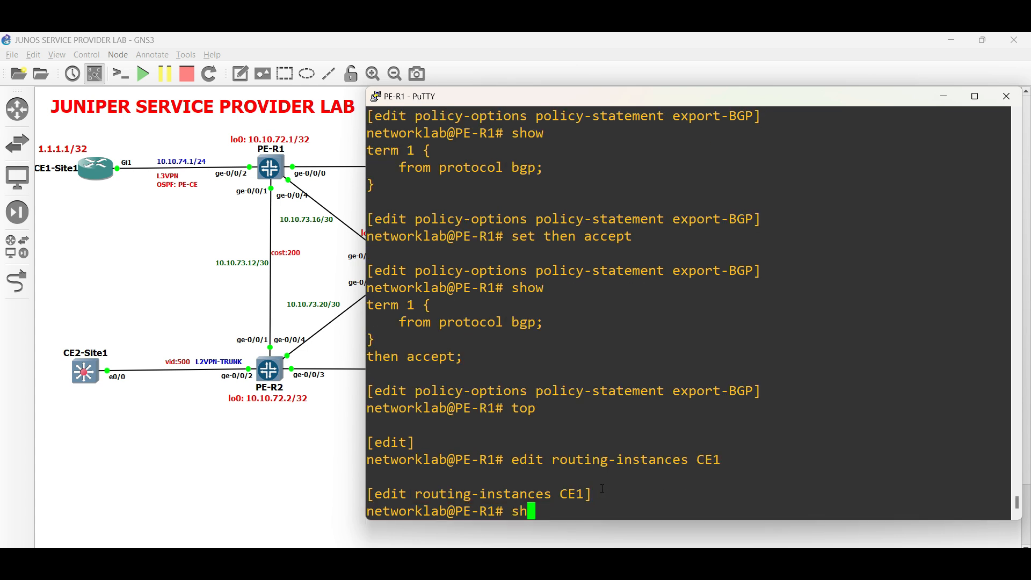
pyautogui.write('ow')
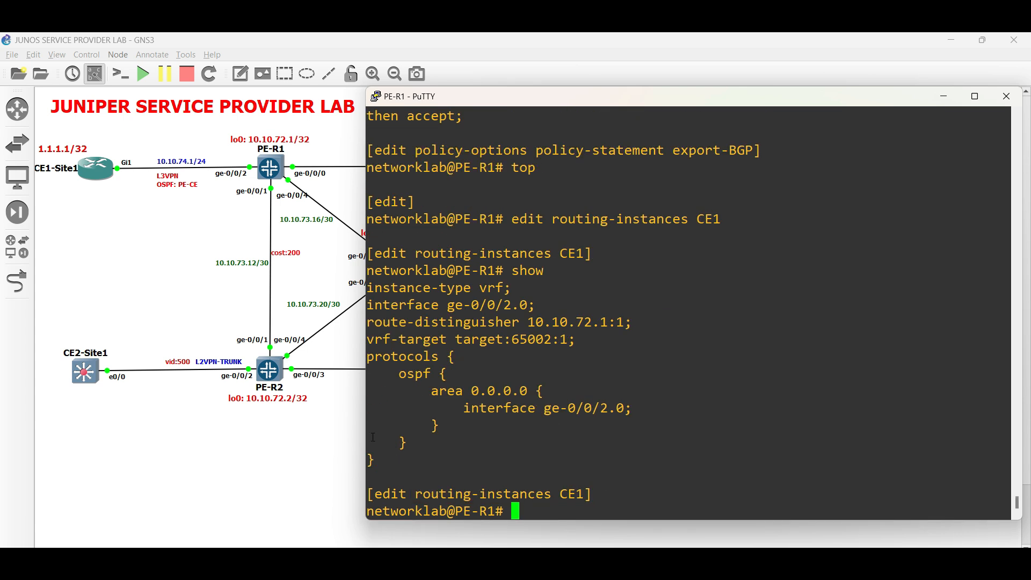
pyautogui.write('set protocols ospf')
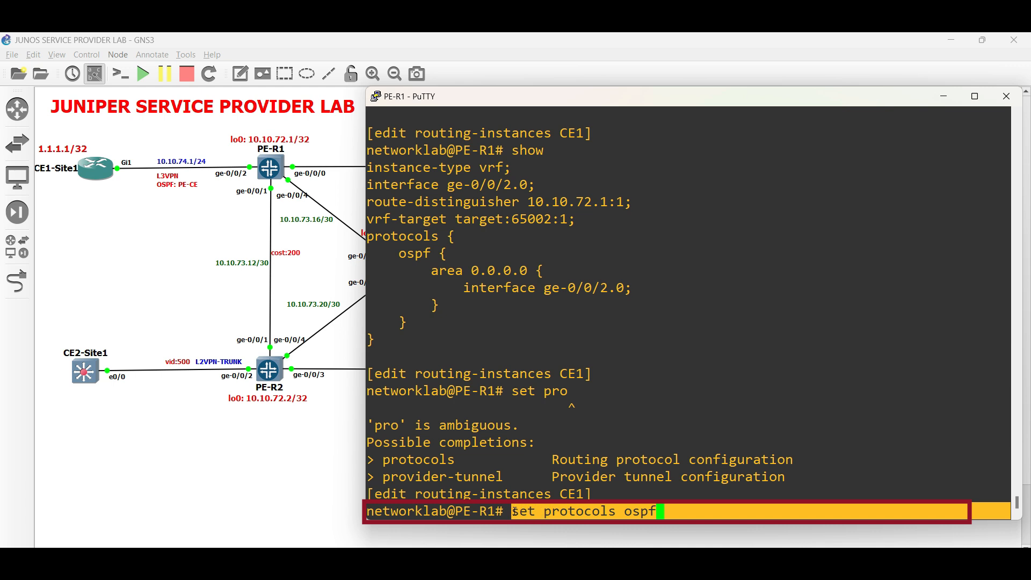
pyautogui.write('?')
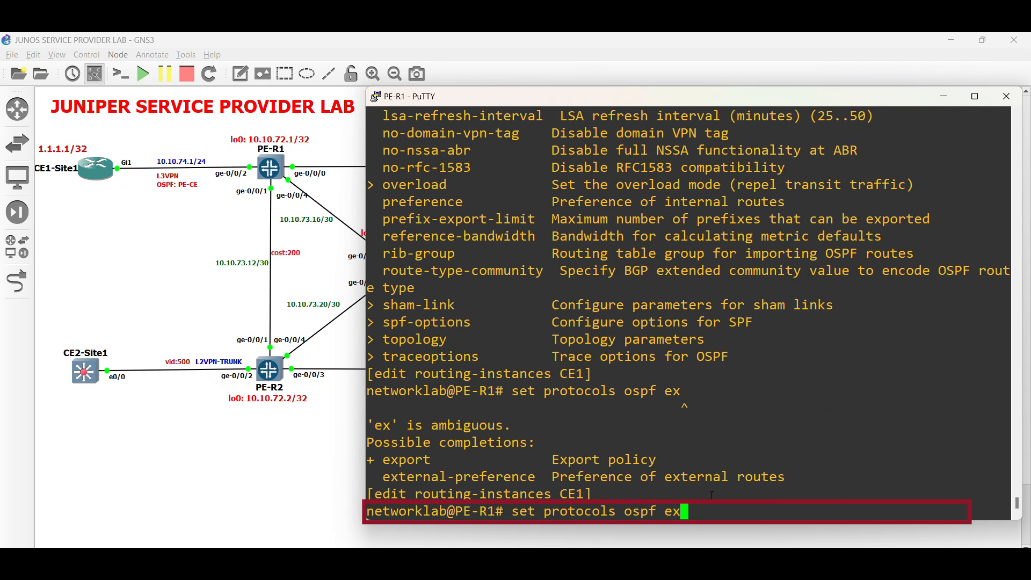
pyautogui.press('Tab')
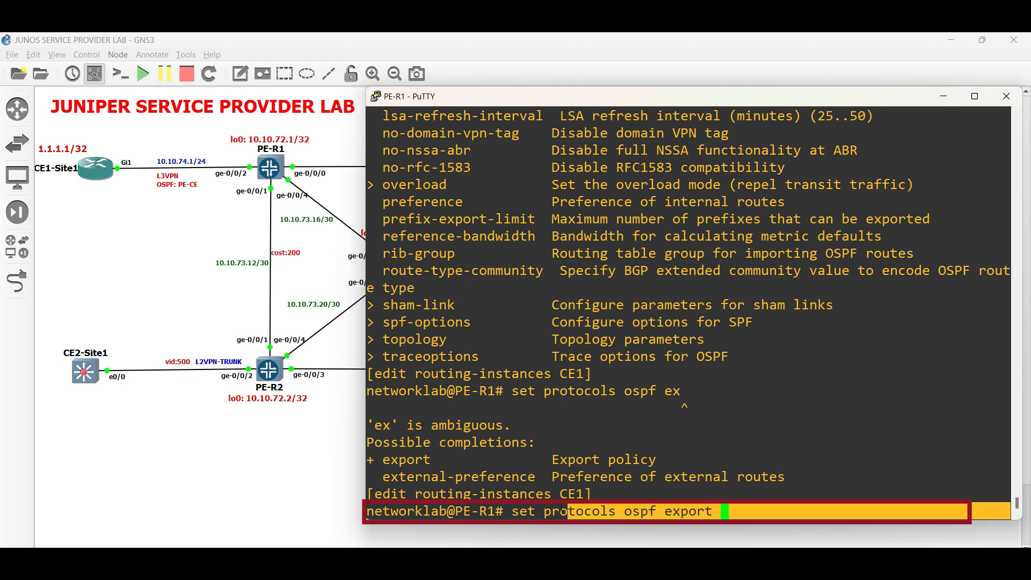
pyautogui.write('?')
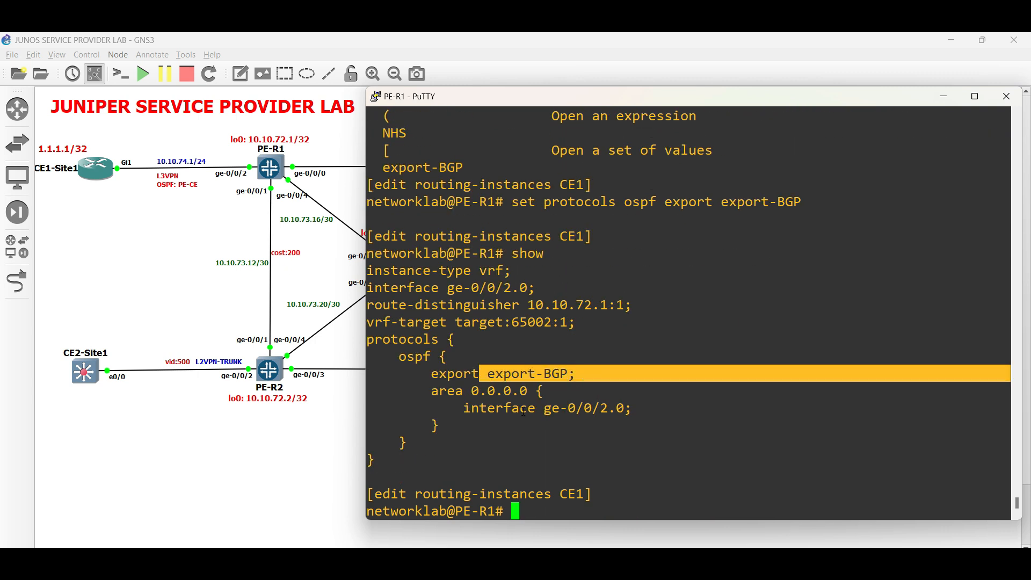
pyautogui.write('top')
pyautogui.write('show | compare')
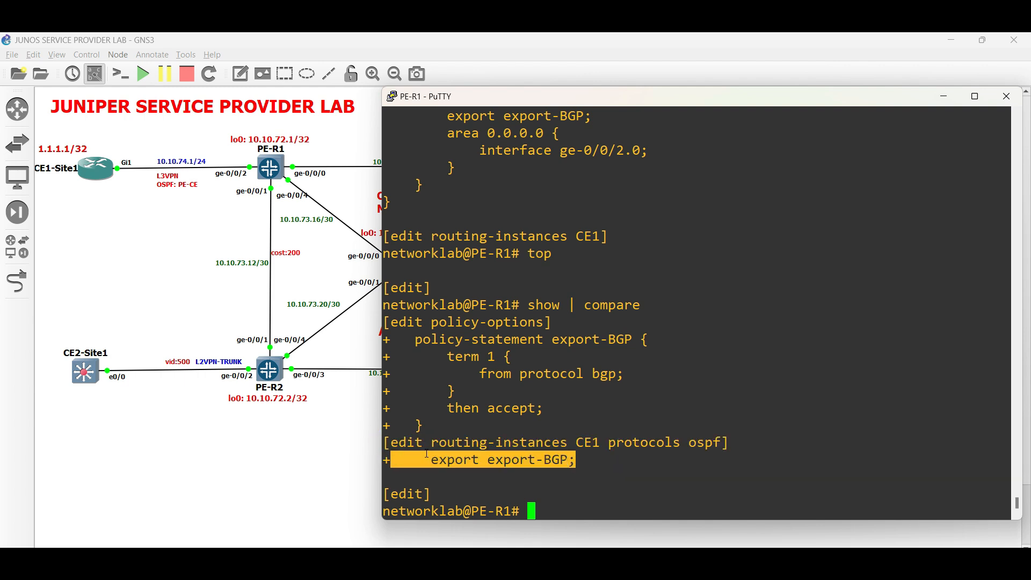
# Step: Run commit check on PE-R1, then commit with comment 'Export-Policy' and exit
pyautogui.write('commit check')
pyautogui.write('commit and-quit comment')
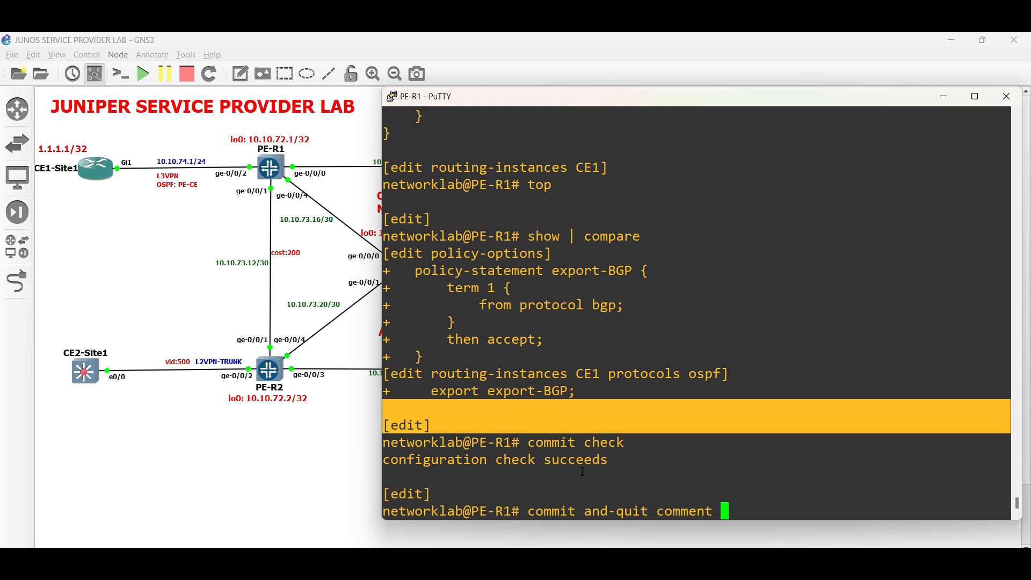
pyautogui.write('"Ex')
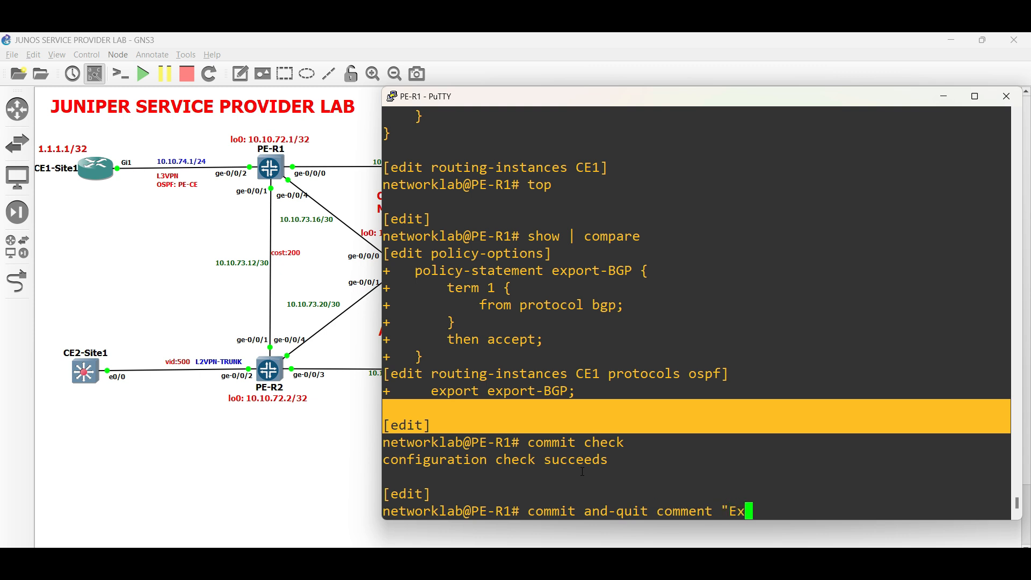
pyautogui.write('port-Policy')
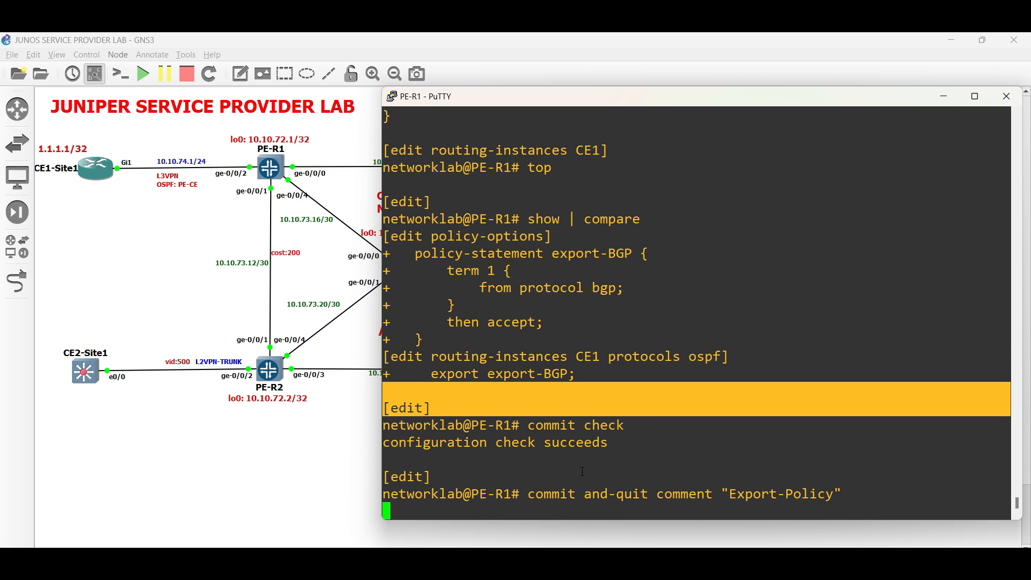
pyautogui.press('Return')
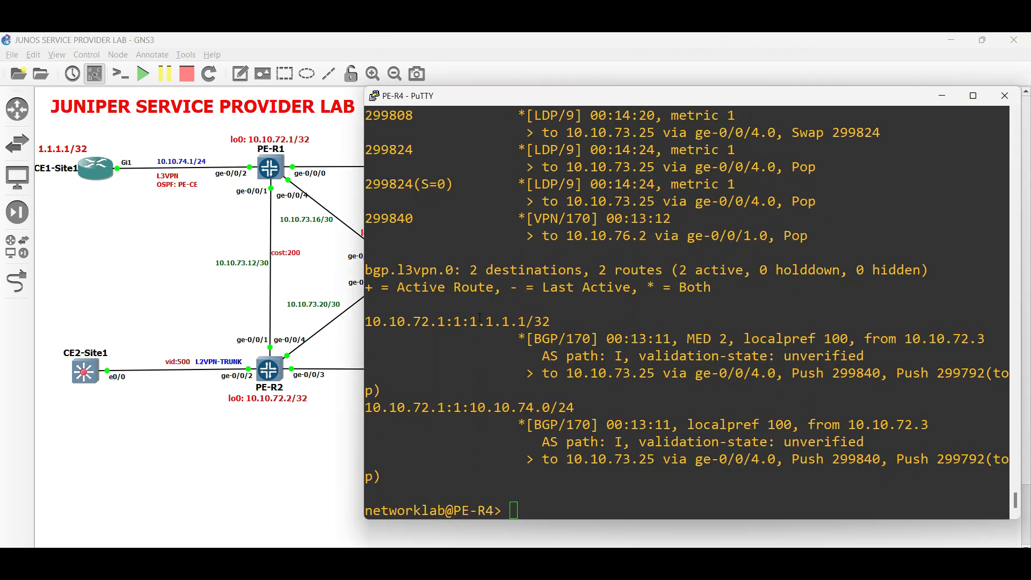
# Step: On PE-R4, create policy export-BGP whose term 1 accepts BGP routes, then review CE1's configuration
pyautogui.write('configure')
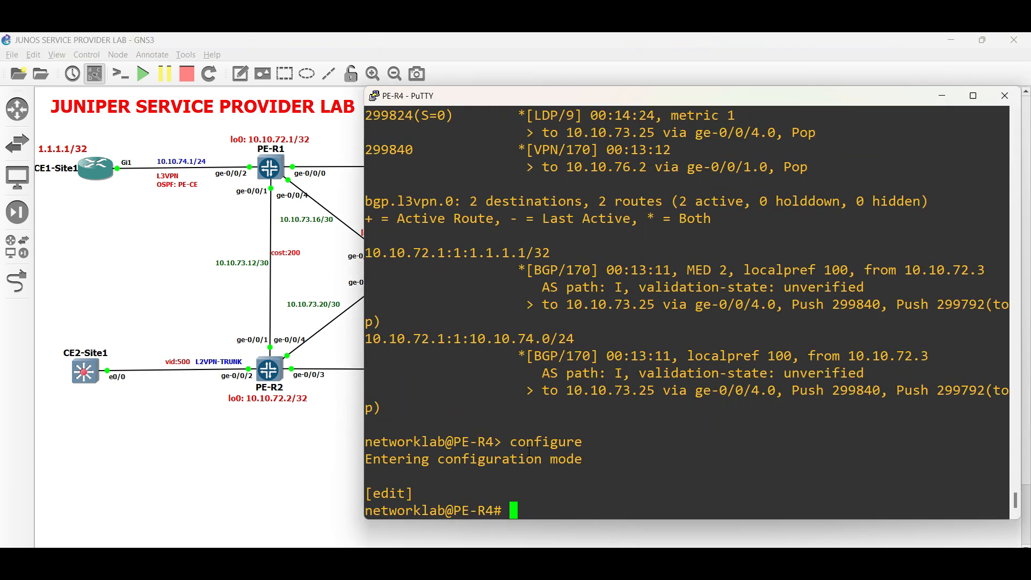
pyautogui.write('set')
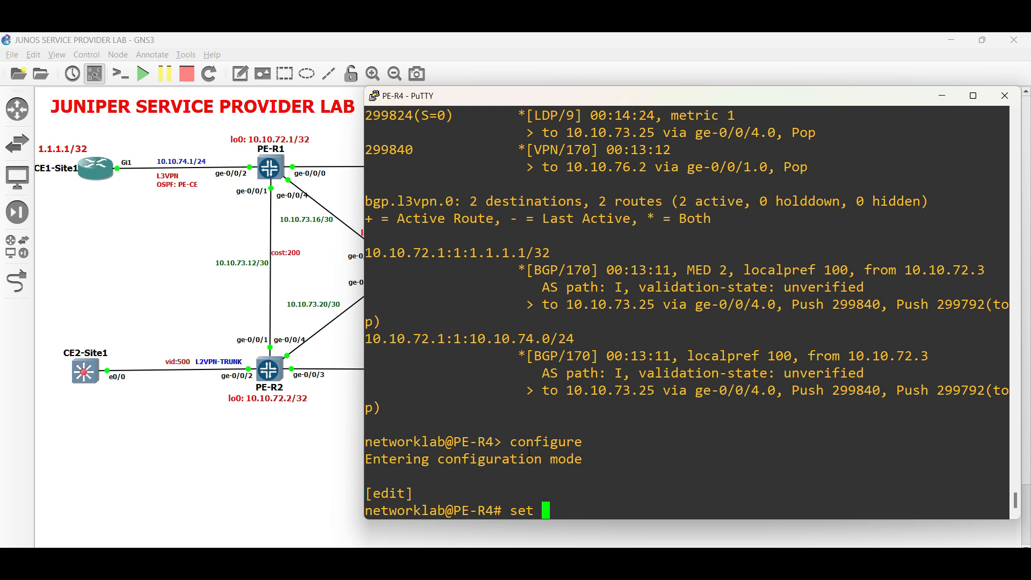
pyautogui.write('policy-options policy-statement')
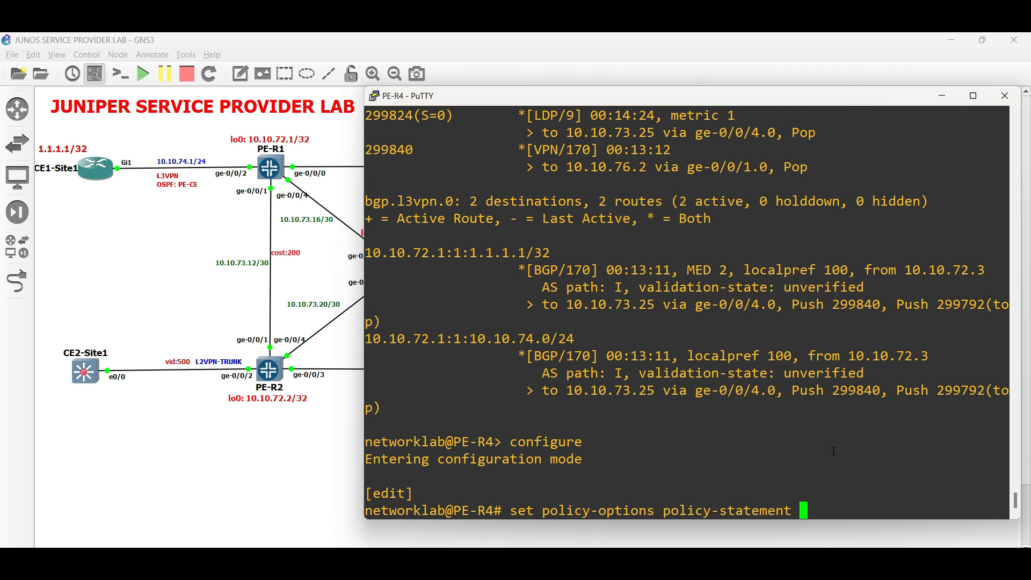
pyautogui.write('export')
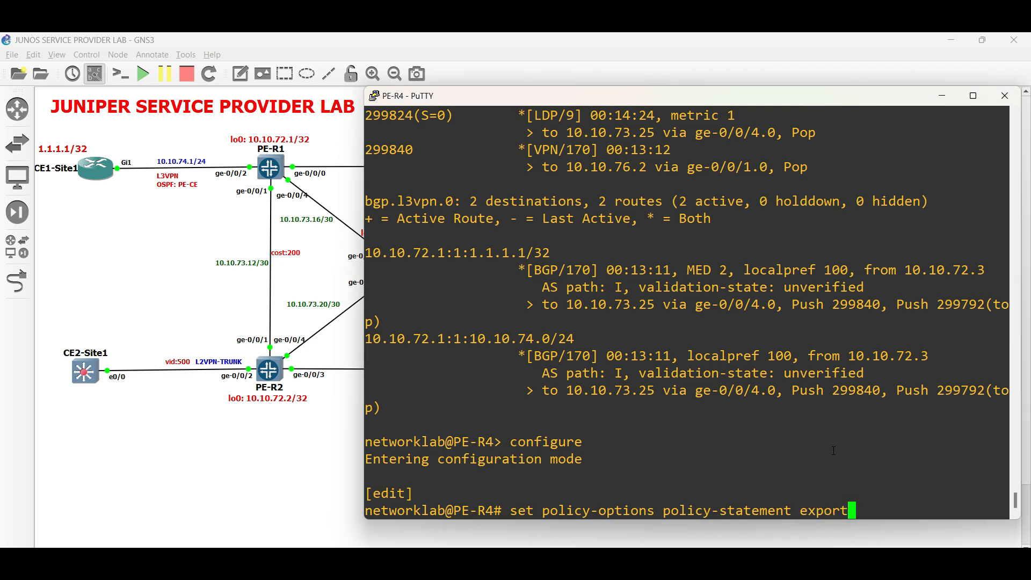
pyautogui.write('-BGP t')
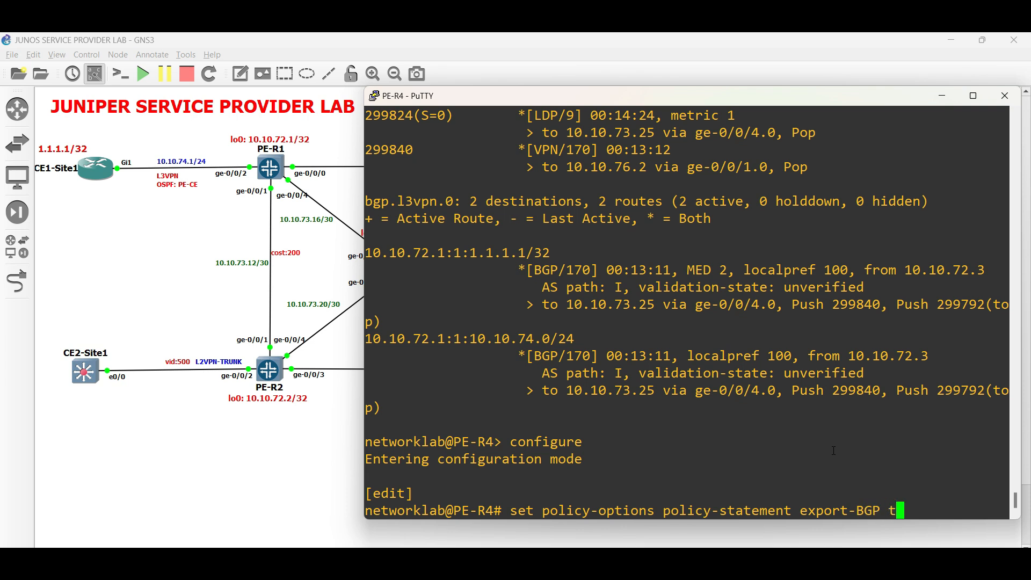
pyautogui.write('erm 1 from pr')
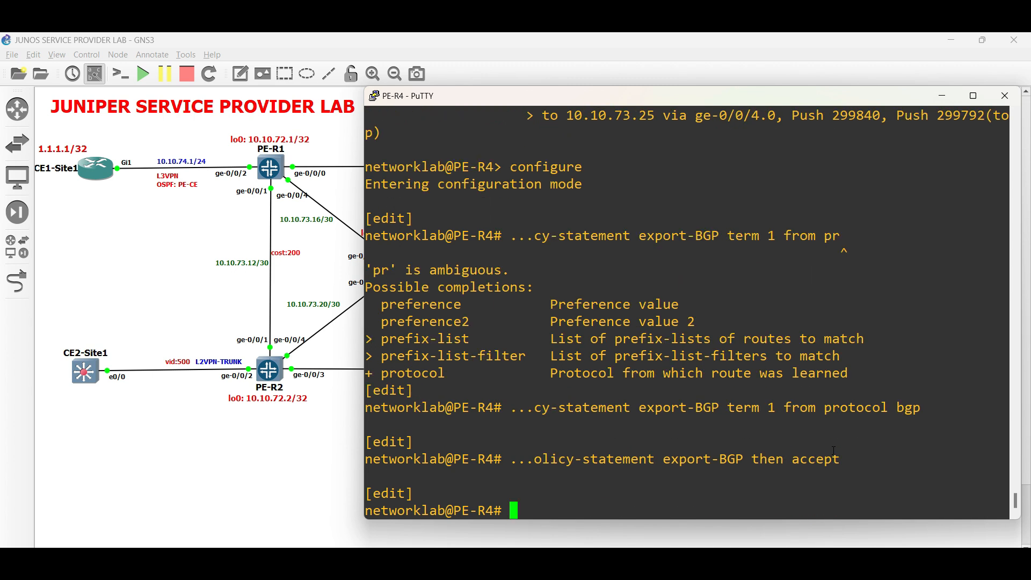
pyautogui.write('show | compare')
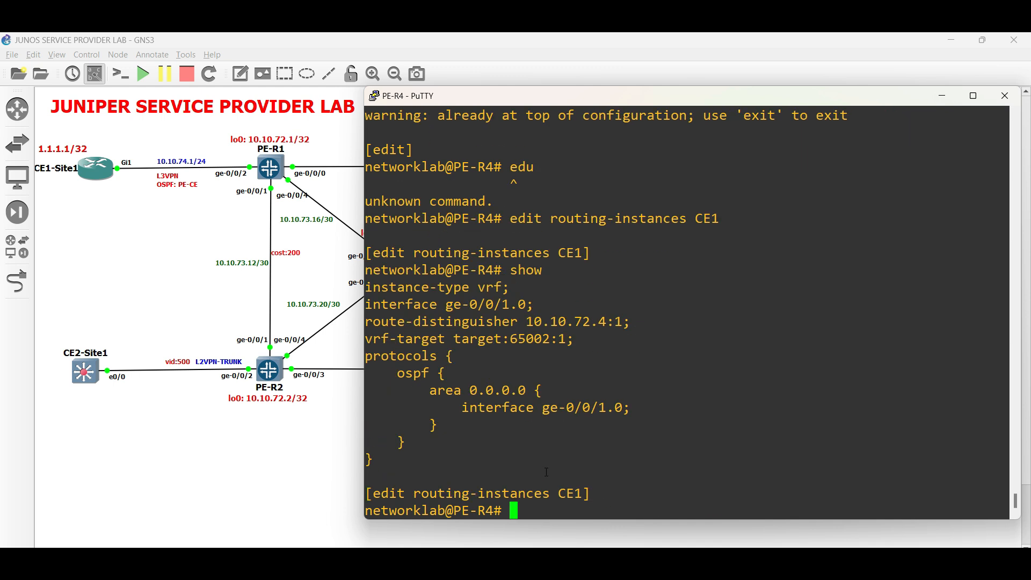
# Step: Make CE1's OSPF export the export-BGP policy and list the uncommitted differences
pyautogui.write('set pro')
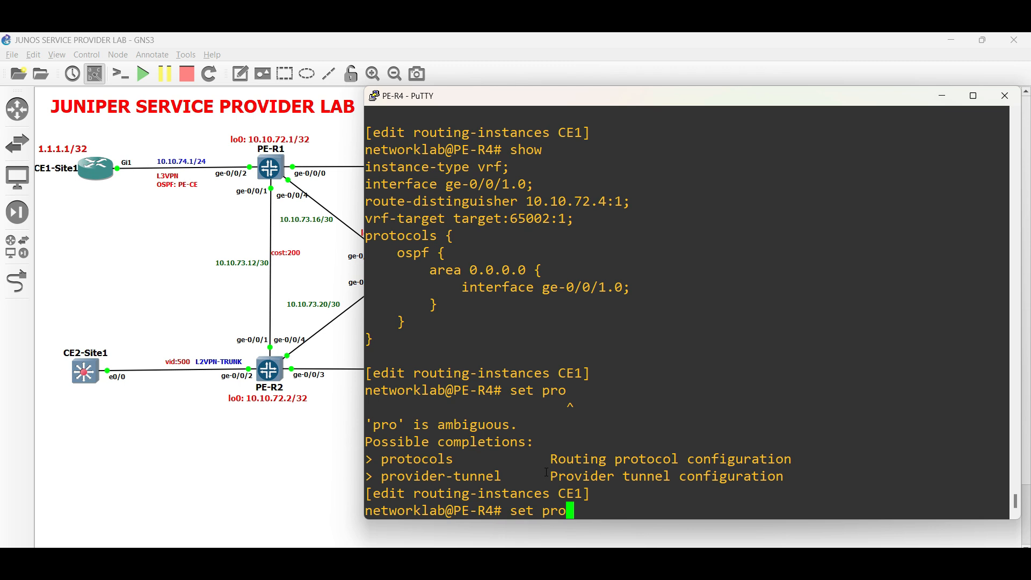
pyautogui.write('tocols ospf')
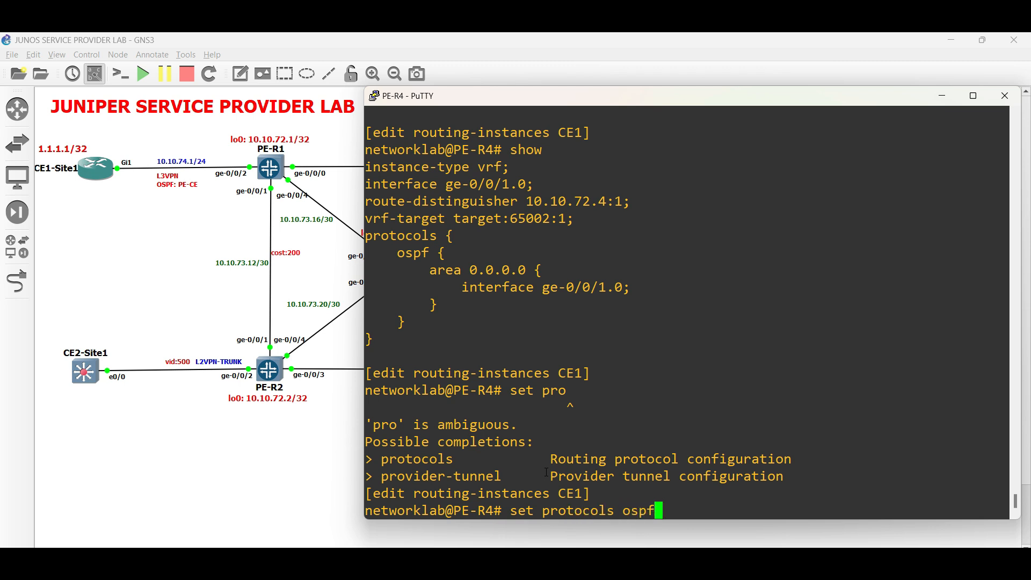
pyautogui.write('export export-BGP')
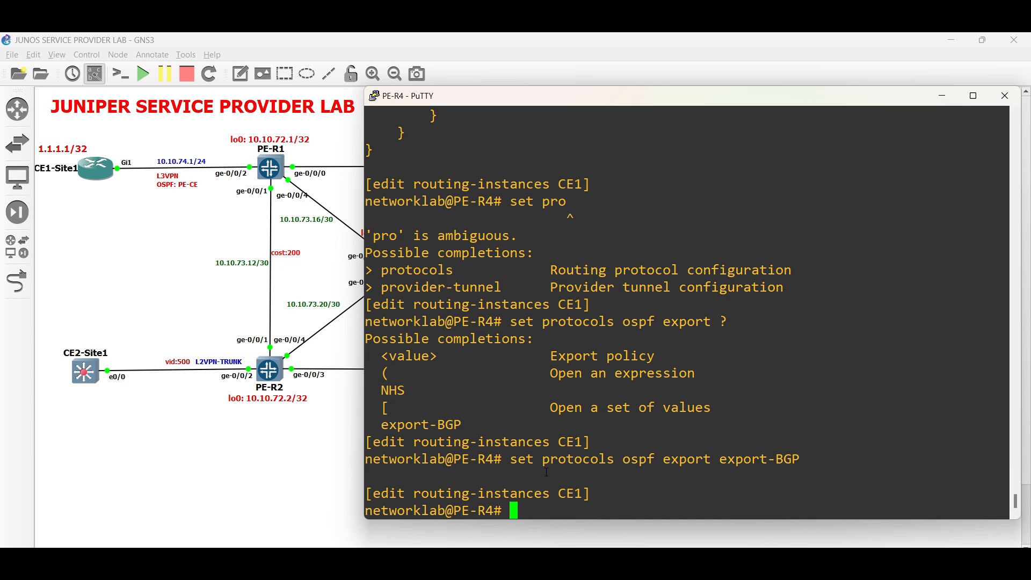
# Step: Validate and commit PE-R4's changes with the comment 'Export-Policy', leaving configuration mode
pyautogui.write('top')
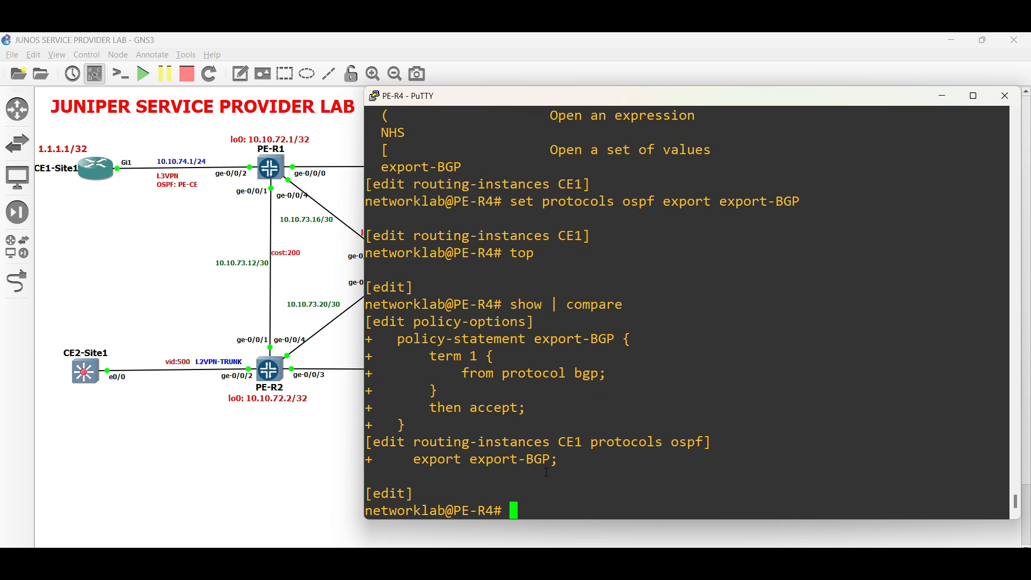
pyautogui.write('commit')
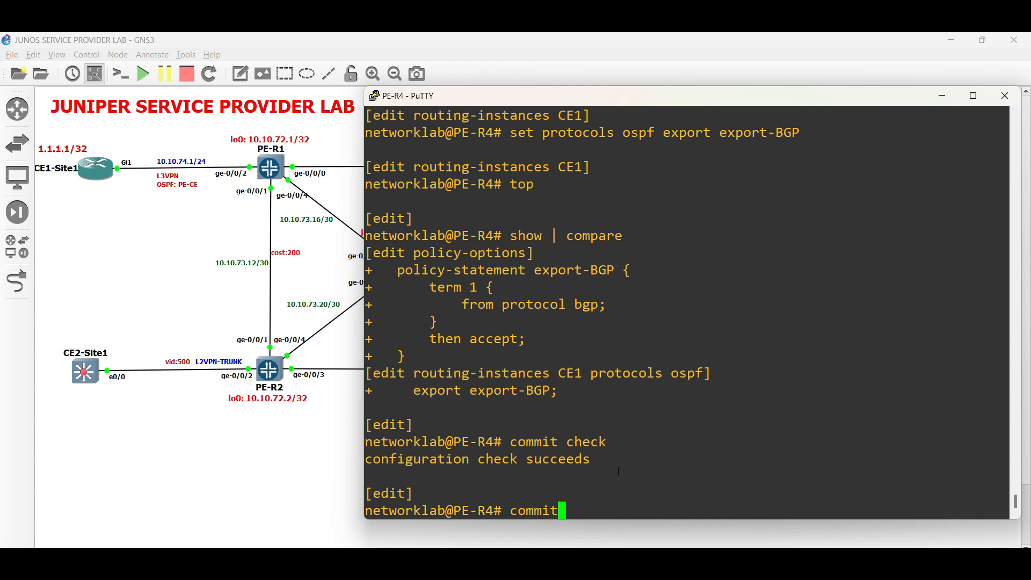
pyautogui.write('and-quit comment "')
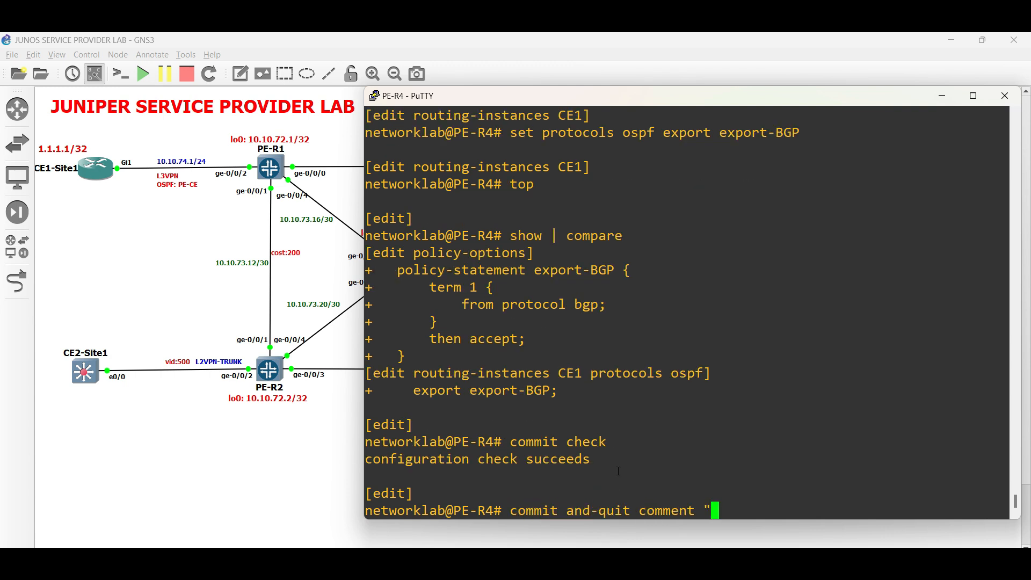
pyautogui.write('Export-Policy')
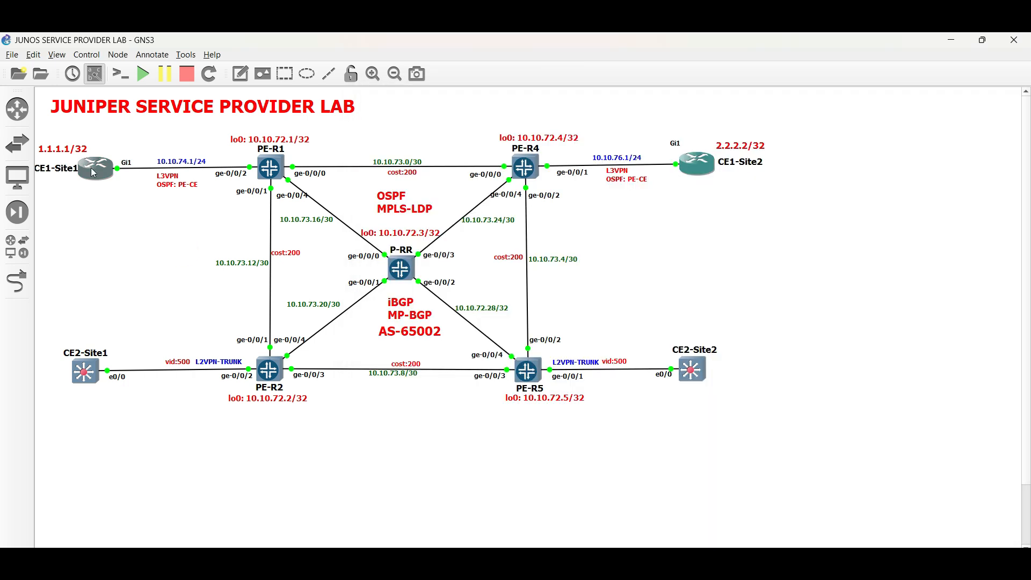
# Step: Open CE1-Site1's console and confirm 2.2.2.2 appears as an OSPF route in its routing table
pyautogui.doubleClick(94, 167)
pyautogui.write('e')
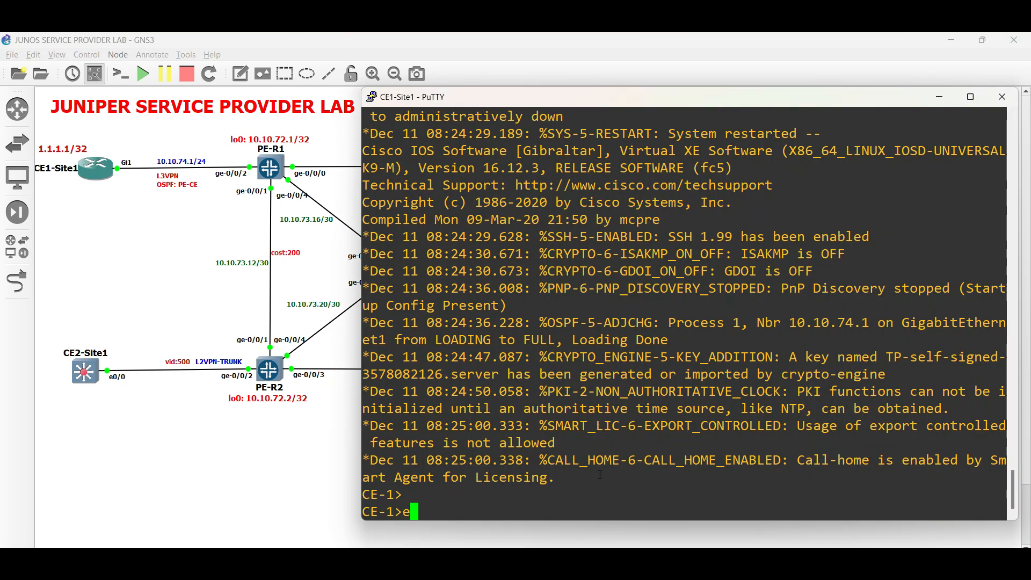
pyautogui.write('show ip route')
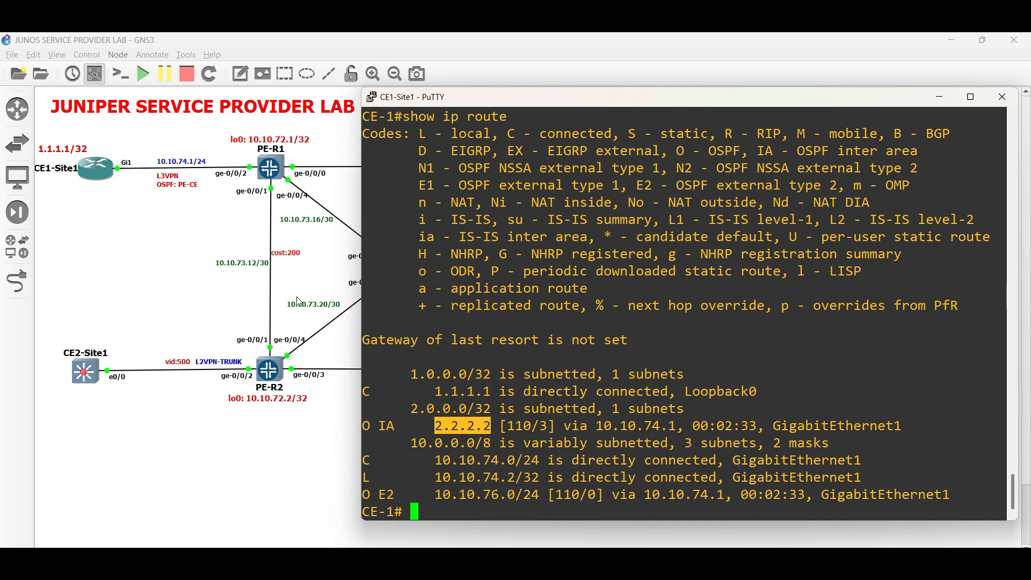
pyautogui.click(999, 97)
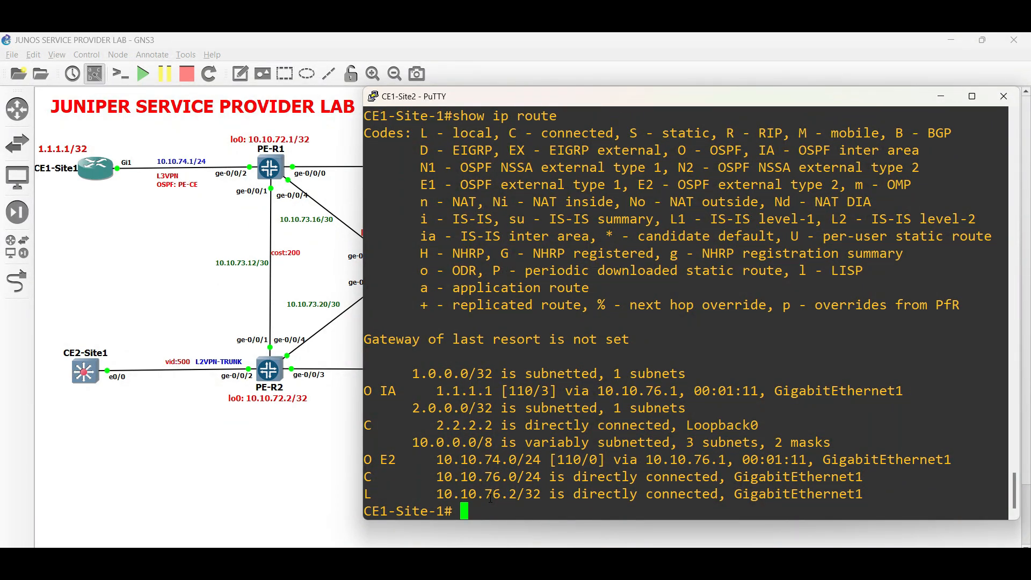
# Step: Ping and traceroute 1.1.1.1 from source 2.2.2.2, highlighting the MPLS-labelled third hop
pyautogui.write('ping 1')
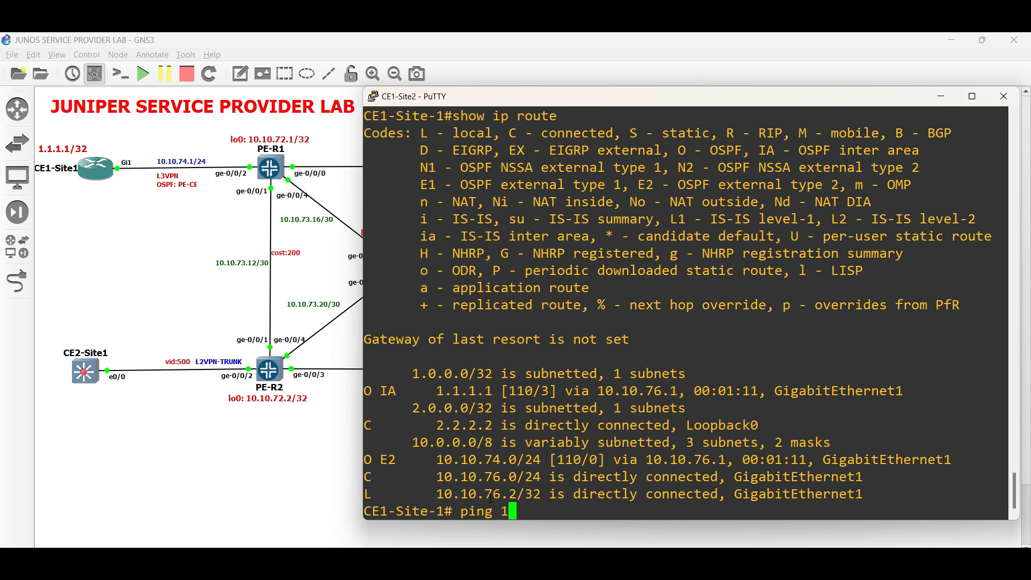
pyautogui.write('.1.1.1 sou')
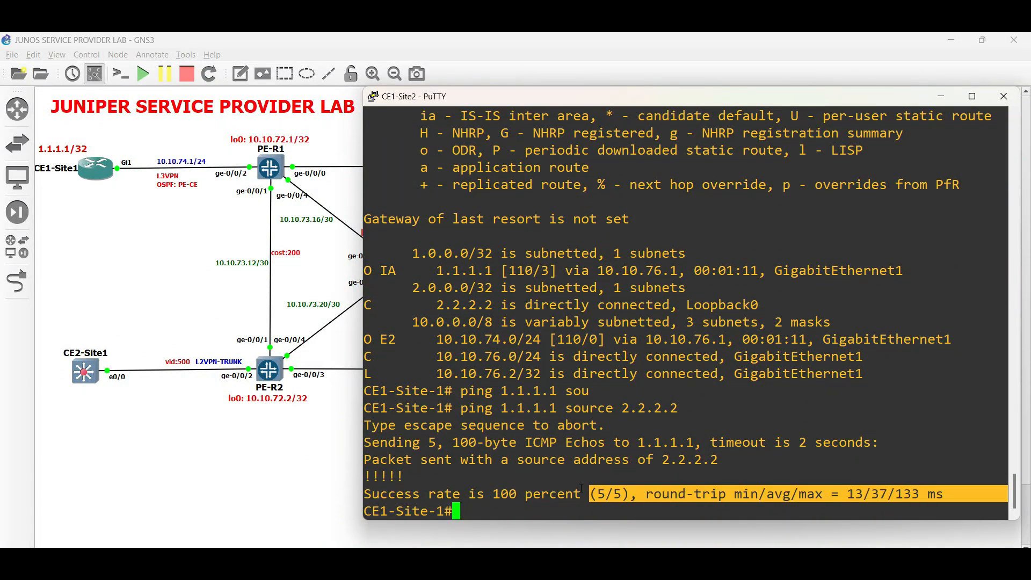
pyautogui.write('t')
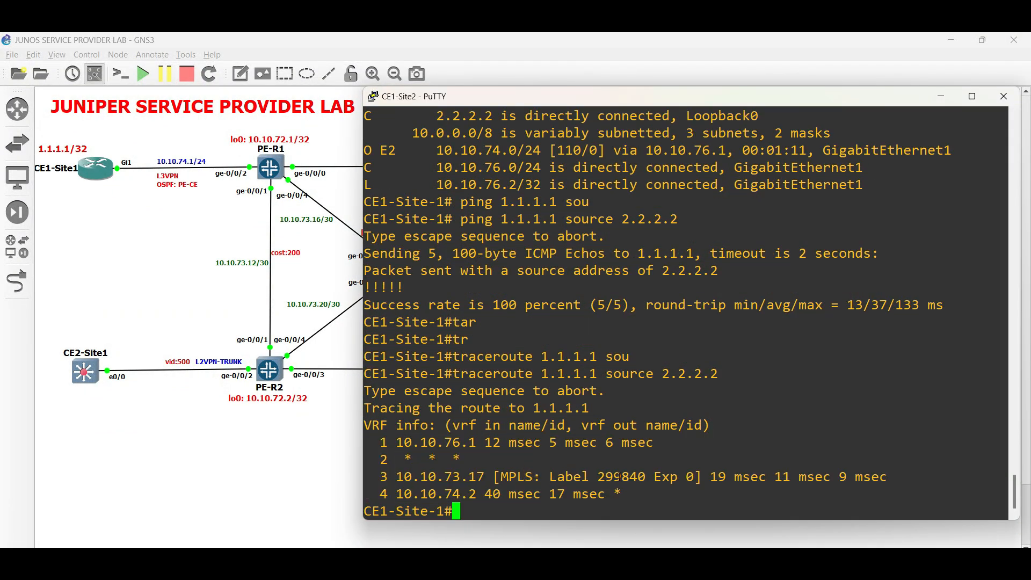
pyautogui.moveTo(394, 477); pyautogui.dragTo(670, 476)
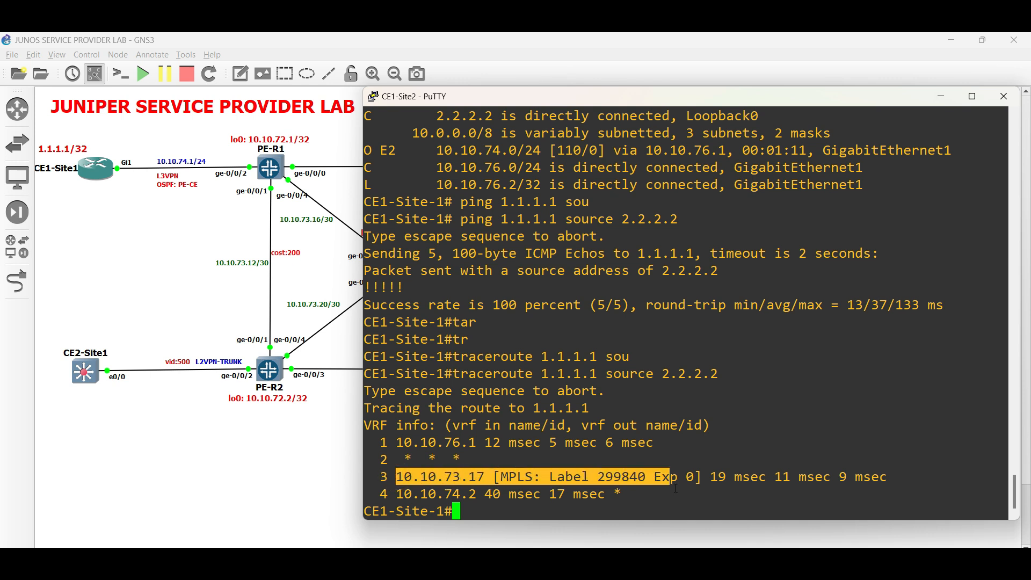